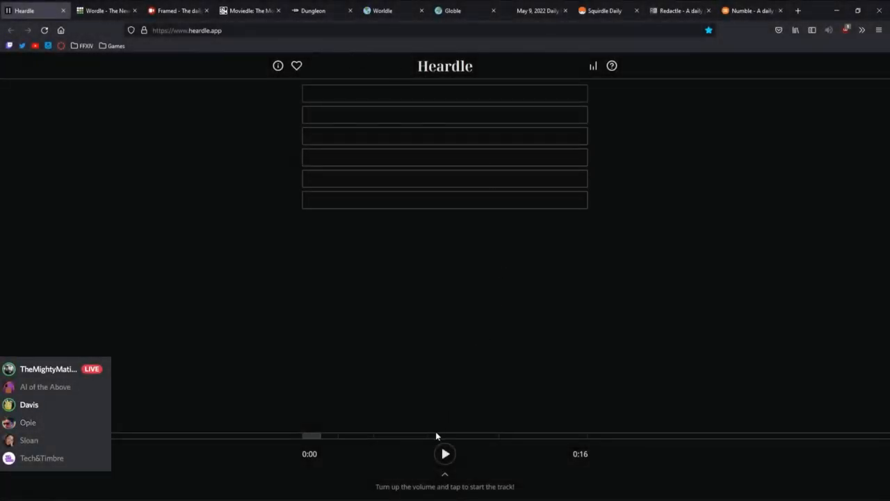
Play and stop the Heardle clip while skipping guesses until five rows read SKIPPED
left_click(445, 453)
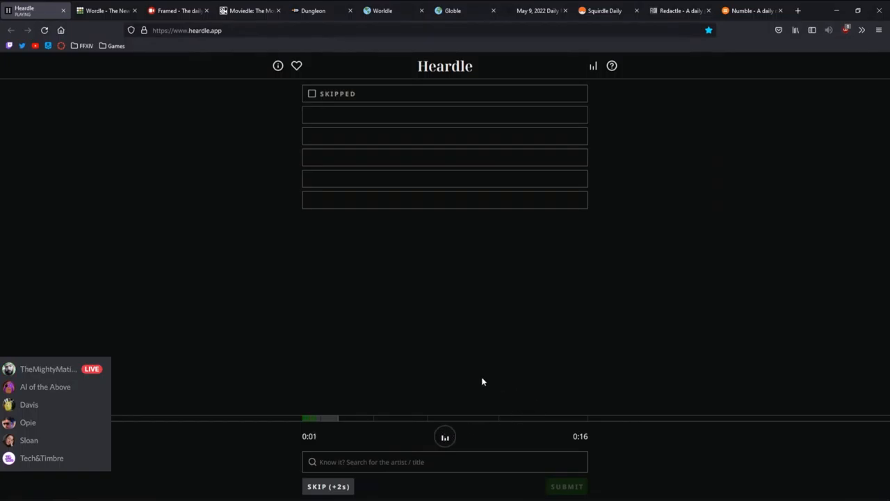
left_click(444, 436)
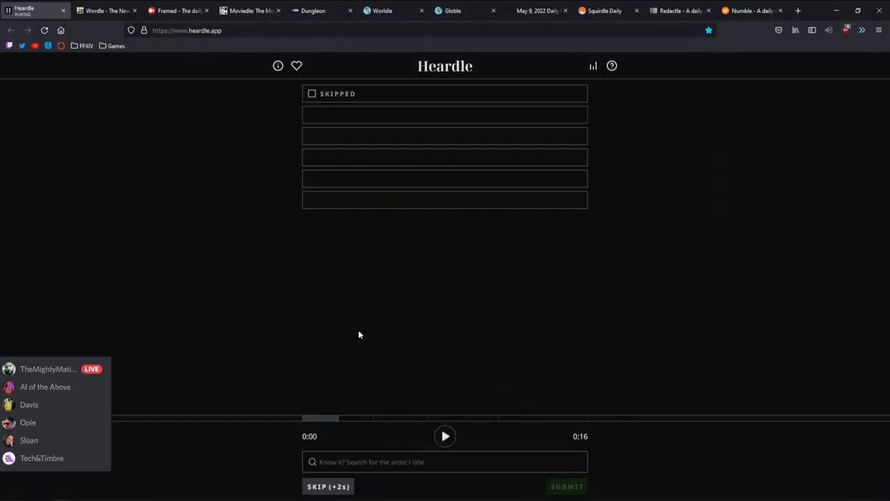
left_click(328, 486)
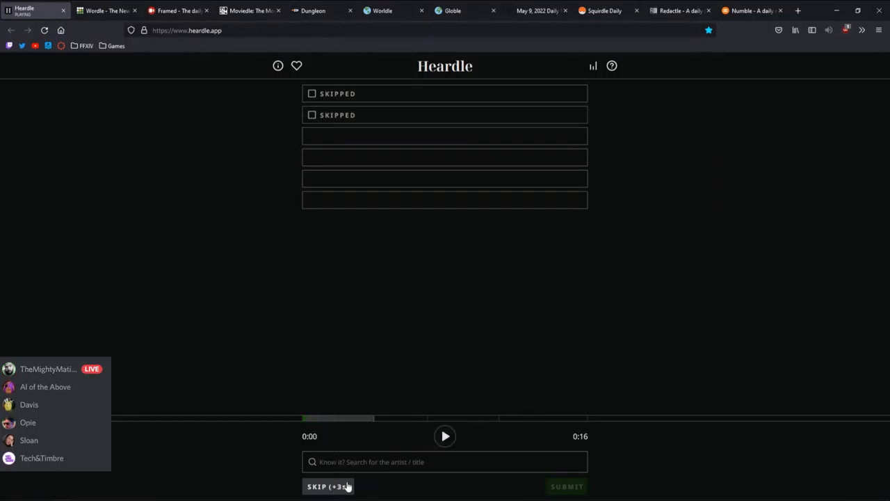
left_click(444, 436)
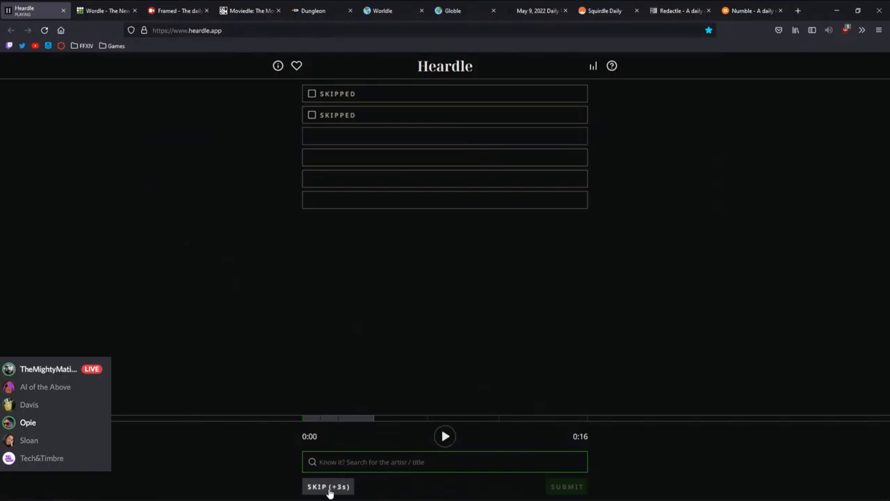
left_click(327, 486)
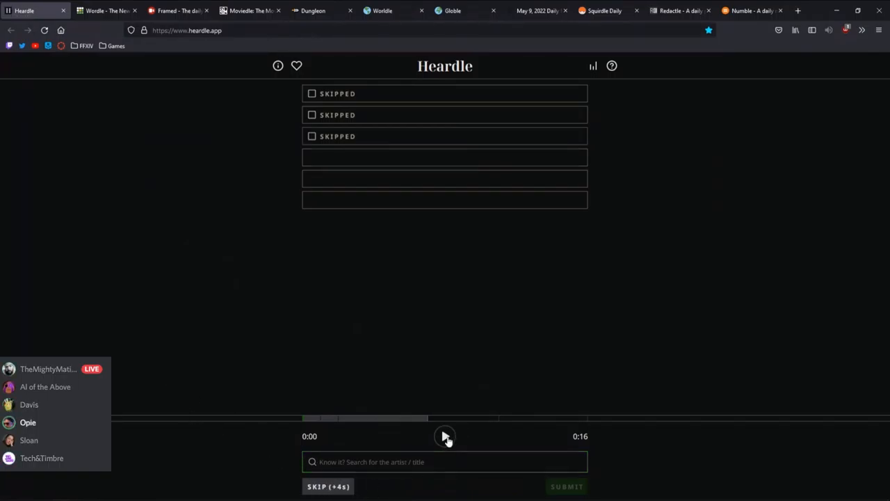
left_click(445, 436)
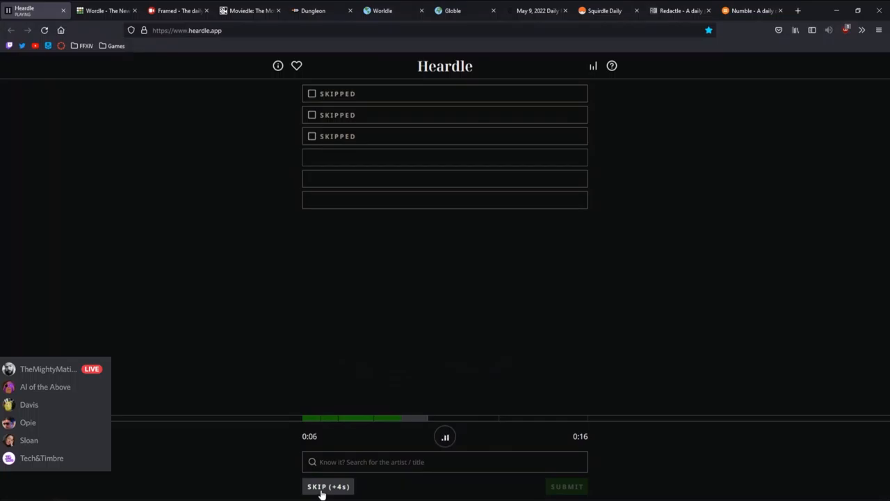
left_click(327, 486)
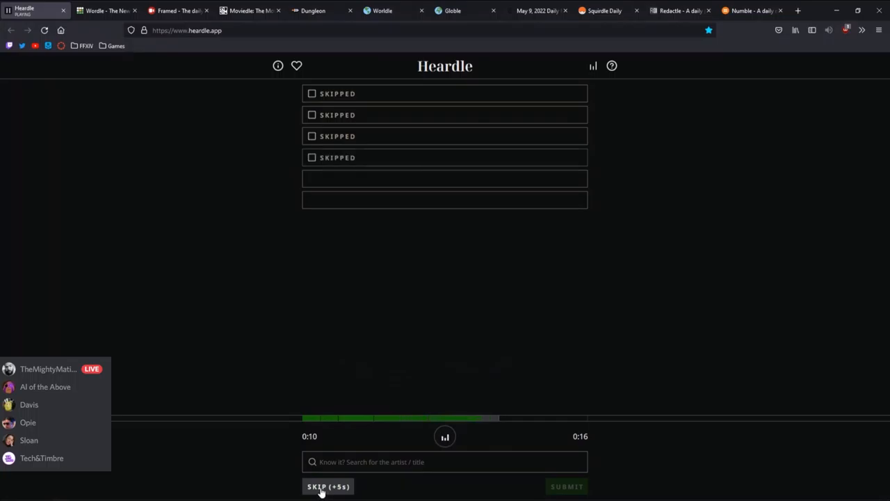
left_click(328, 487)
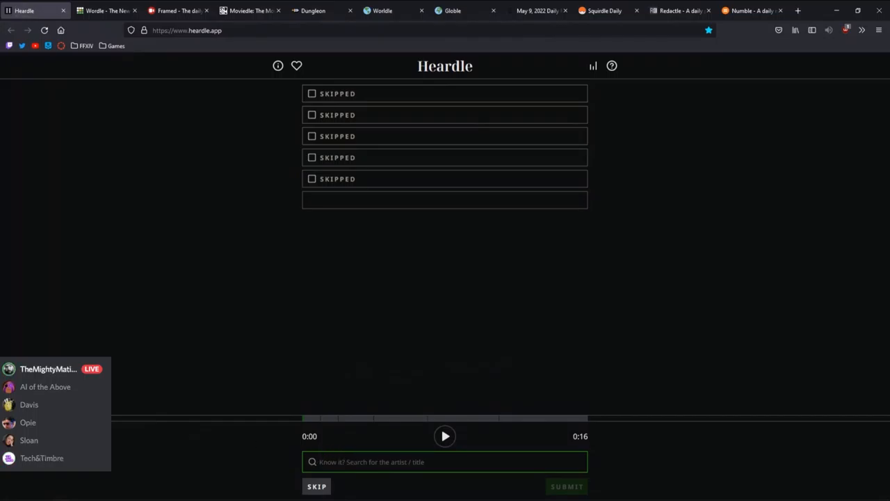
Submit 'Migos - Bad and Boujee (ft. Lil Uzi Vert)' as Heardle's final guess
left_click(445, 461)
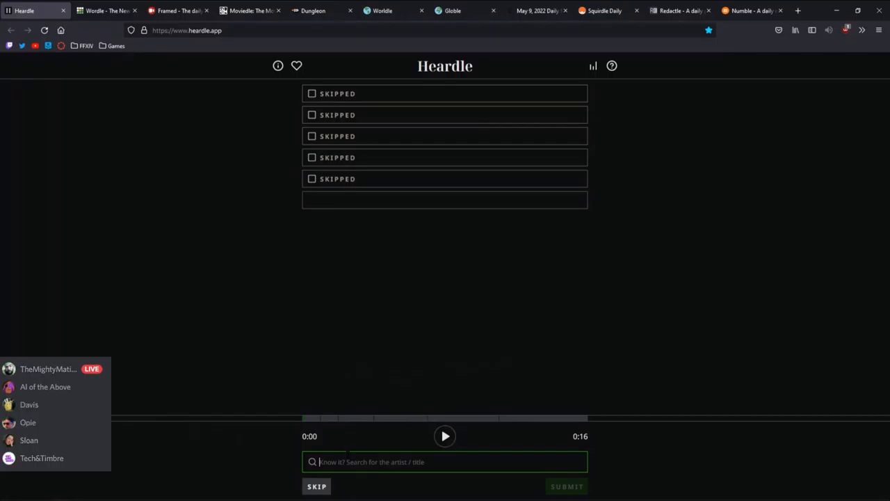
type("Migos - Bad and Boujee (ft. Lil Uzi Vert)")
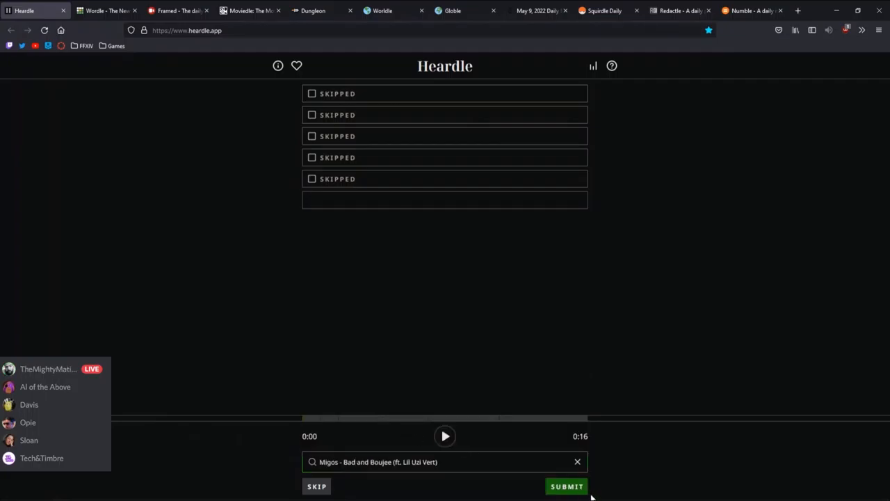
left_click(566, 486)
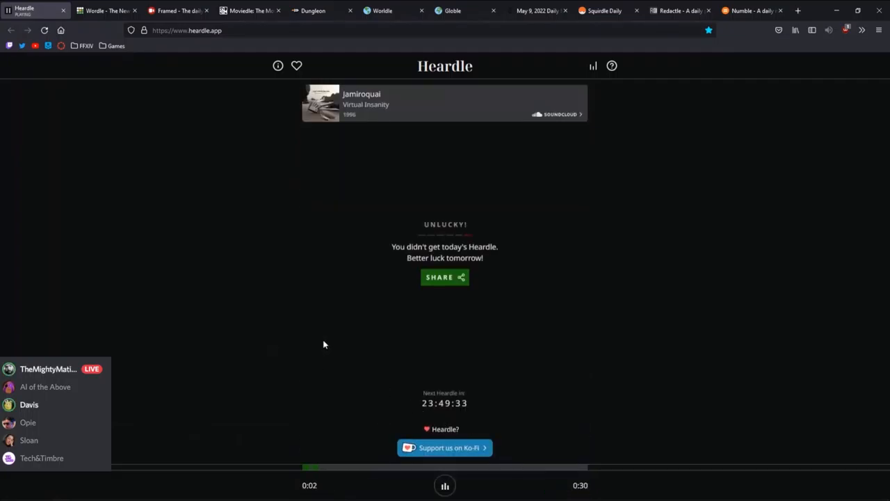
mouse_move(421, 166)
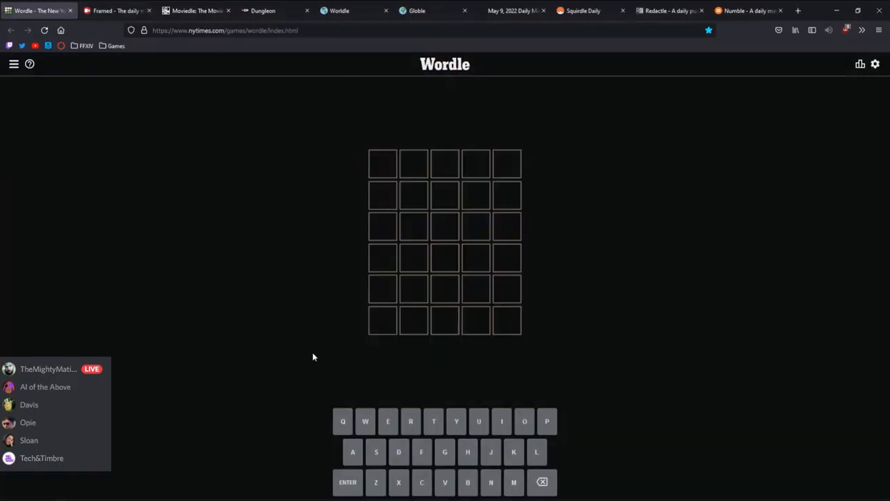
Guess ADIEU, PORNS and SHINE in Wordle, then share the result from statistics
type("ADIEU")
type("PORN")
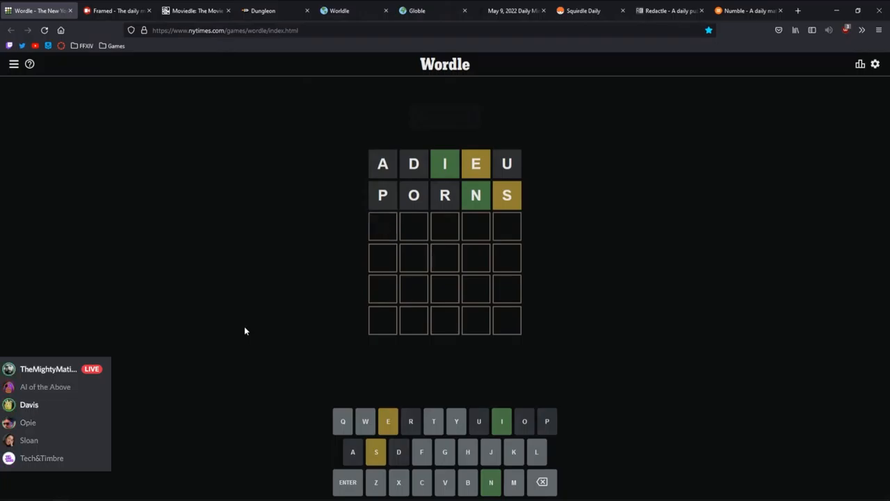
type("SEIN")
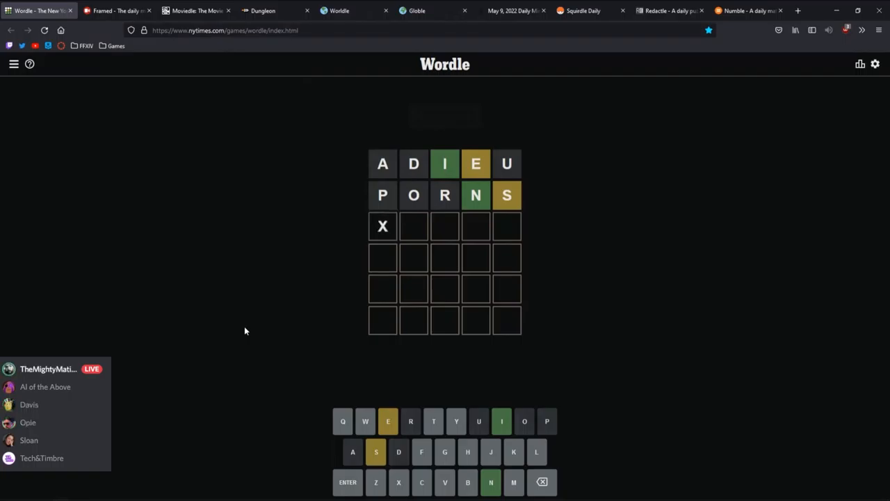
type("EOM")
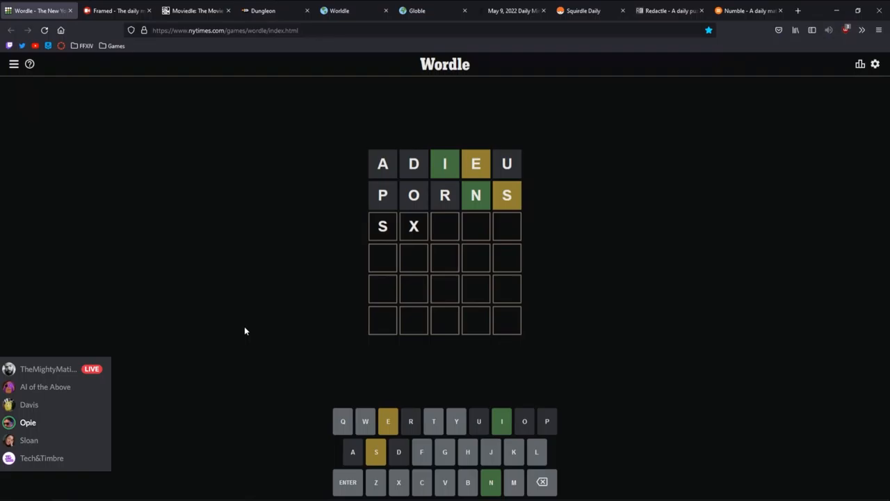
type("INE")
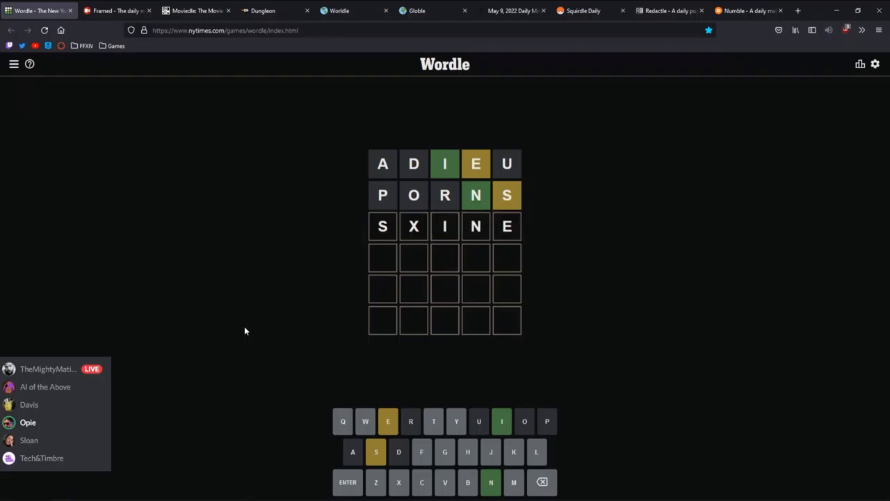
key("Backspace")
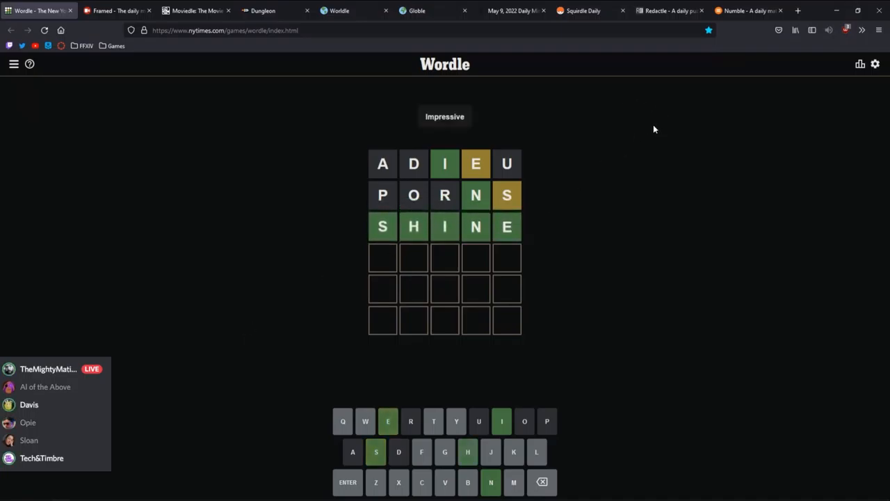
left_click(861, 64)
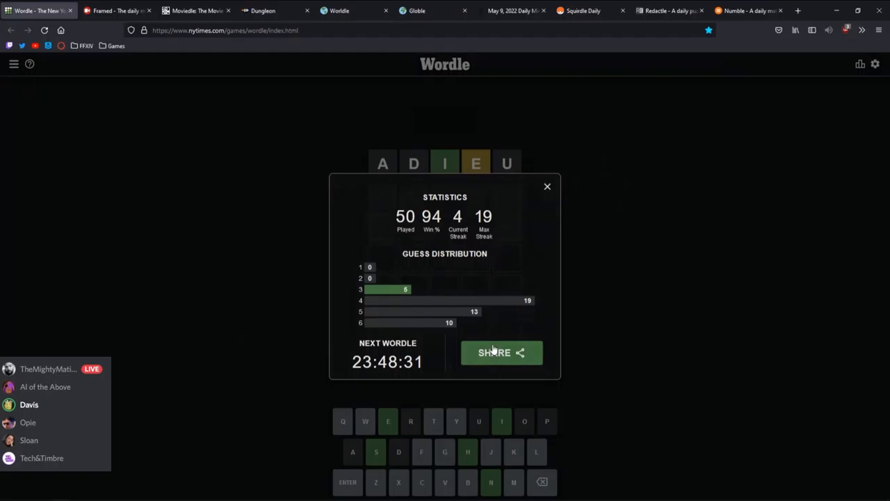
left_click(501, 353)
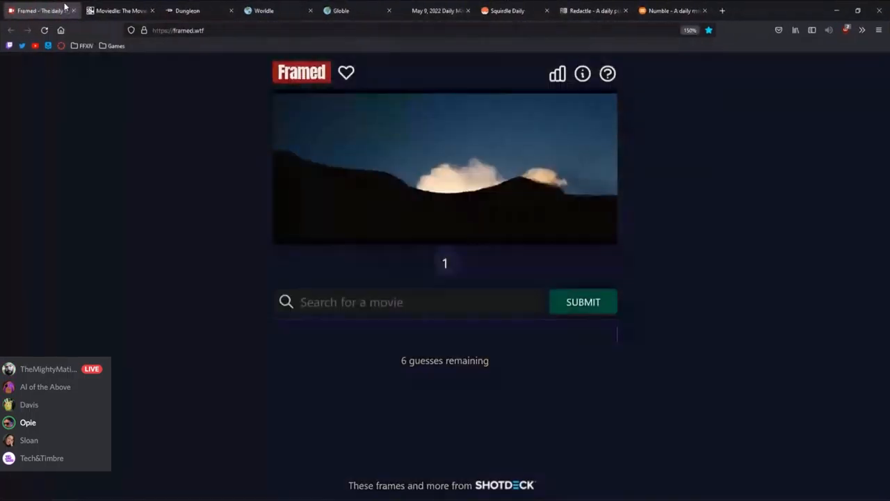
Search 'clo' in Framed's movie box and pick Cloud Atlas
left_click(408, 301)
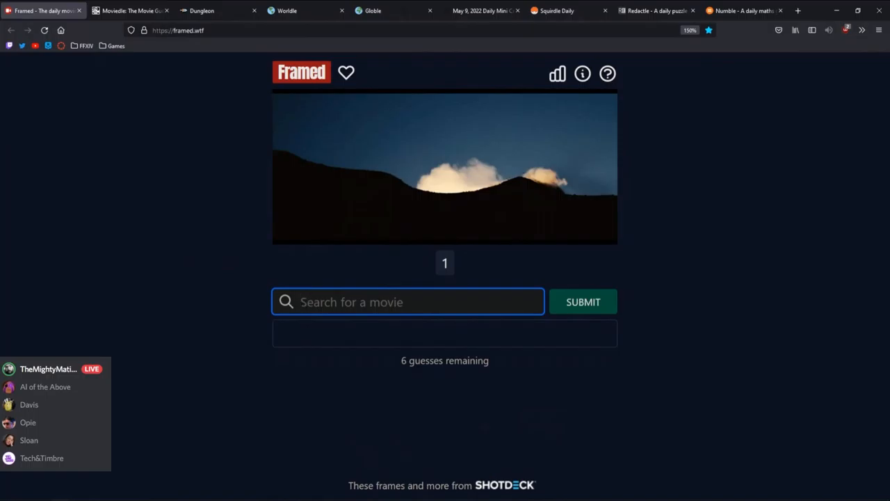
type("cloud at")
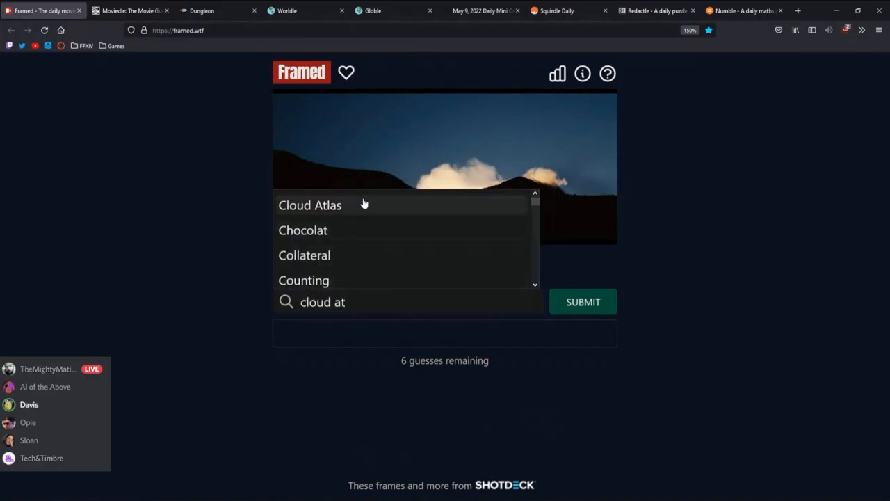
left_click(583, 301)
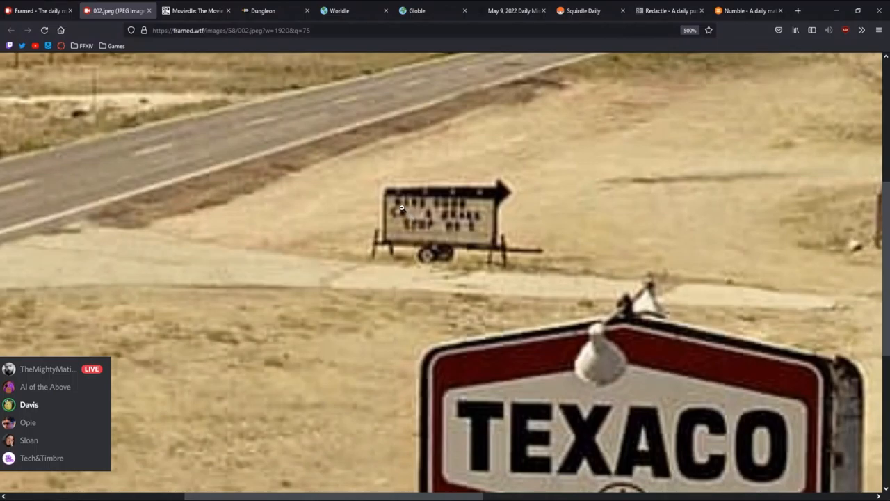
mouse_move(398, 221)
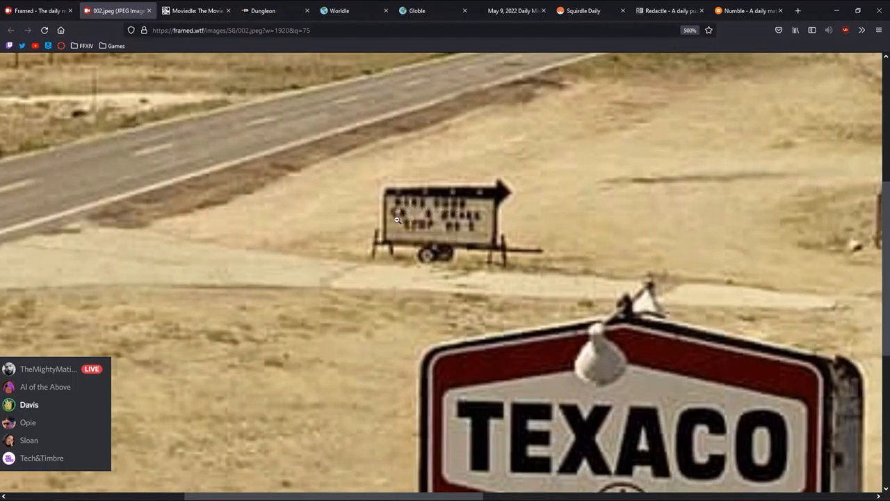
mouse_move(426, 220)
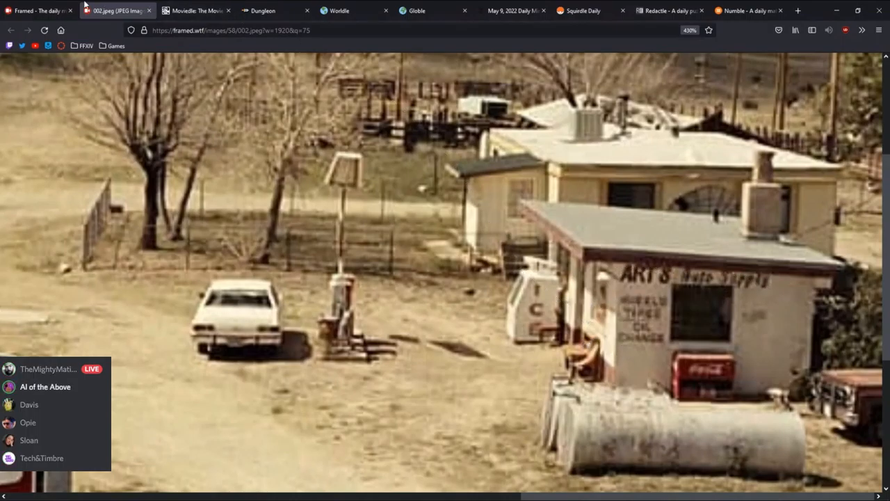
Return to the Framed tab, type 'camp ri', and open the second still enlarged
left_click(39, 10)
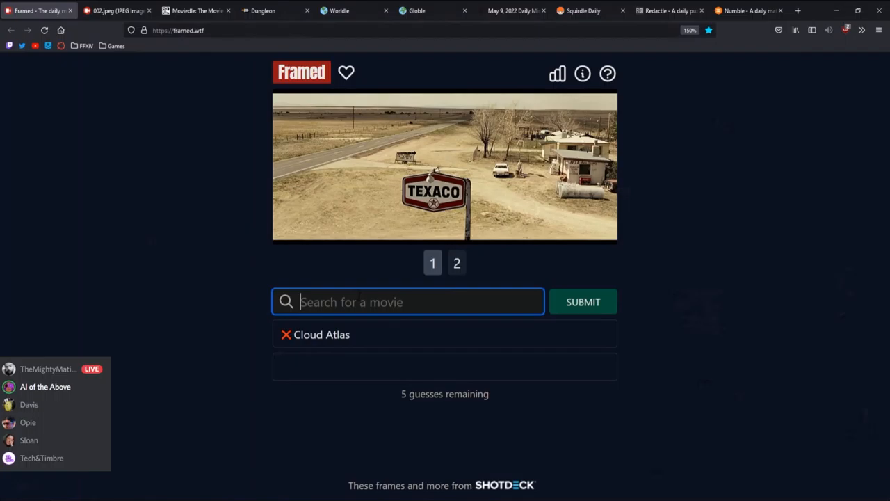
type("camp ri")
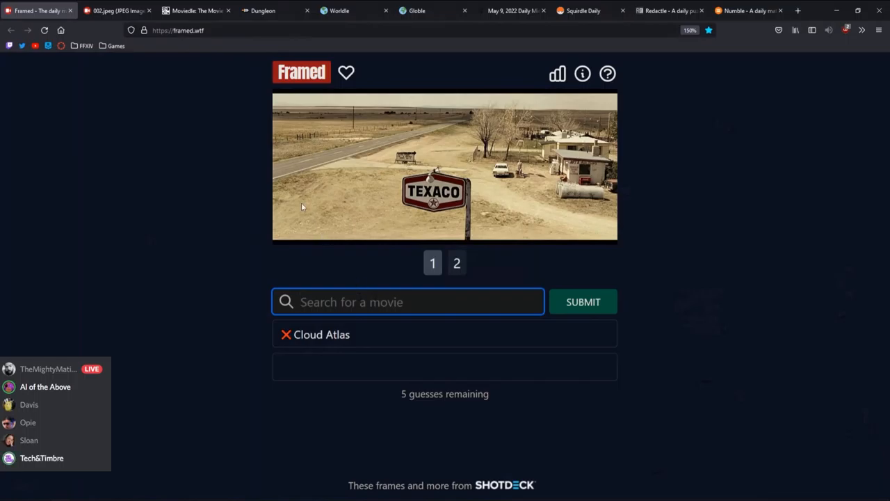
left_click(117, 10)
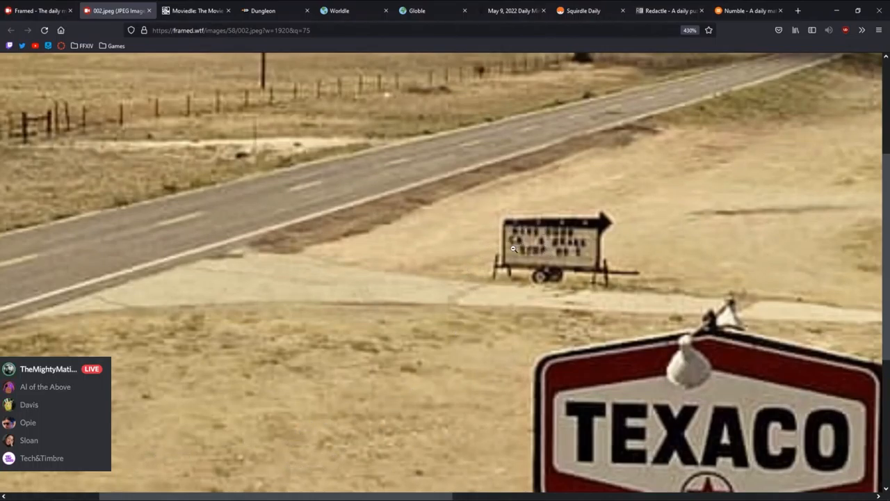
mouse_move(516, 247)
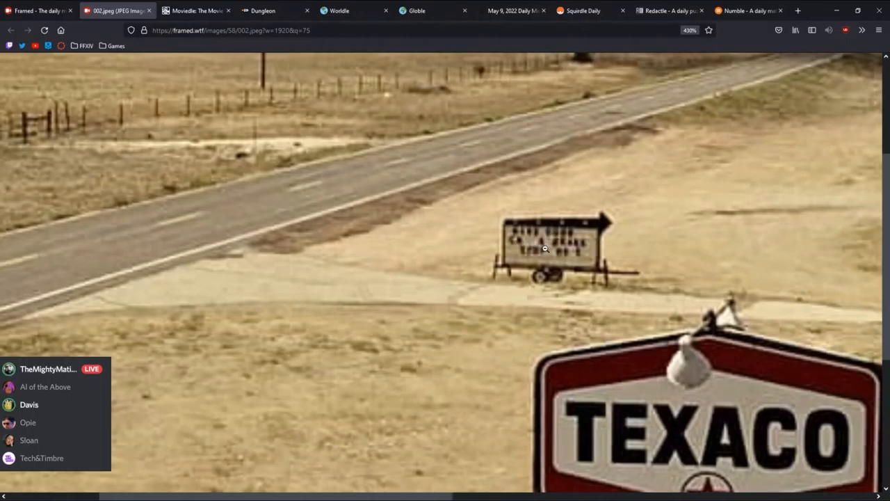
mouse_move(558, 248)
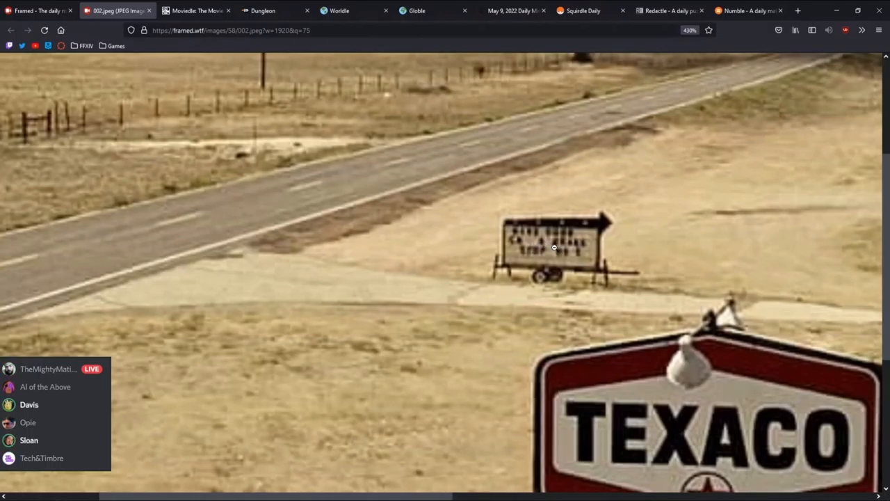
mouse_move(547, 243)
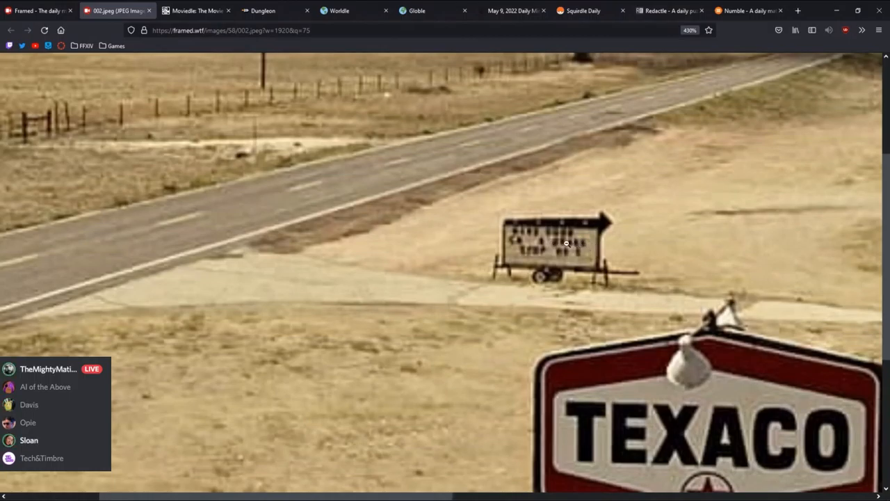
mouse_move(626, 233)
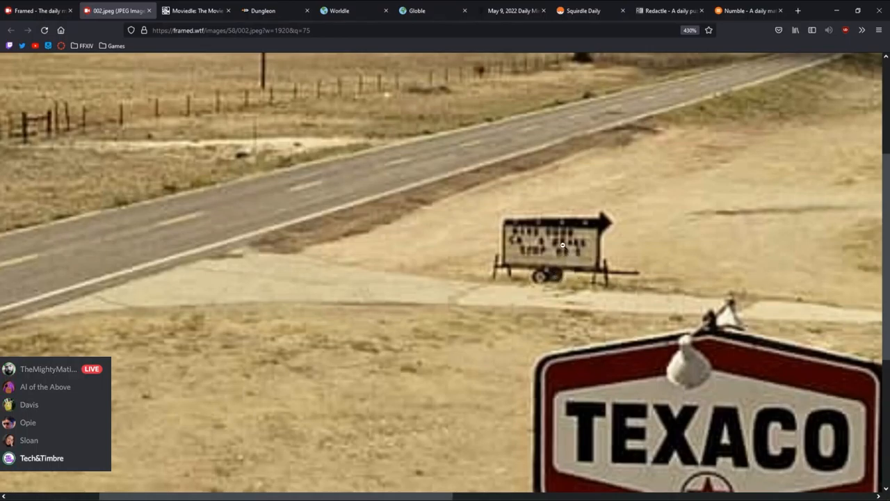
mouse_move(564, 262)
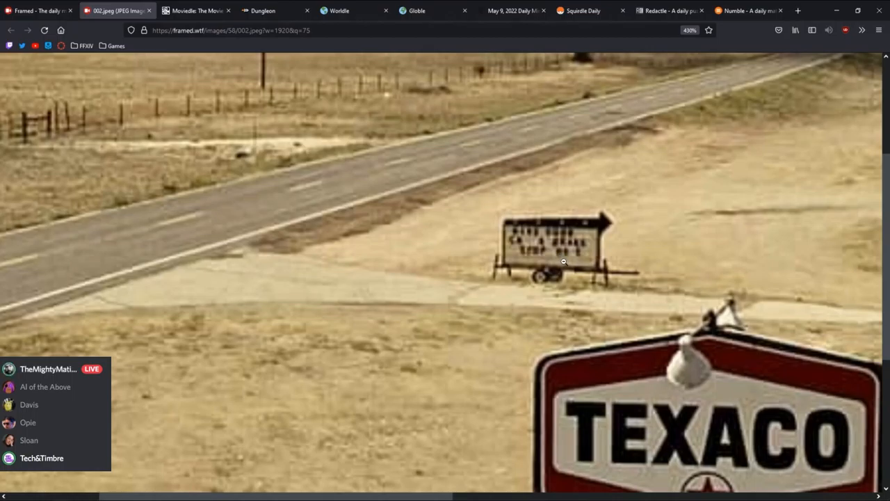
mouse_move(580, 260)
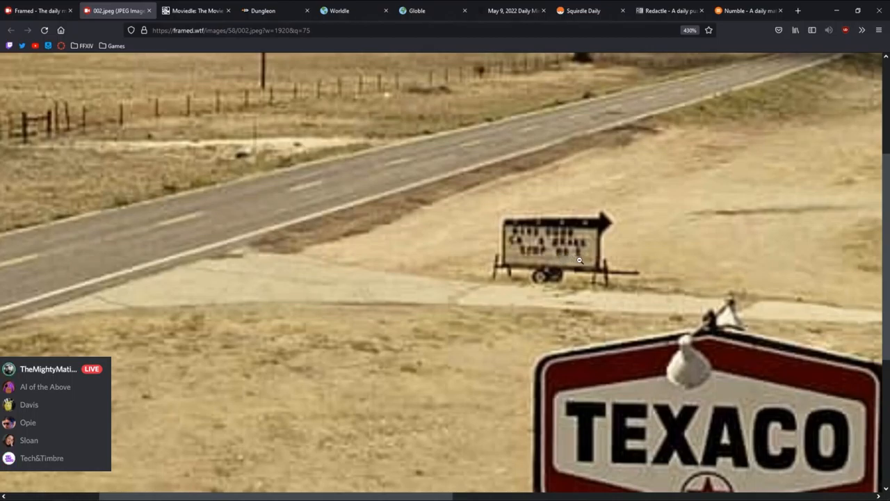
mouse_move(567, 261)
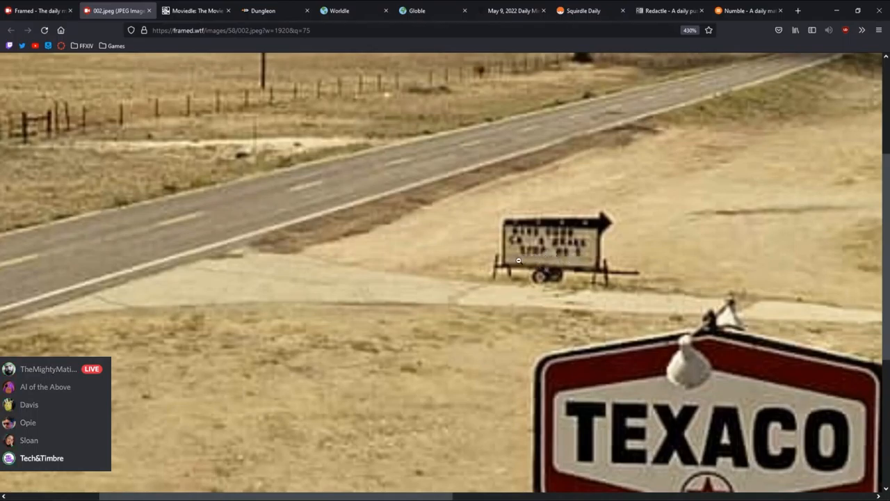
mouse_move(519, 231)
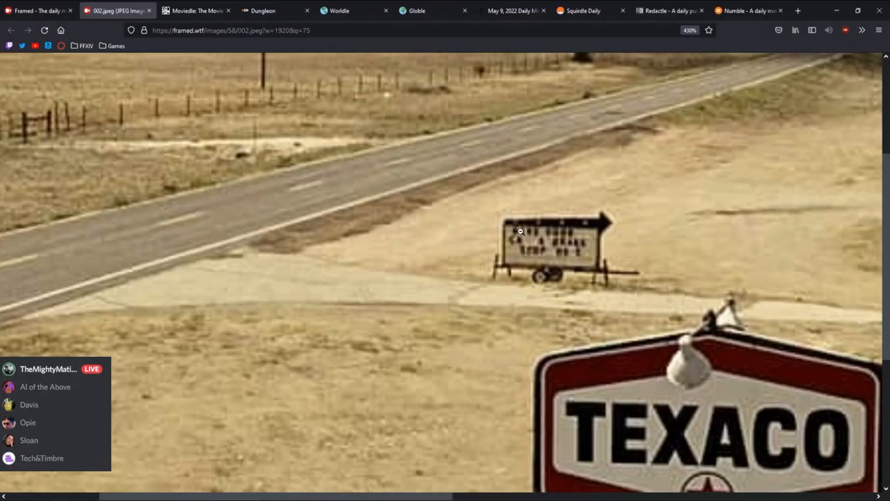
mouse_move(510, 246)
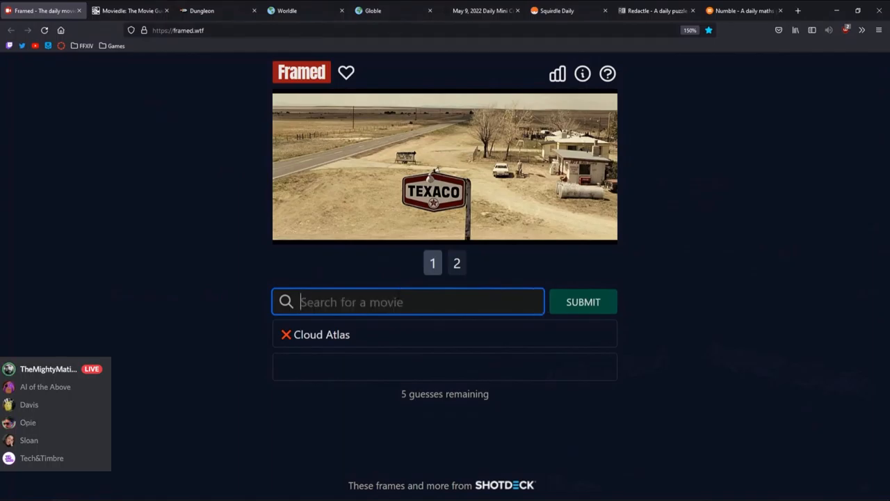
Search 'pepe' and submit Popeye as a Framed guess
type("pepe")
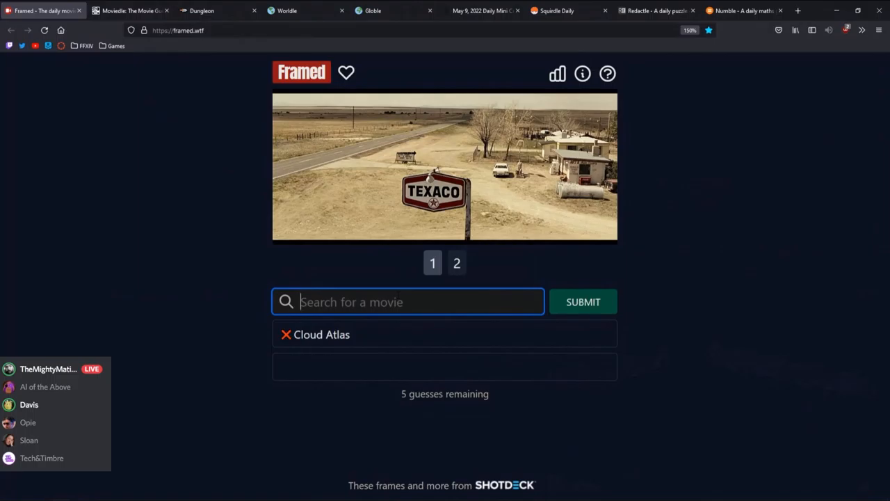
type("pepe")
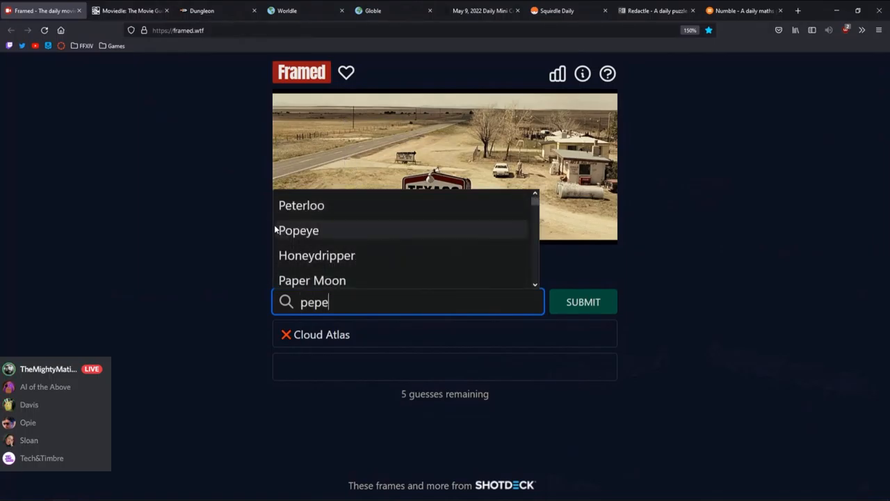
left_click(583, 301)
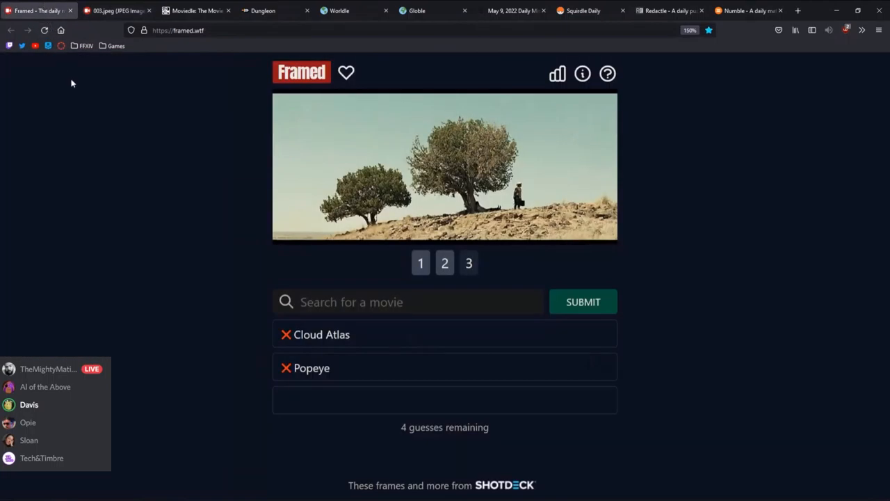
Submit Brief Encounter via 'bri' and close the enlarged third-frame tab
type("briefcase")
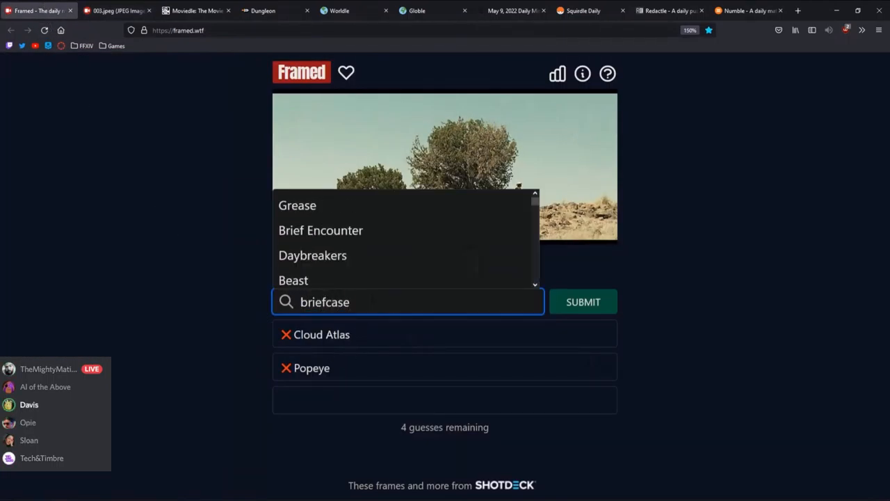
left_click(321, 231)
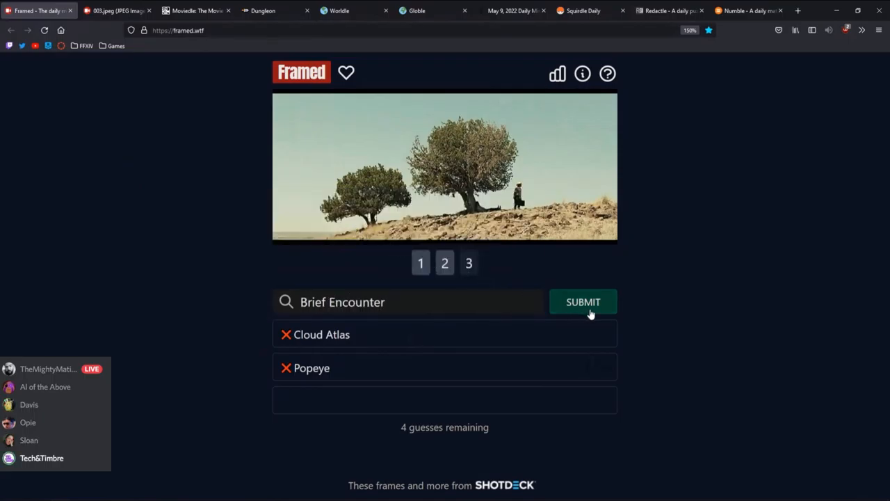
left_click(583, 302)
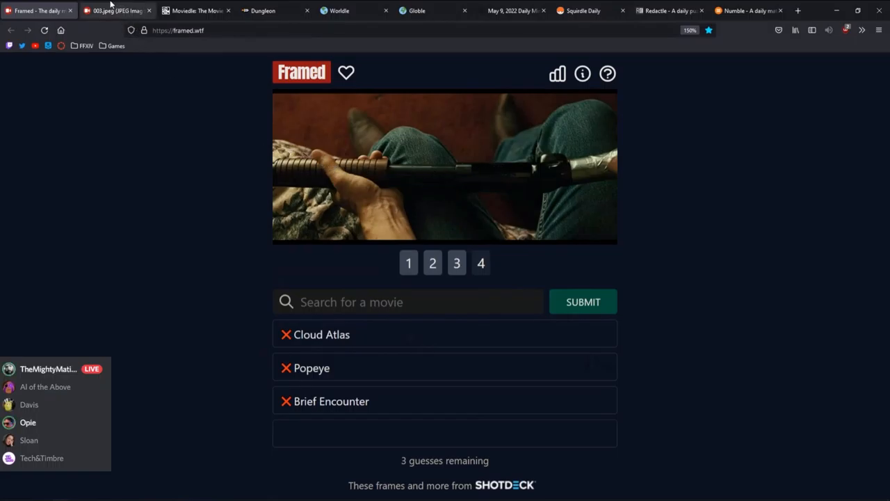
left_click(149, 10)
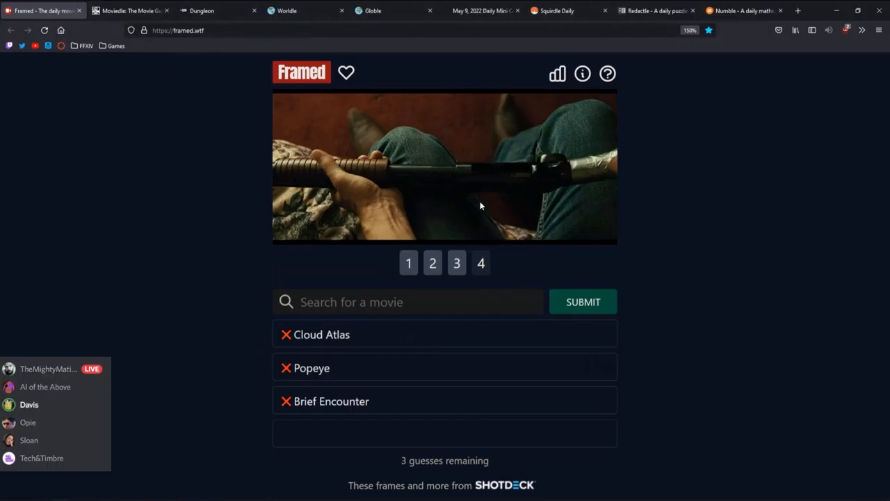
mouse_move(504, 202)
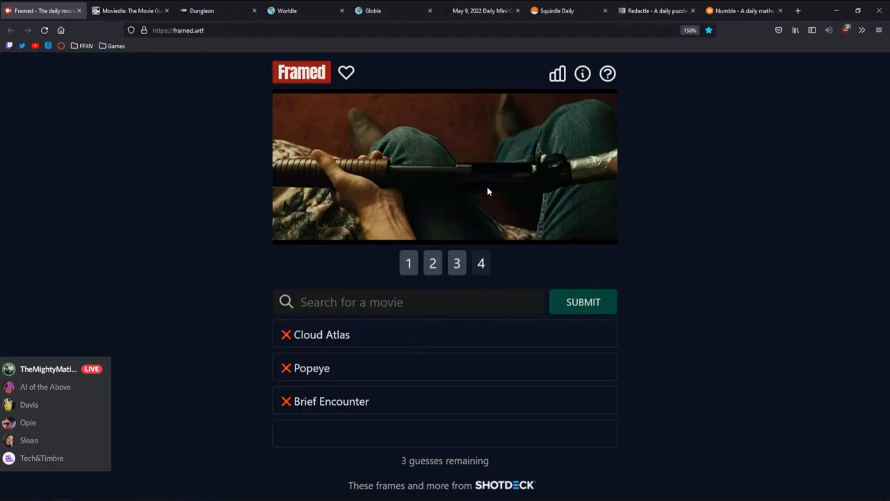
mouse_move(428, 171)
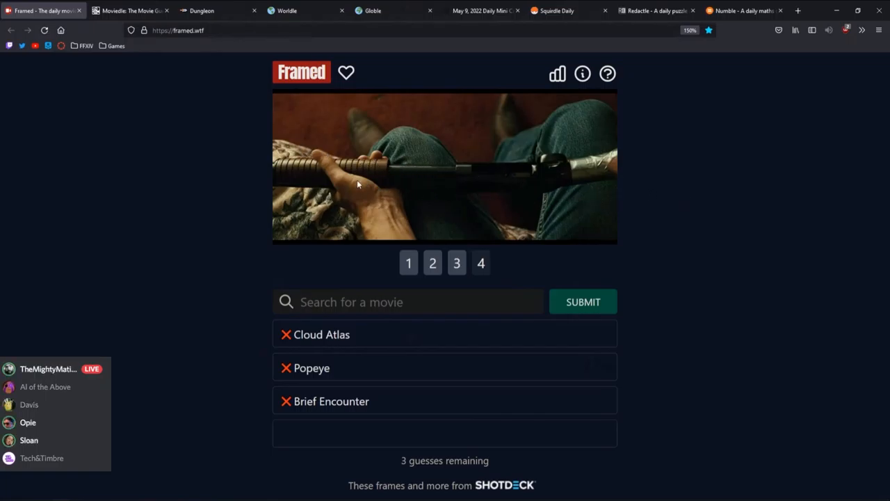
left_click(408, 302)
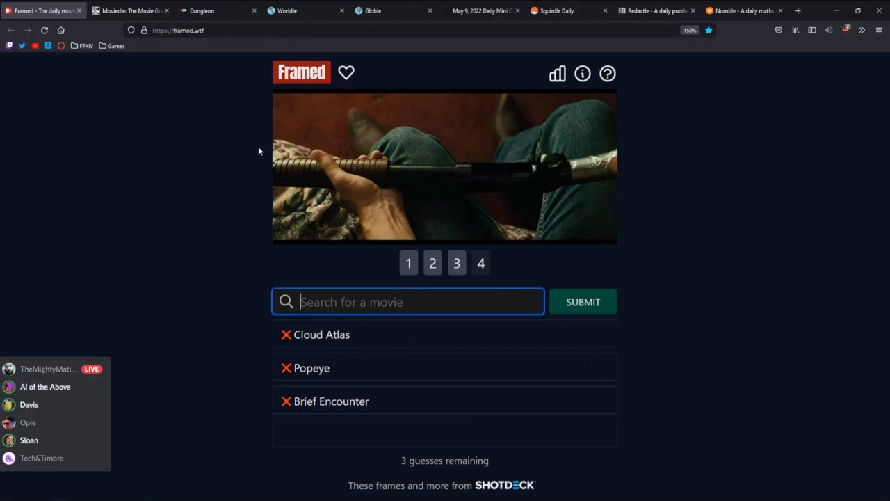
Dismiss the frame's context menu and type then erase several trial guesses
right_click(401, 172)
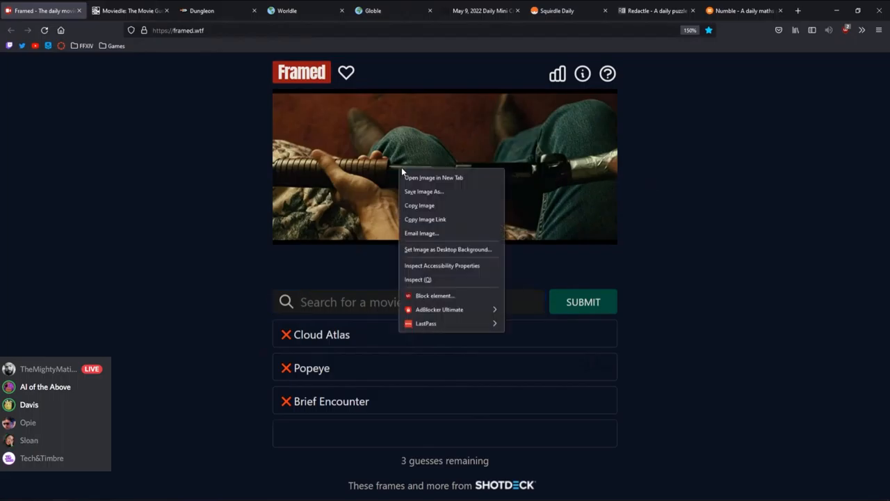
left_click(433, 177)
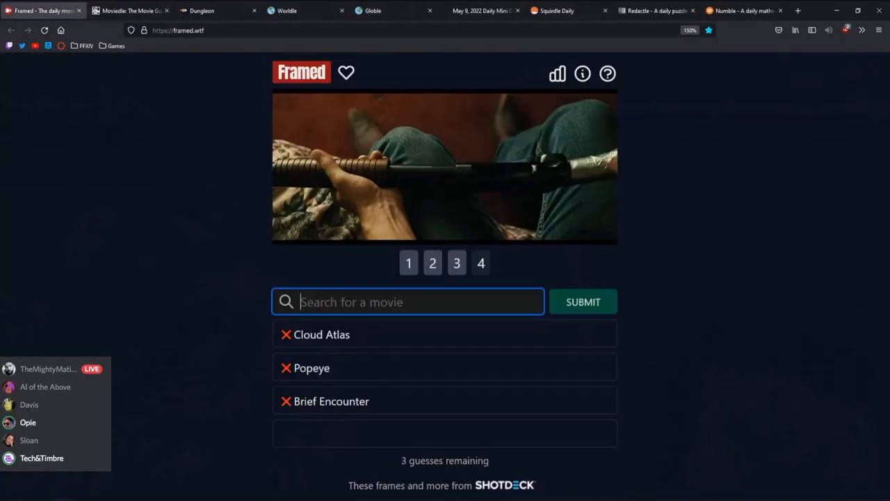
type("I write sins no")
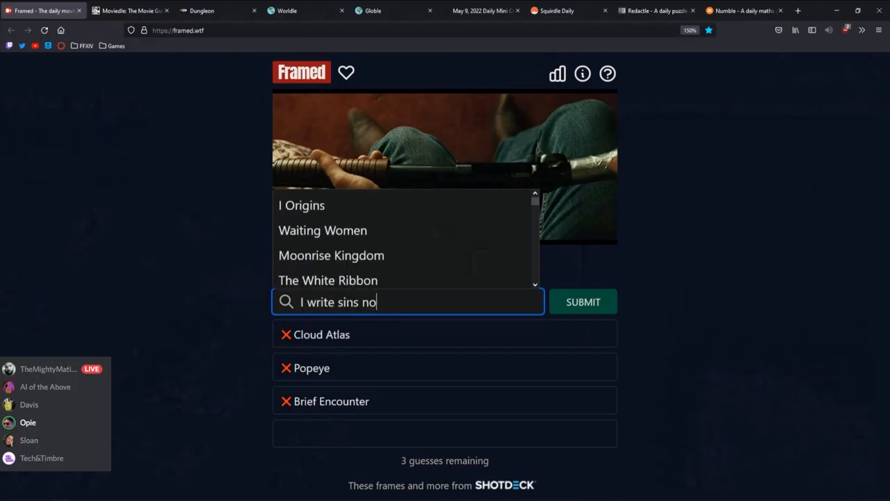
key("Backspace")
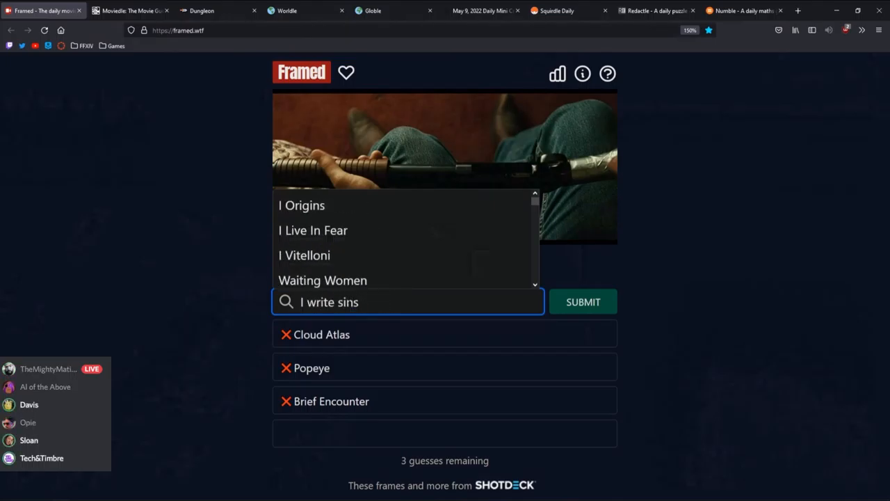
type("100")
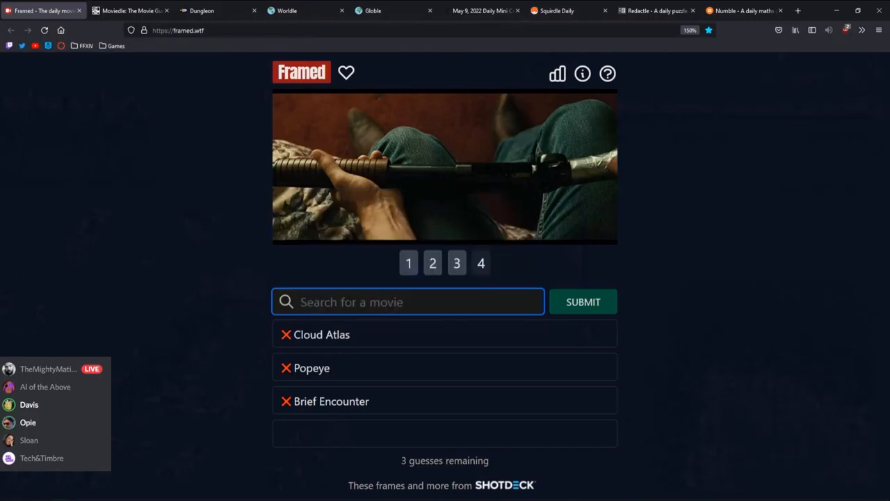
type("loading shotgun with malicious i")
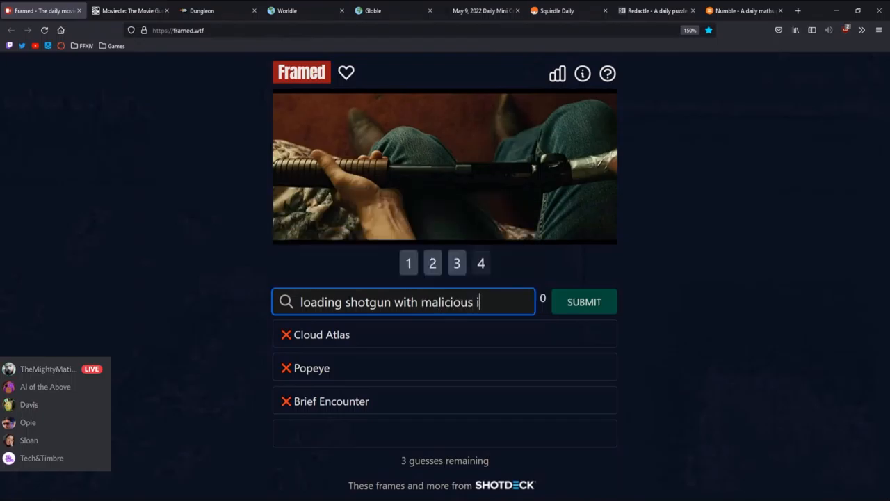
type("ntent")
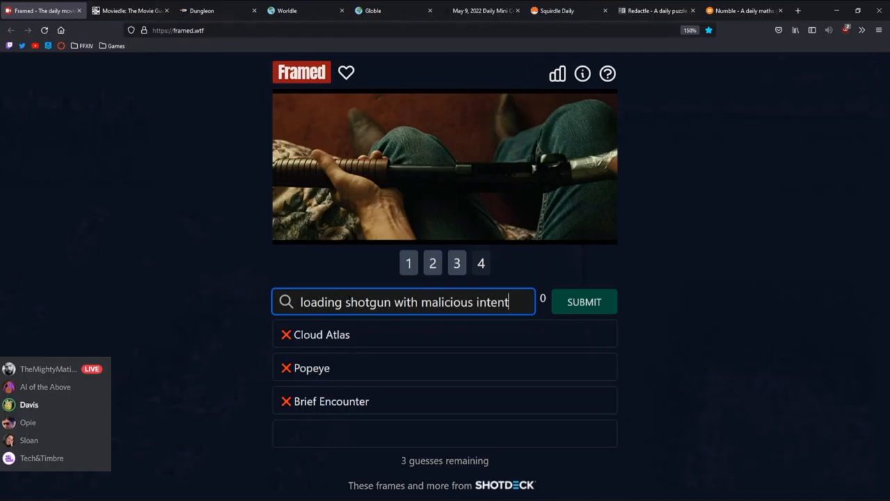
key("Backspace")
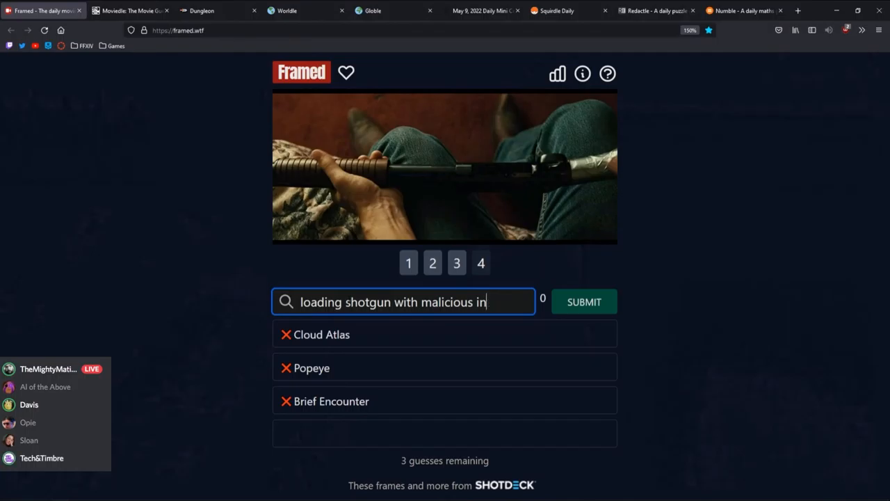
key("BackSpace")
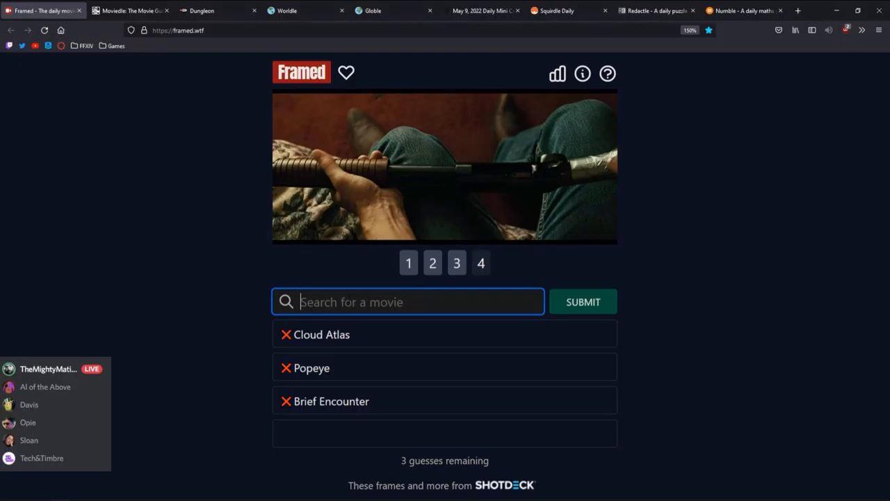
Search 'die in' and submit All Quiet on the Western Front
type("die in the west")
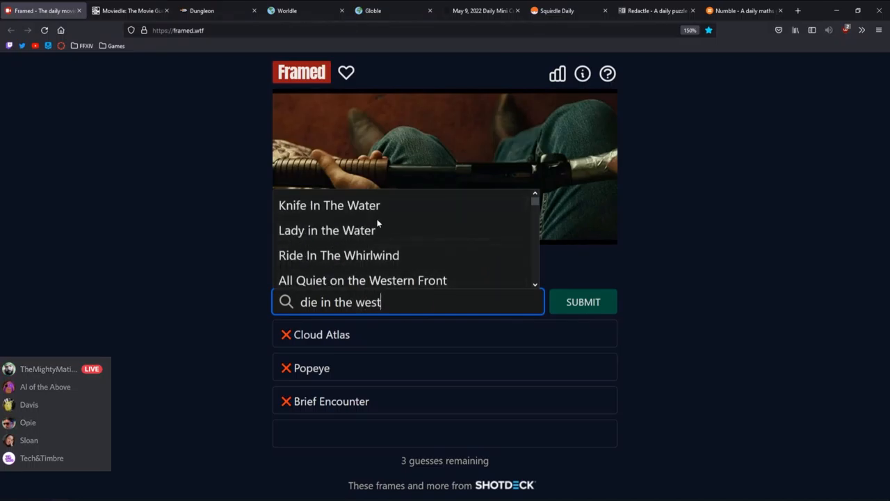
left_click(362, 279)
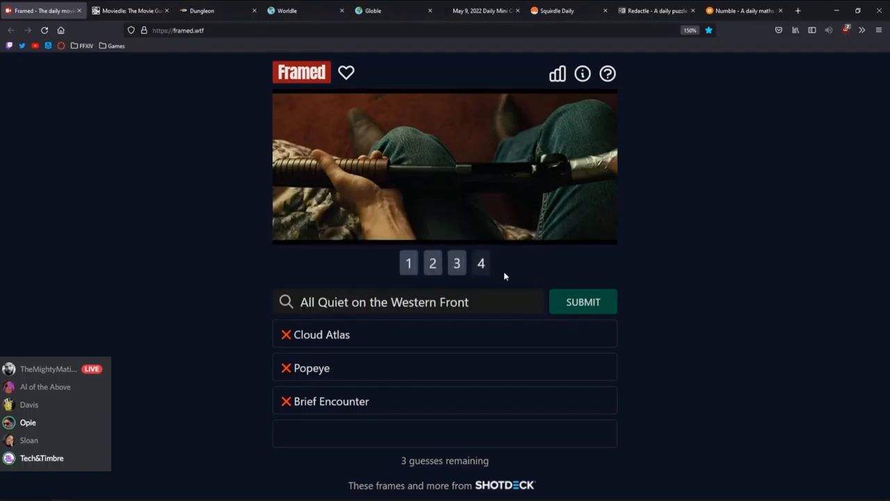
left_click(583, 301)
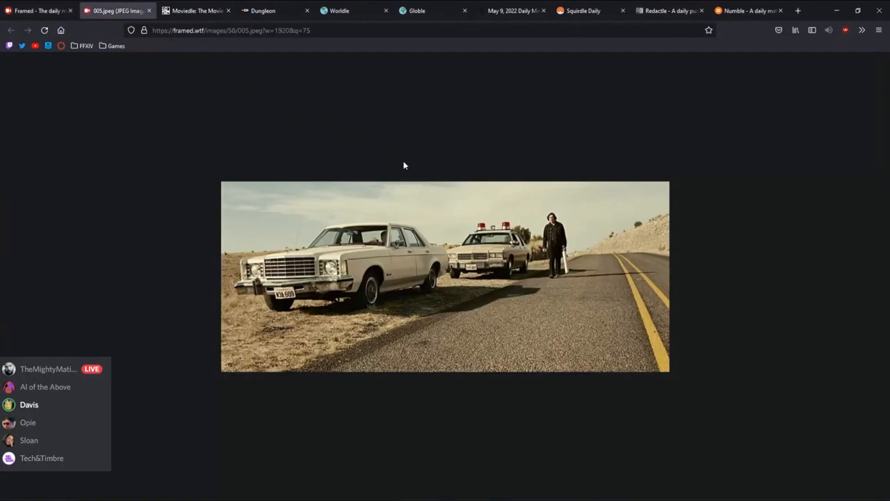
Return to the Framed tab, search 'the g' and choose The Shining
left_click(39, 10)
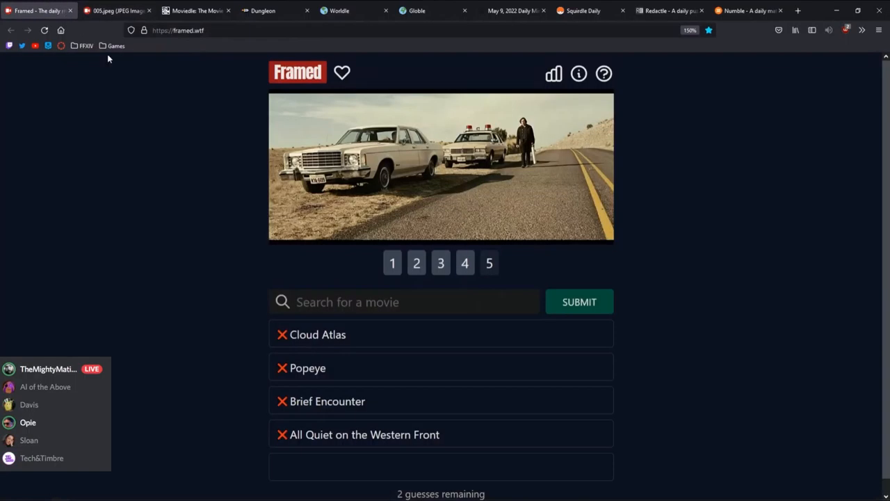
type("the shinin")
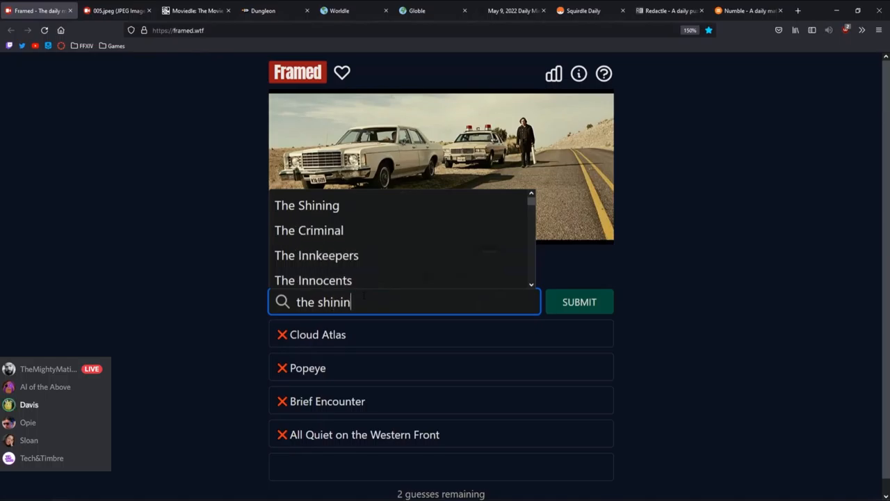
type("g")
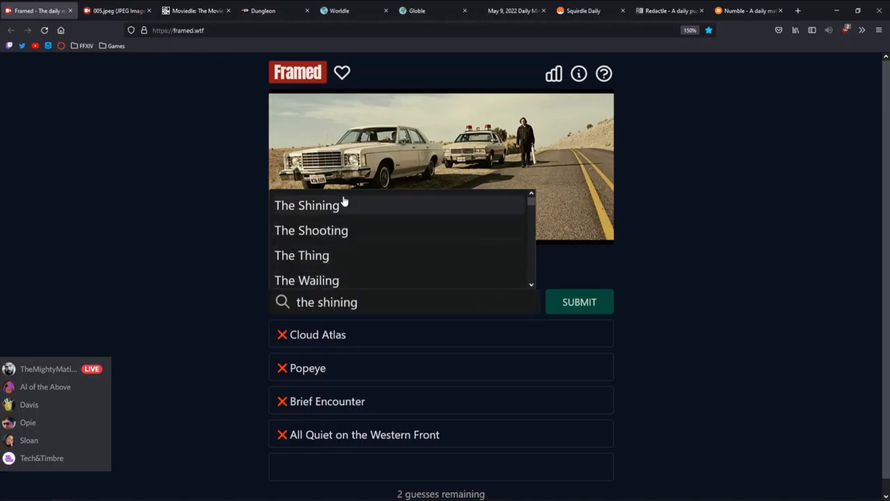
left_click(307, 204)
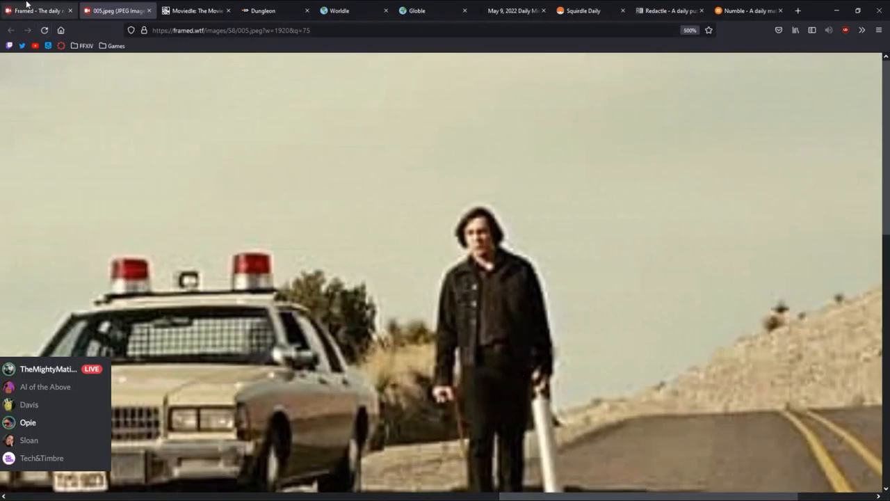
mouse_move(28, 9)
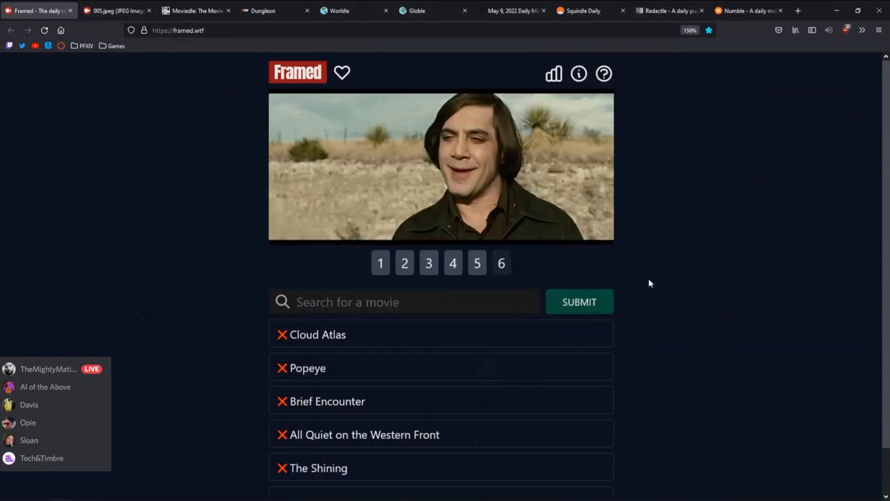
Search 'nosh', pick Mother! from suggestions and submit it as the last guess
left_click(149, 11)
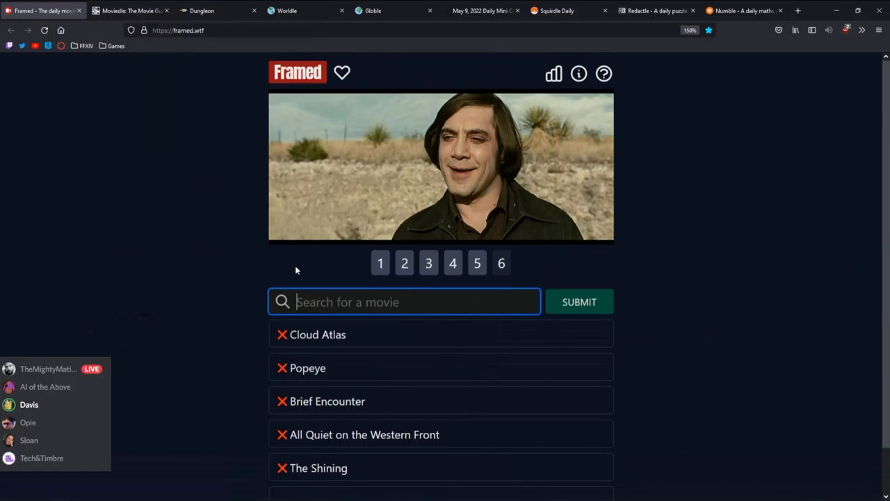
mouse_move(468, 195)
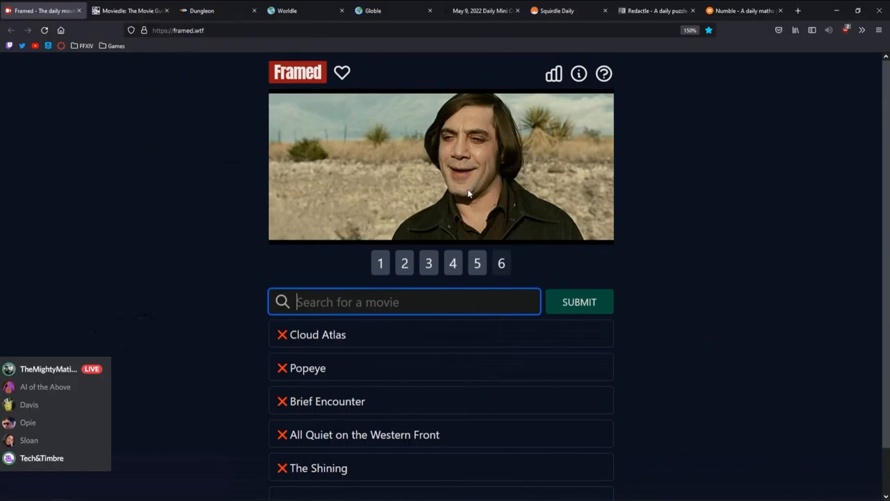
mouse_move(477, 215)
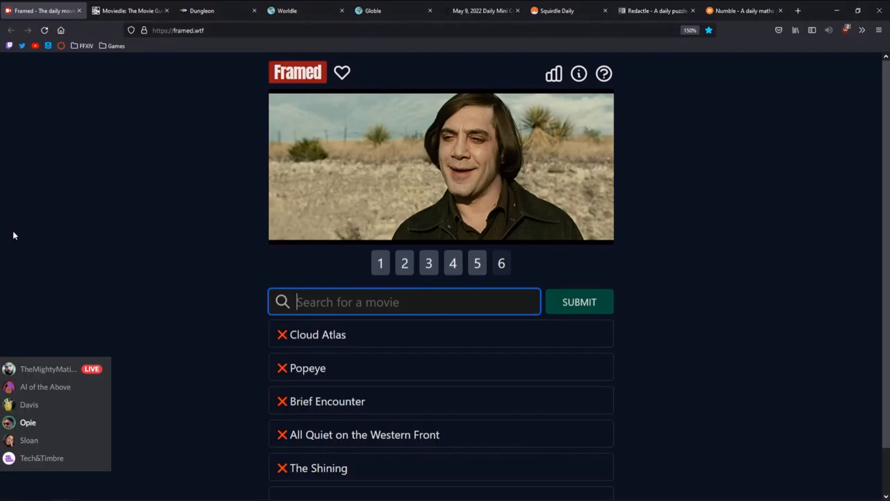
type("nosh")
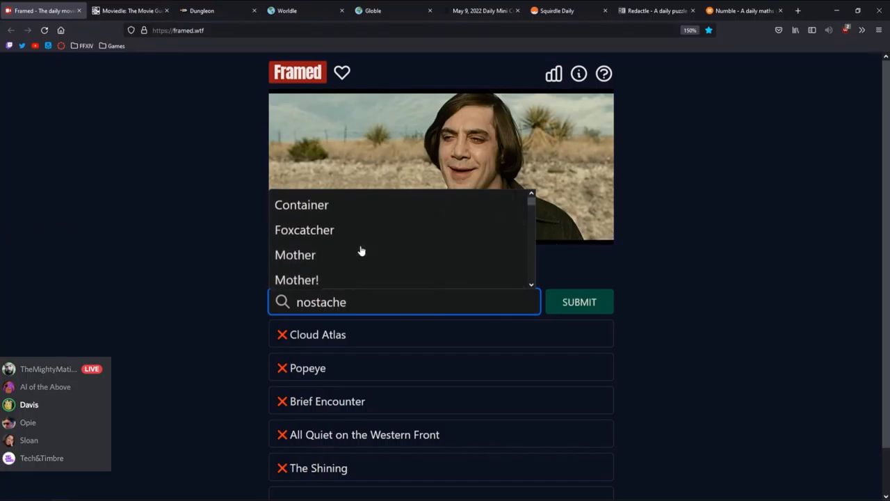
left_click(297, 280)
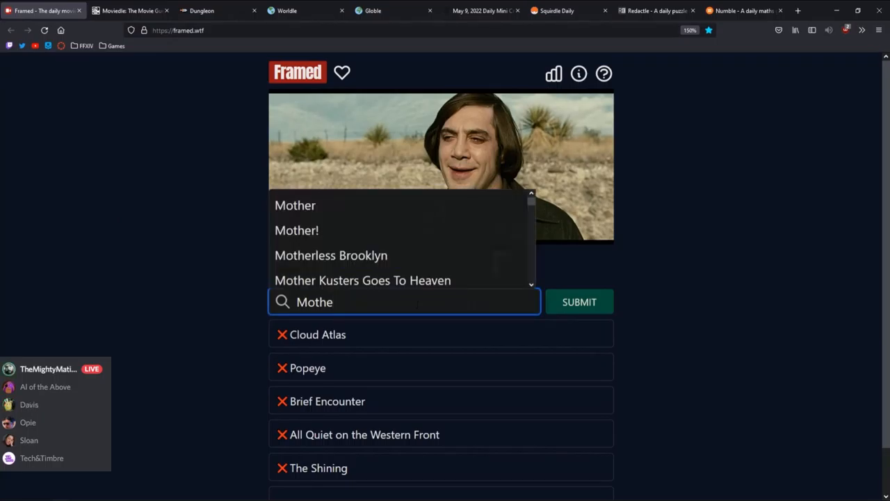
mouse_move(376, 230)
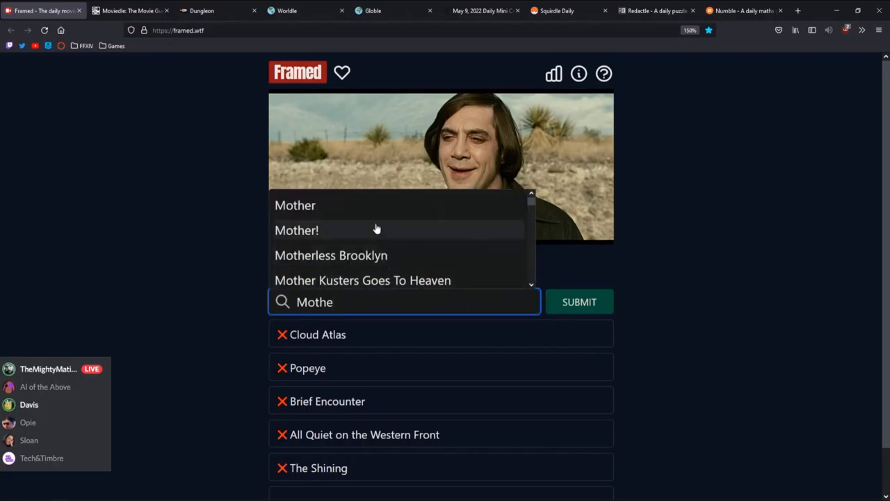
left_click(296, 230)
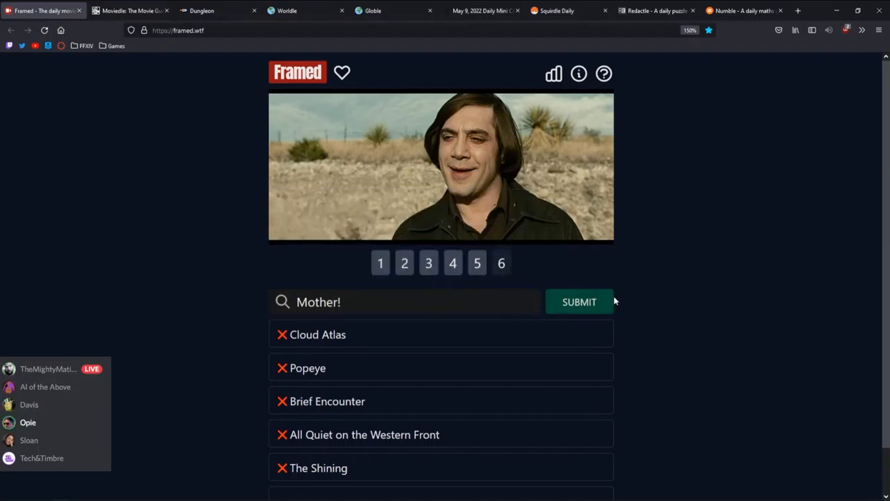
left_click(579, 301)
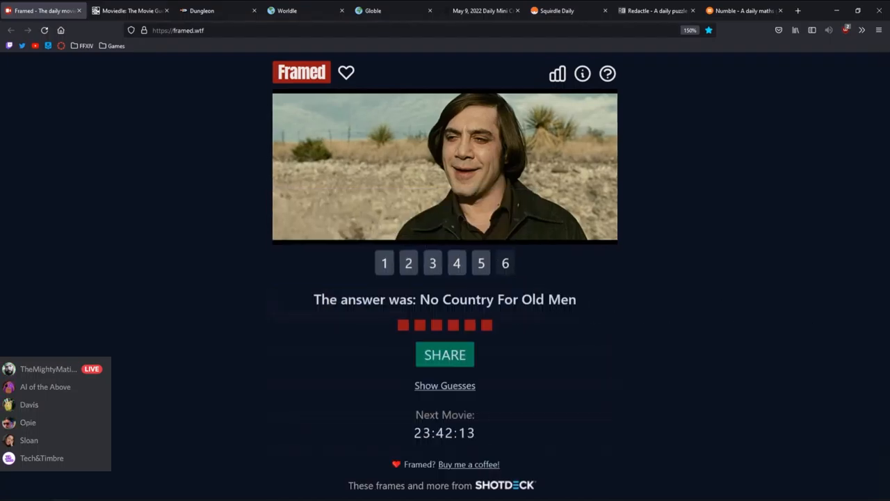
View the other No Country For Old Men stills via the frame buttons
left_click(433, 263)
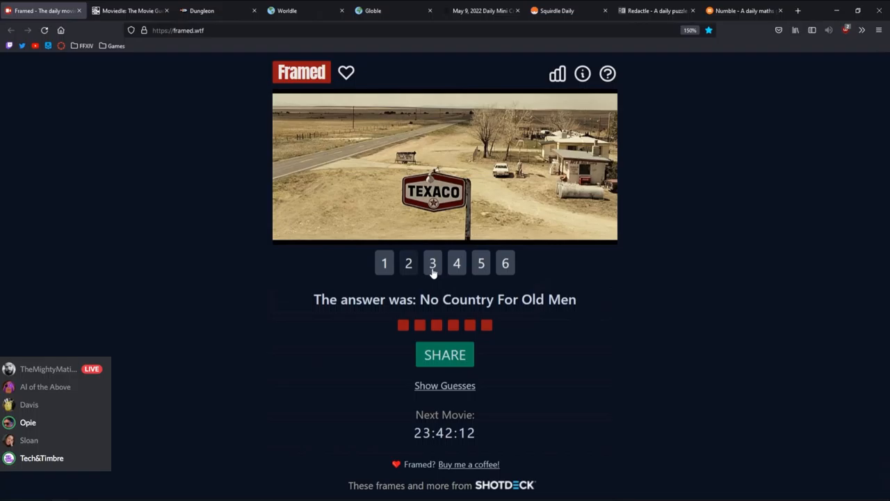
left_click(445, 355)
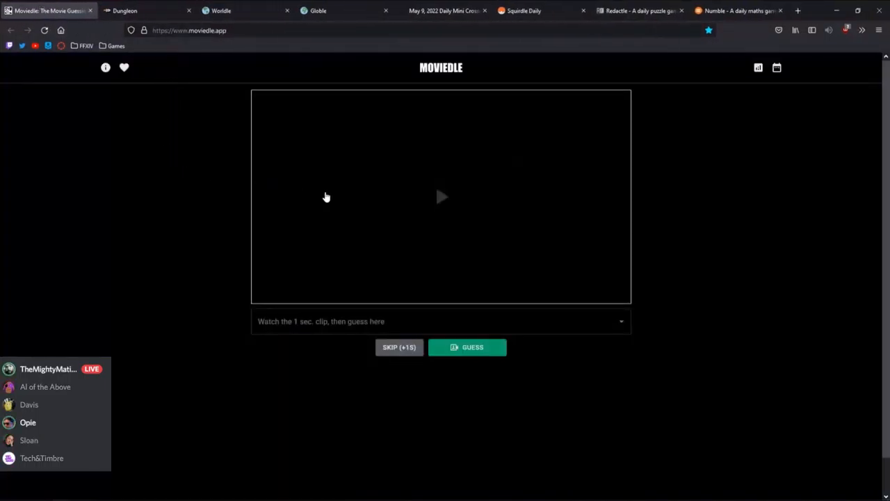
mouse_move(476, 221)
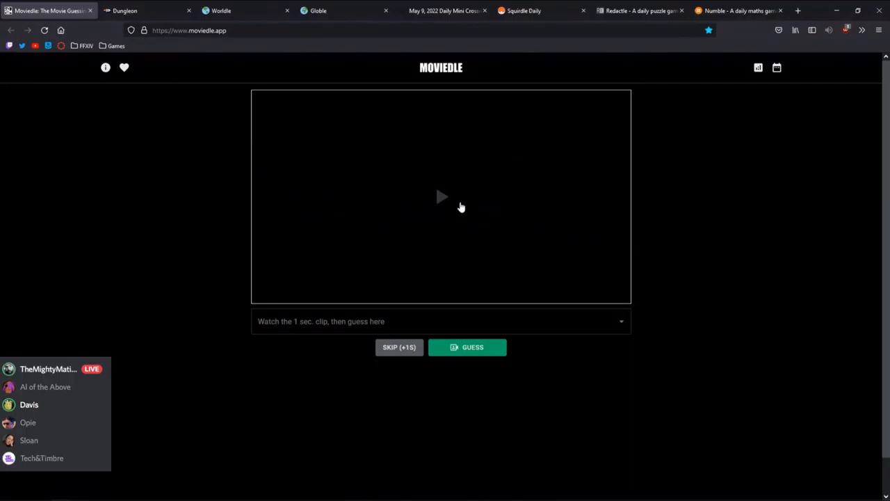
mouse_move(499, 209)
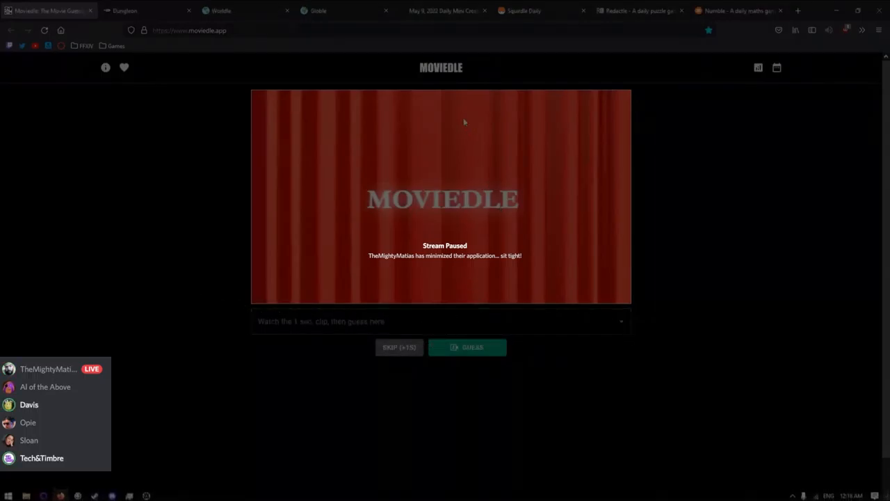
Close the Framed tab
left_click(862, 30)
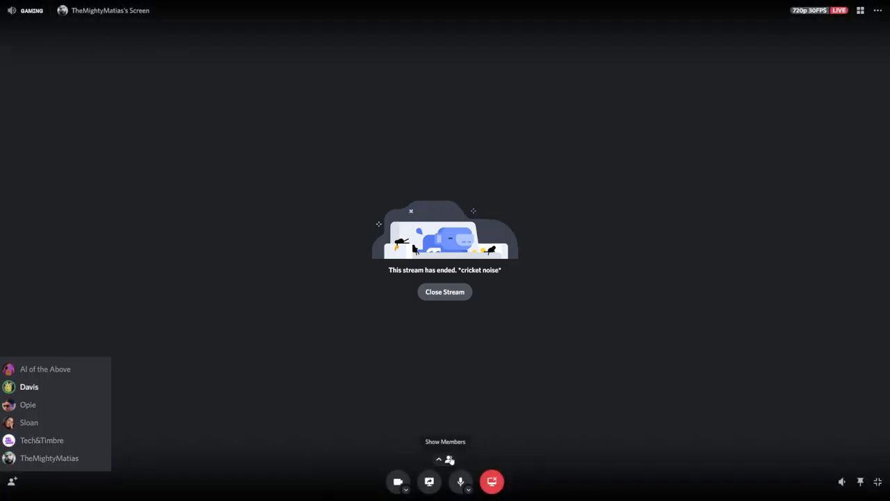
left_click(445, 441)
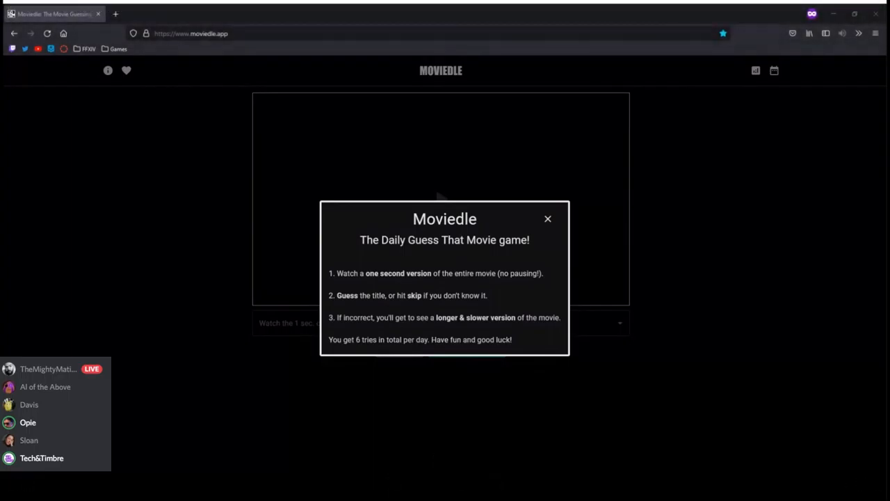
Close the Moviedle rules popup and play the one-second movie clip
left_click(547, 219)
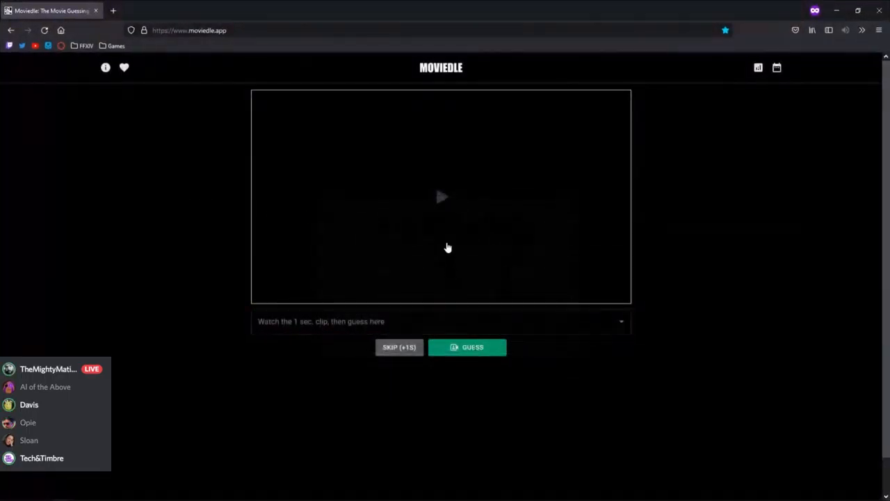
left_click(442, 197)
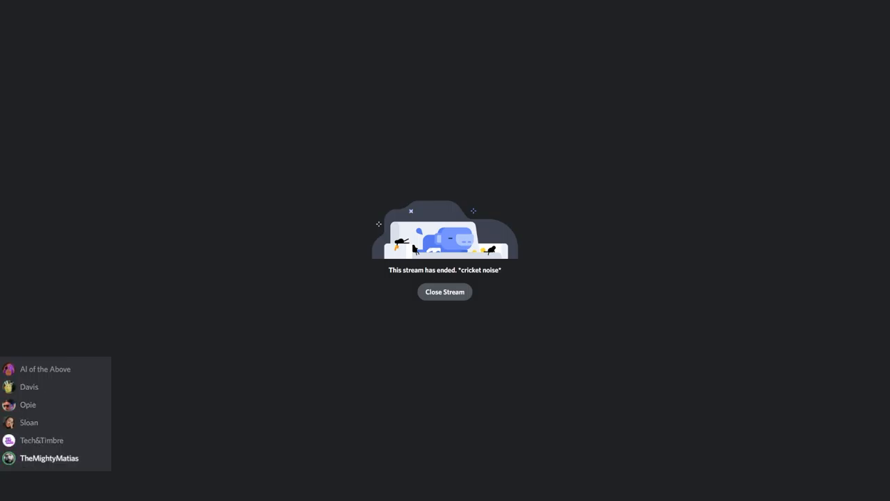
Watch the participant now live-streaming Moviedle in the Discord call
left_click(29, 386)
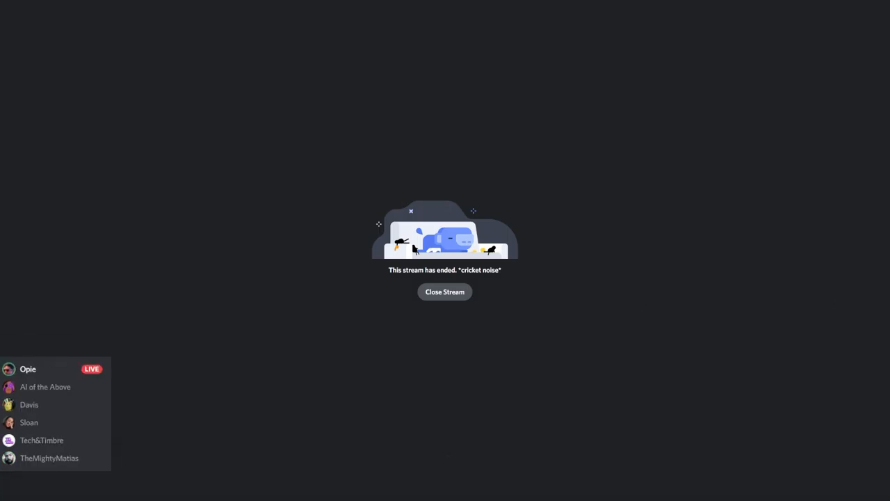
left_click(444, 292)
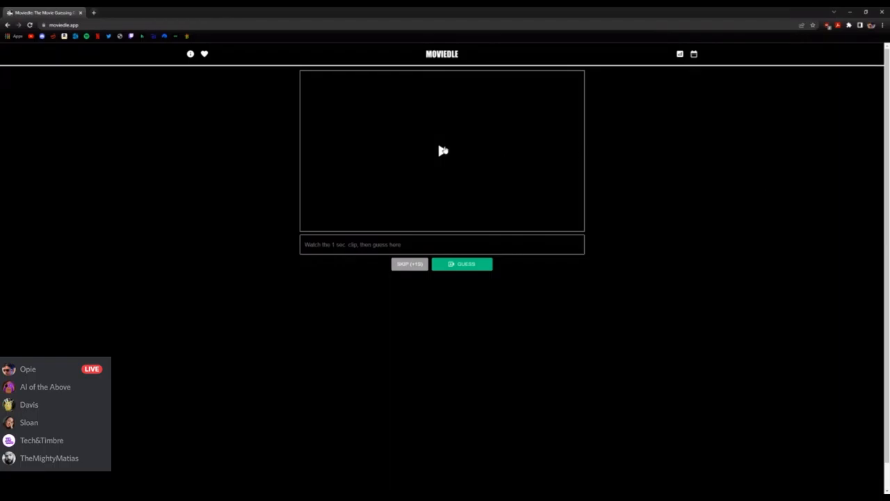
mouse_move(440, 154)
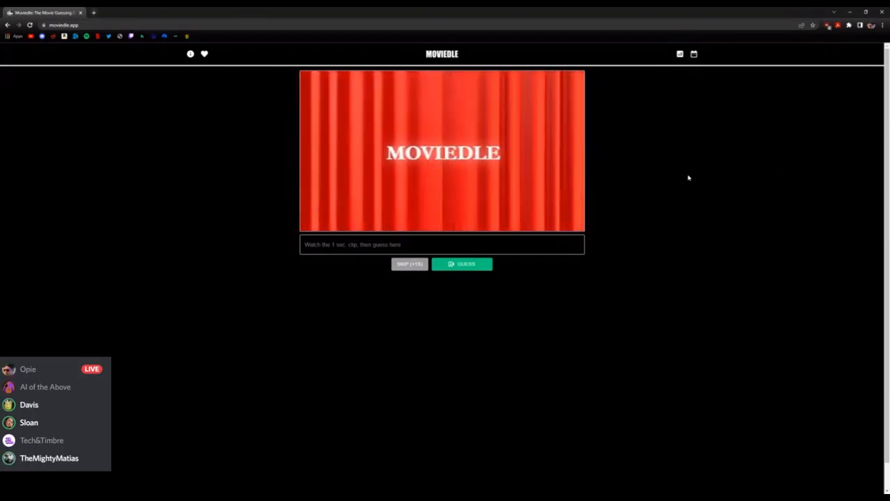
Skip two Moviedle tries for the three-second clip and stop watching the other stream
left_click(442, 244)
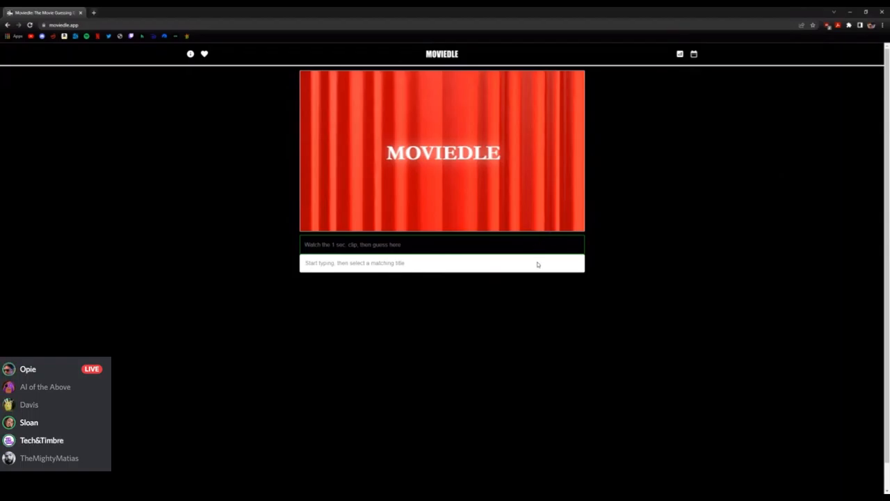
left_click(442, 244)
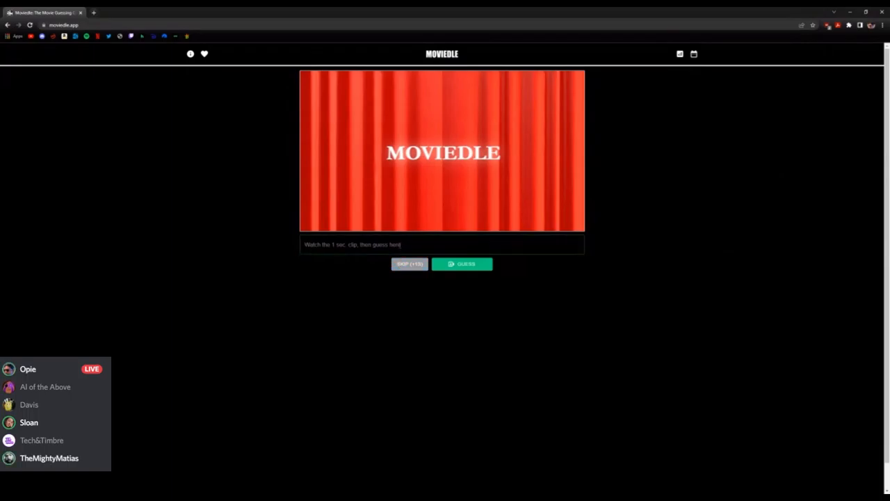
left_click(442, 244)
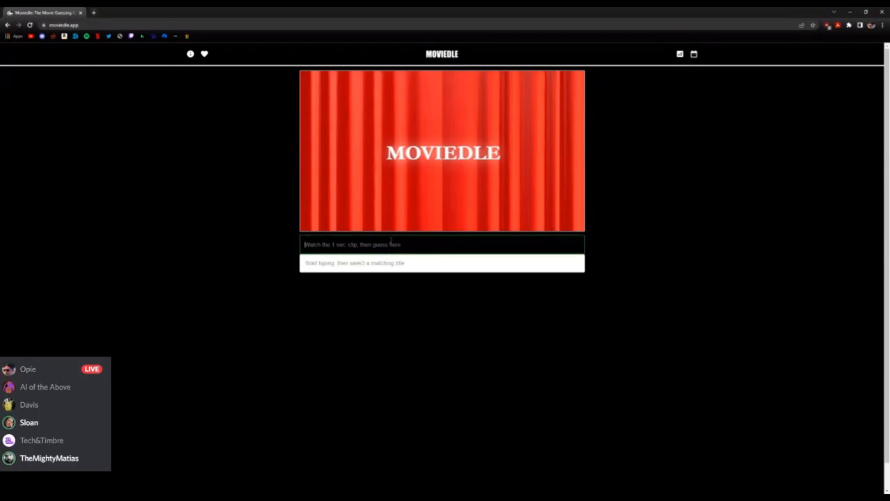
left_click(441, 244)
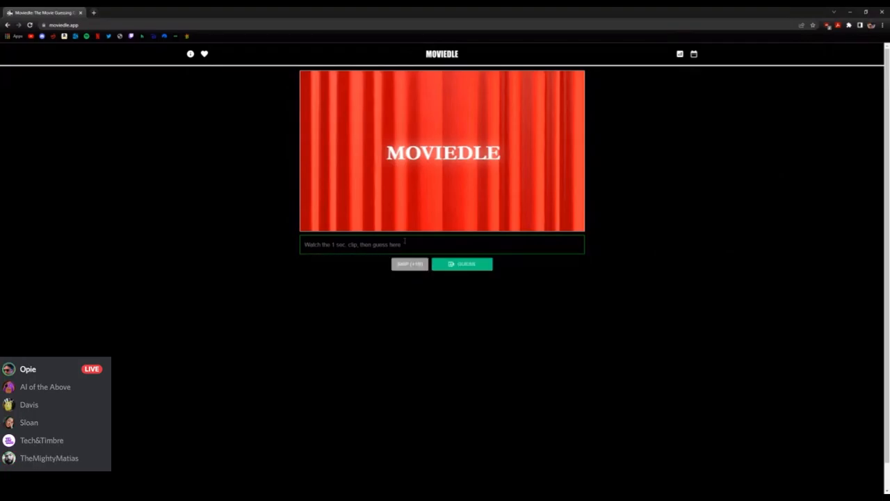
left_click(442, 244)
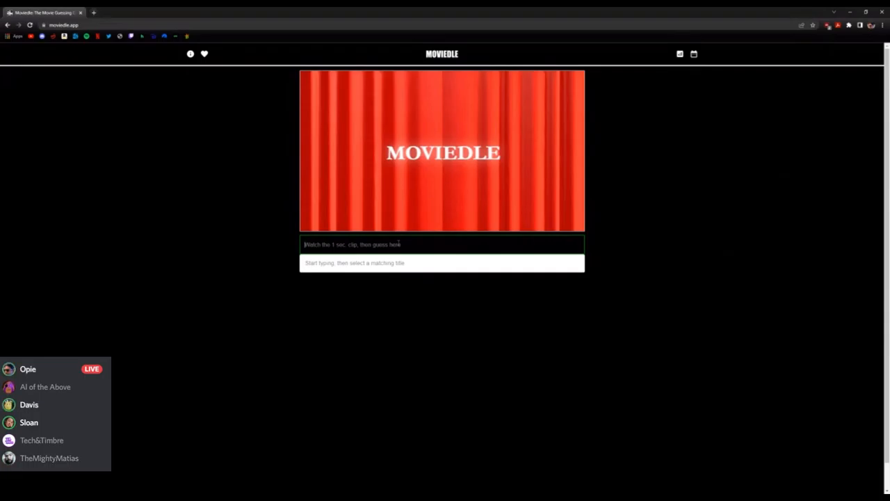
type("back")
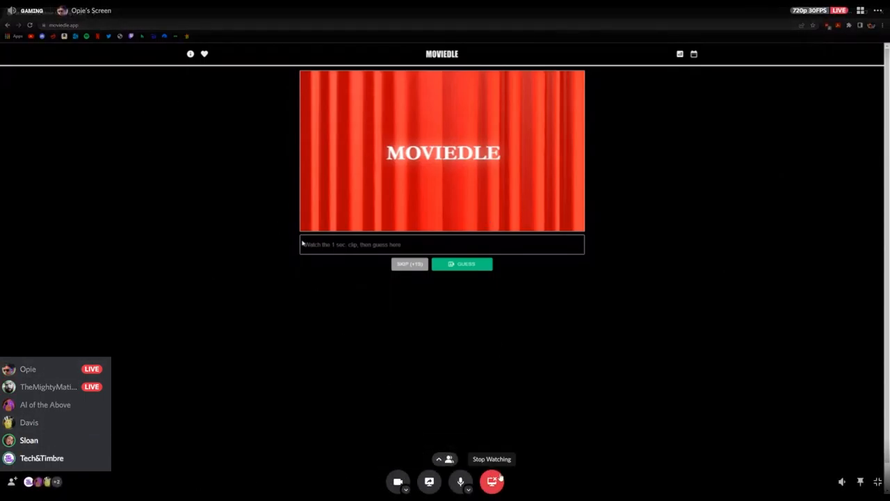
left_click(443, 244)
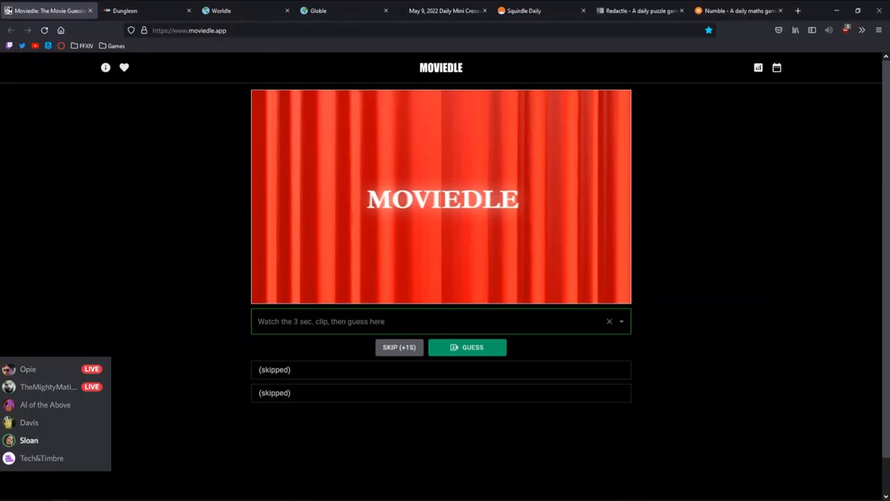
Skip one more try, then guess '12 Monkeys' from the title suggestions
left_click(399, 347)
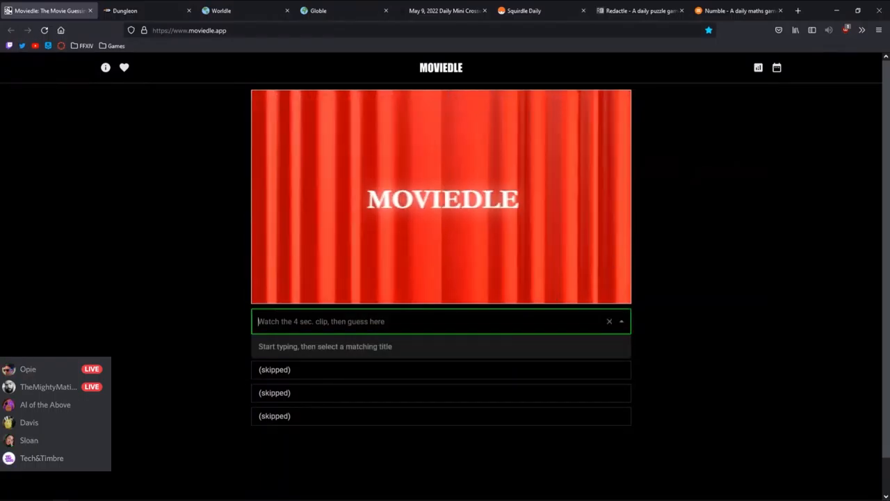
type("112 mon")
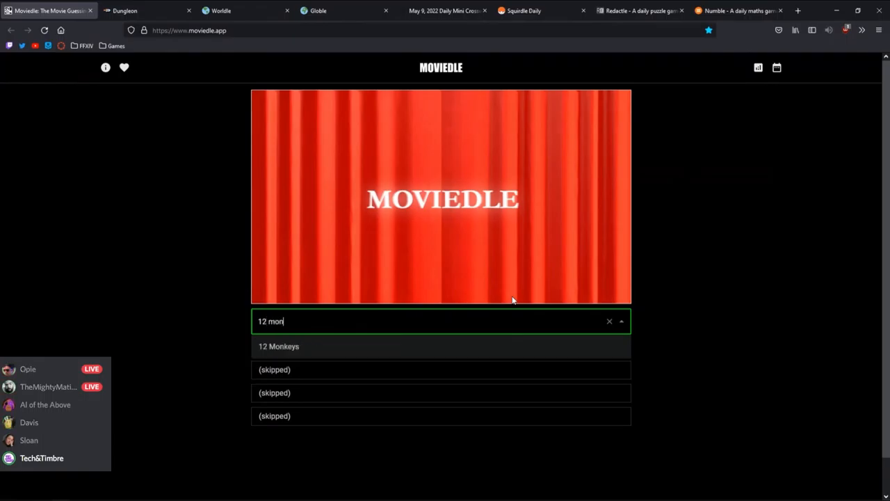
left_click(279, 345)
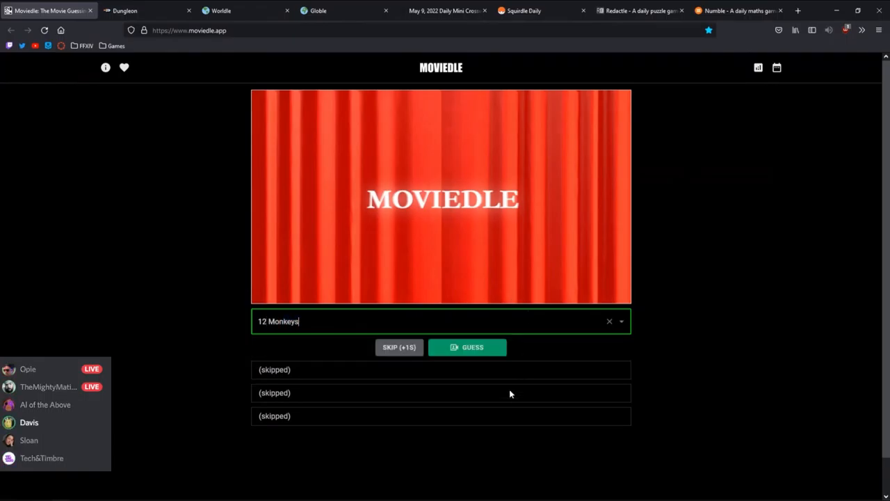
Copy the solved Moviedle result to the clipboard and go to Posterdle
left_click(466, 347)
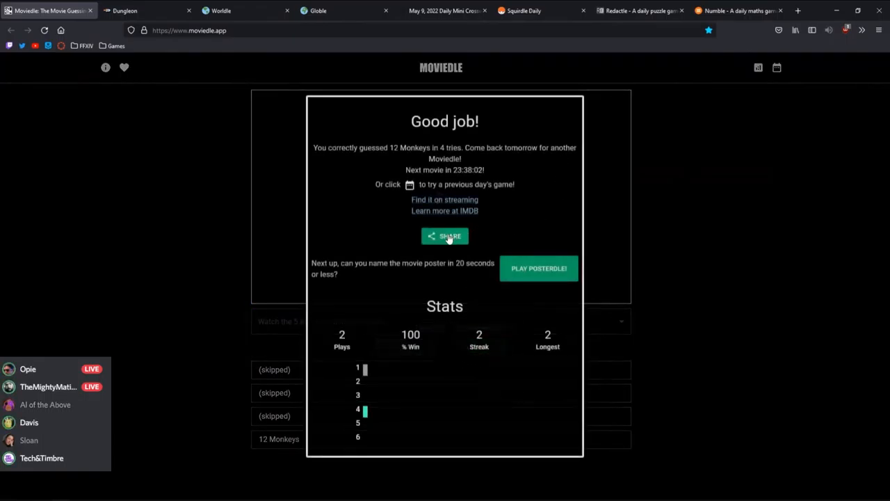
left_click(444, 236)
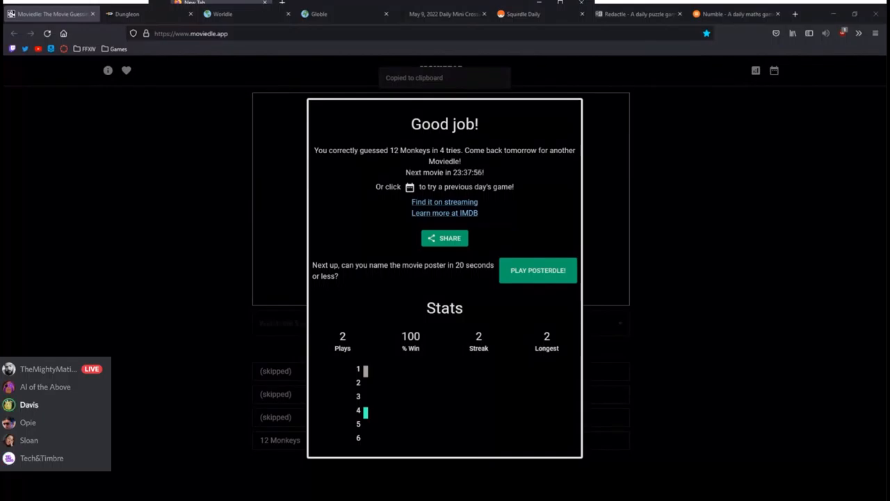
left_click(538, 270)
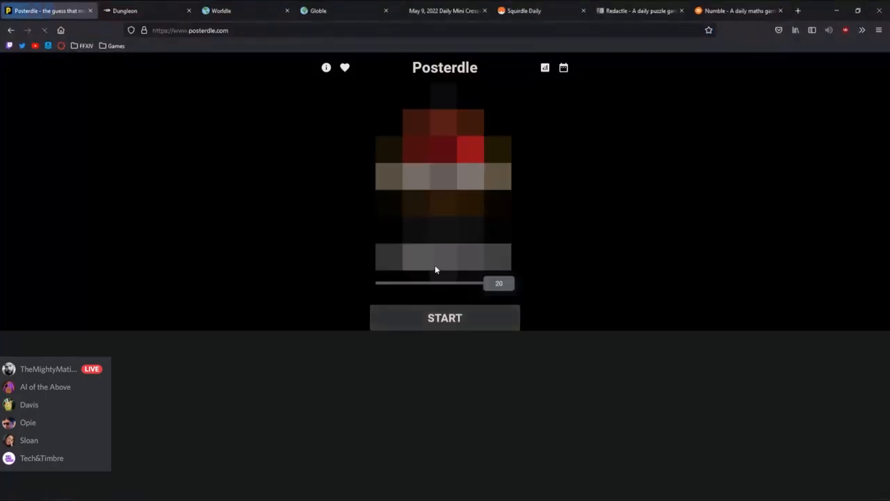
Start the poster reveal and submit Jurassic Park, searched as 'jur', as the guess
left_click(445, 318)
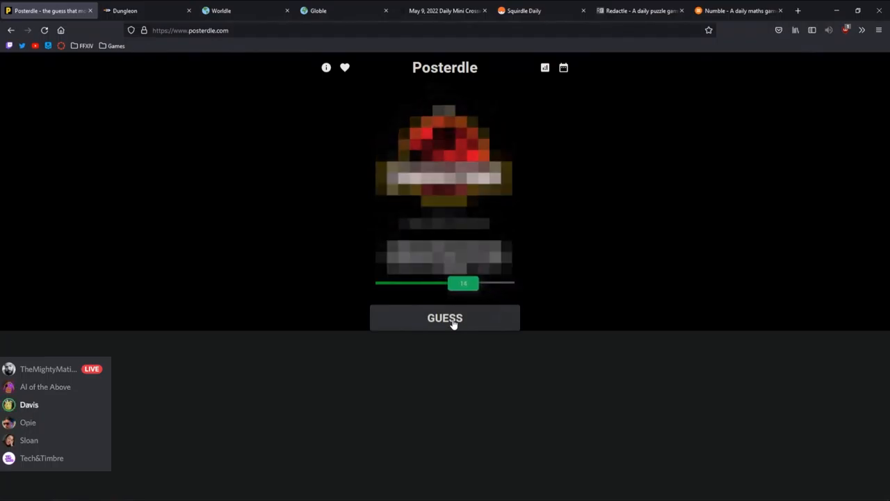
left_click(445, 317)
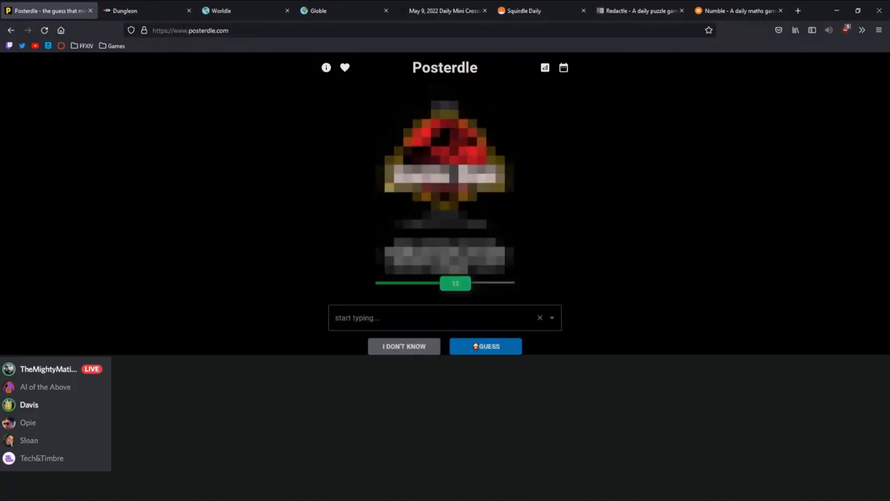
type("jura")
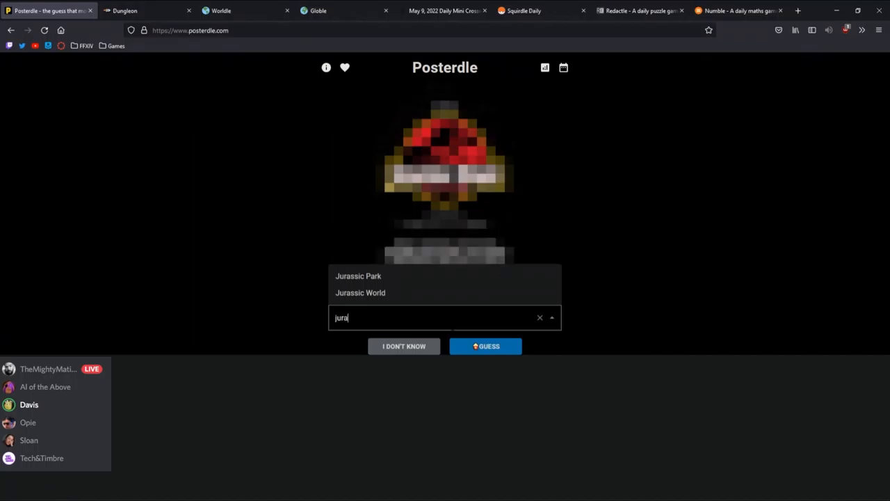
left_click(359, 276)
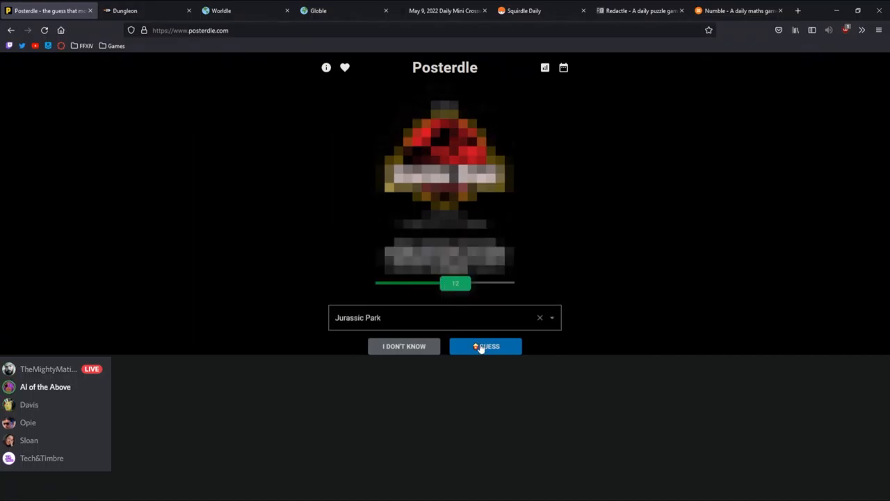
left_click(486, 346)
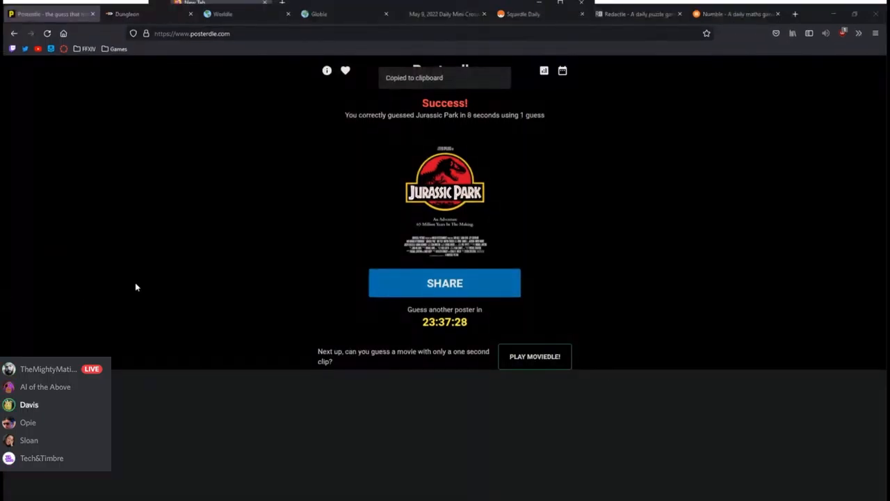
mouse_move(271, 276)
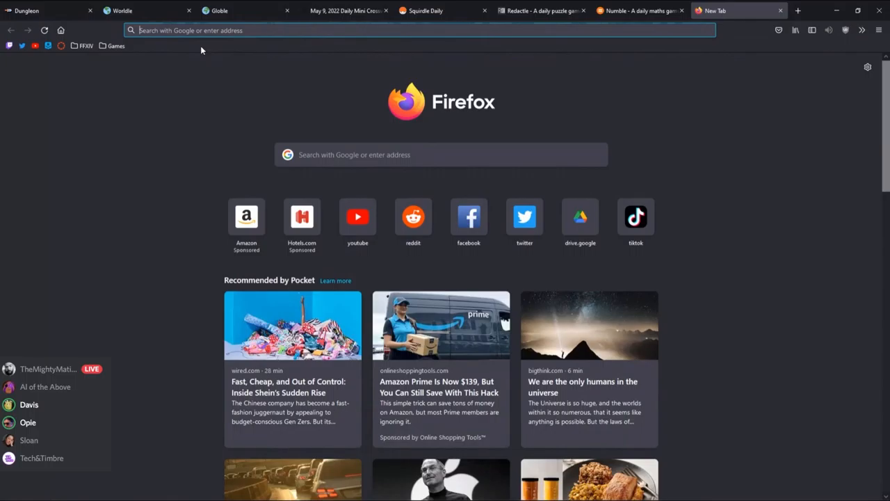
Go to posterdle.com and load an earlier May 2022 poster from the calendar
type("posterdle.com")
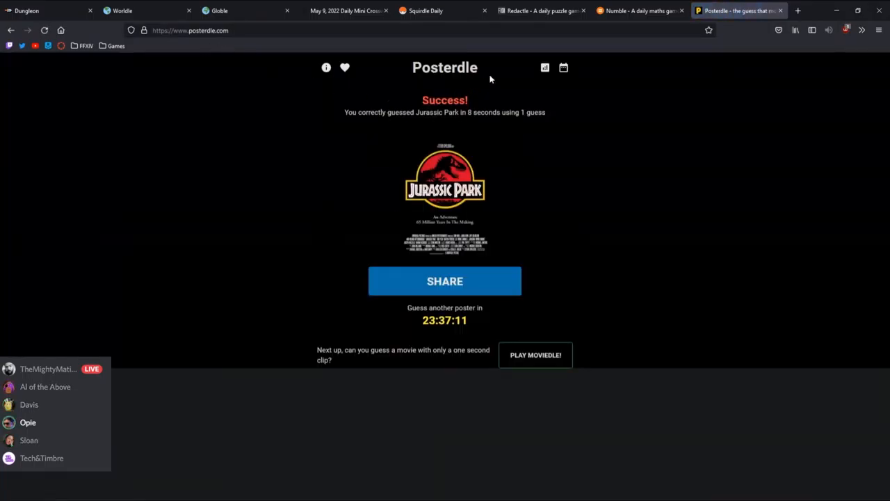
left_click(564, 68)
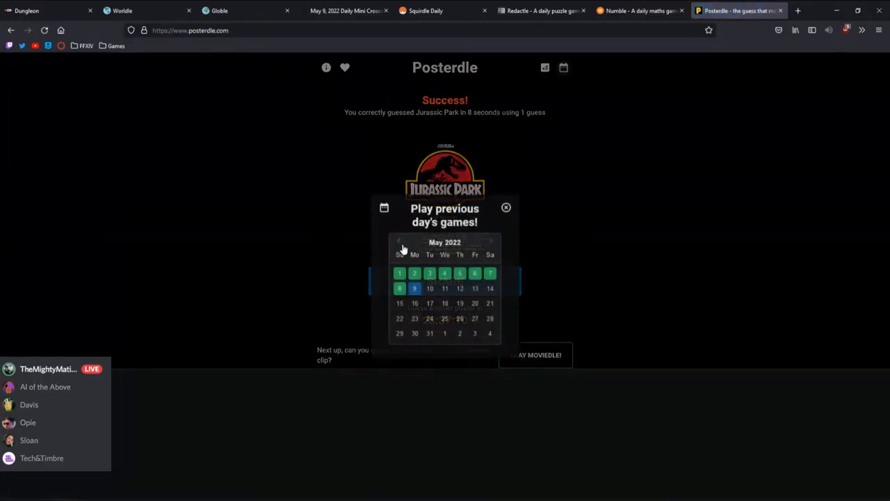
left_click(506, 207)
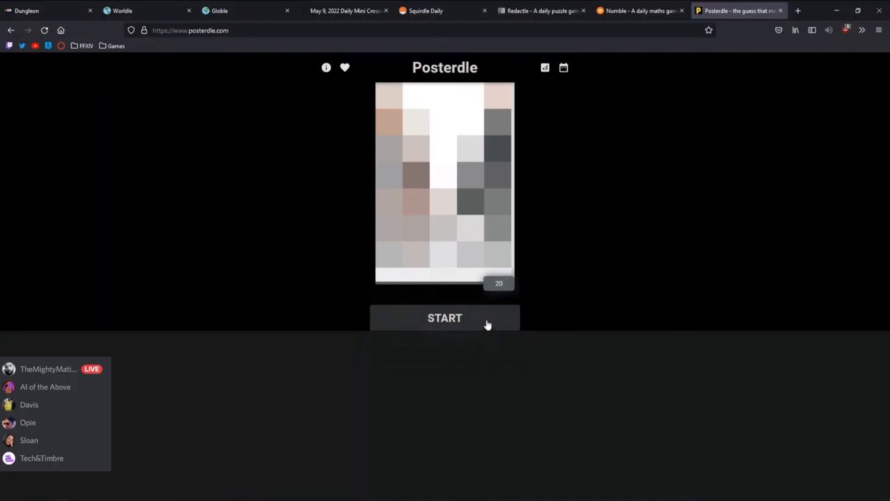
mouse_move(706, 288)
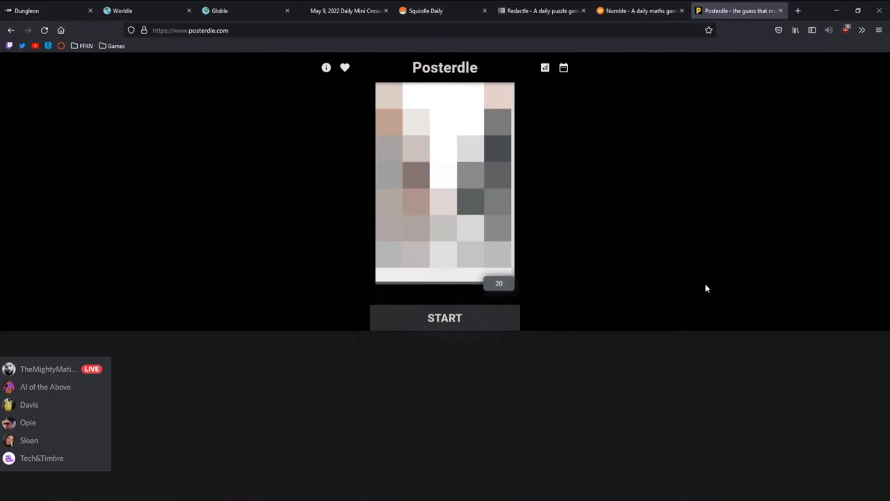
mouse_move(616, 267)
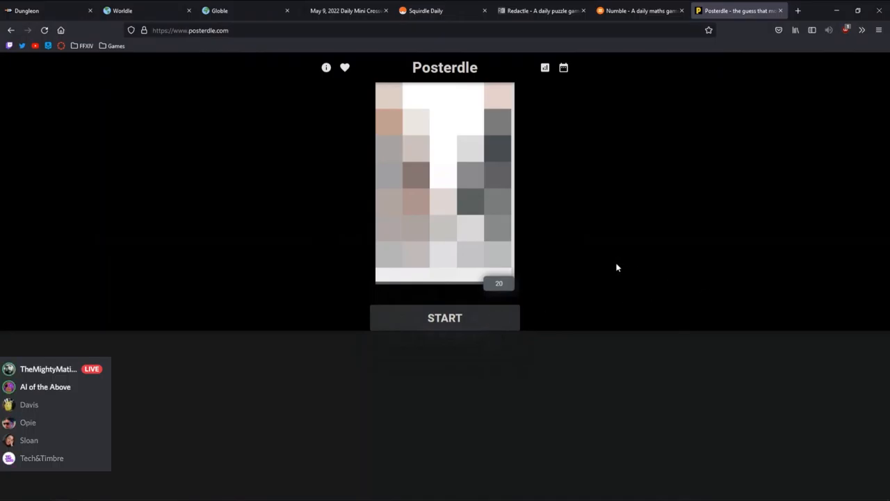
mouse_move(526, 293)
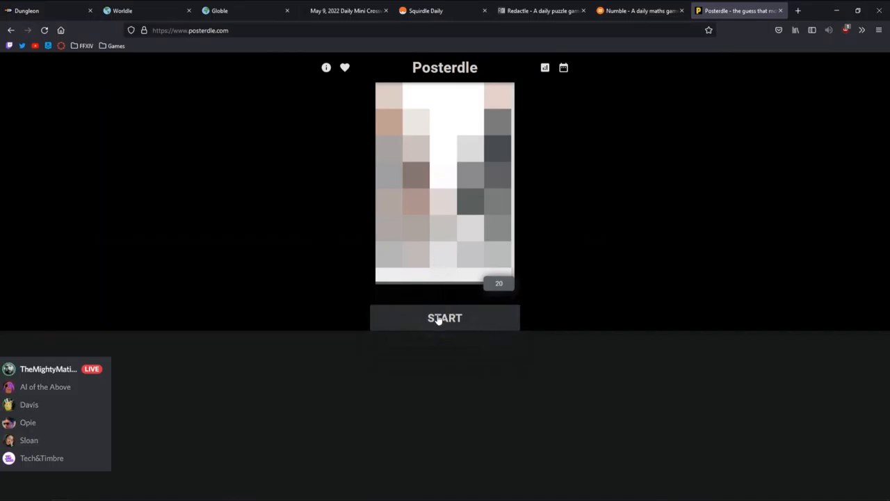
Reveal the archived poster and guess Mr. & Mrs. Smith, replacing 'mr and' with 'smith'
left_click(444, 318)
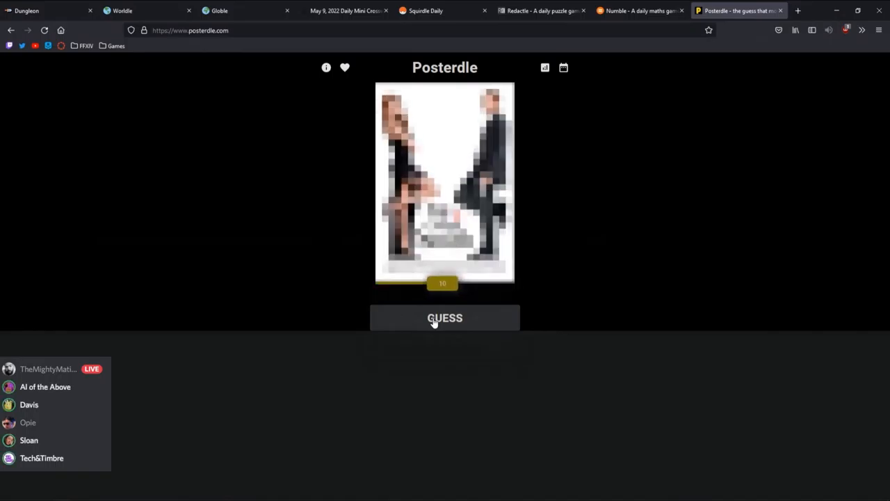
left_click(445, 318)
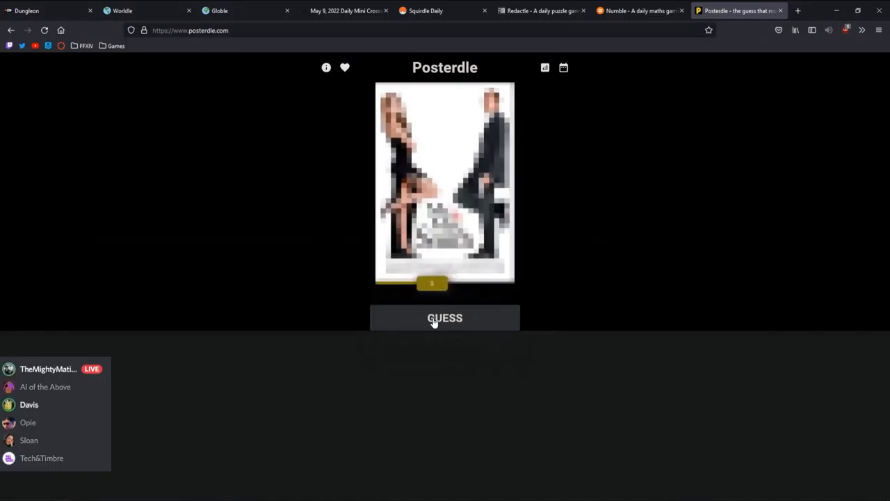
left_click(445, 318)
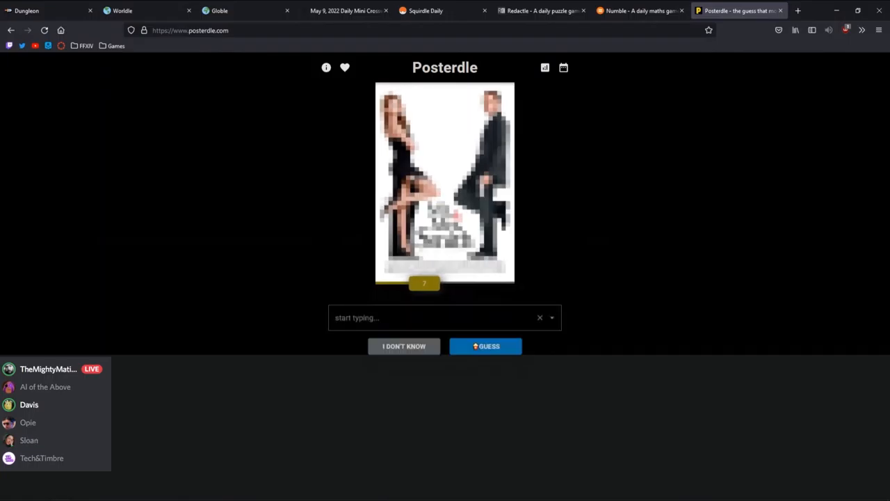
type("mr and")
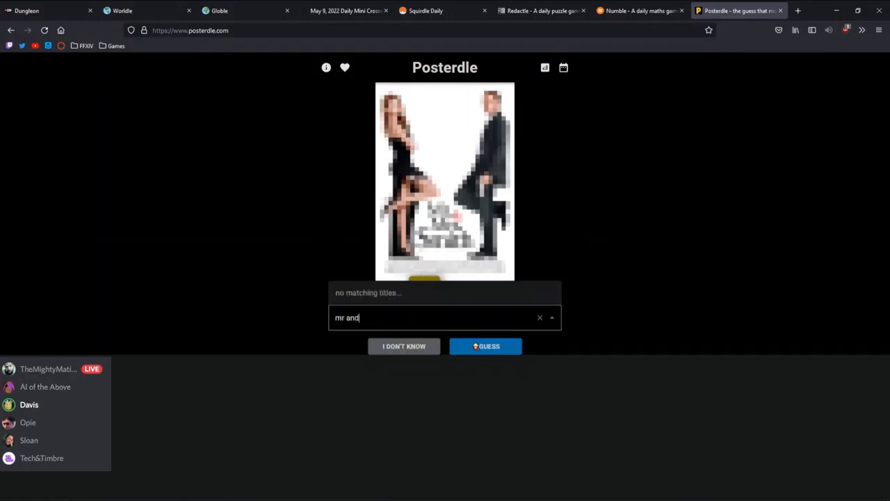
left_click(540, 317)
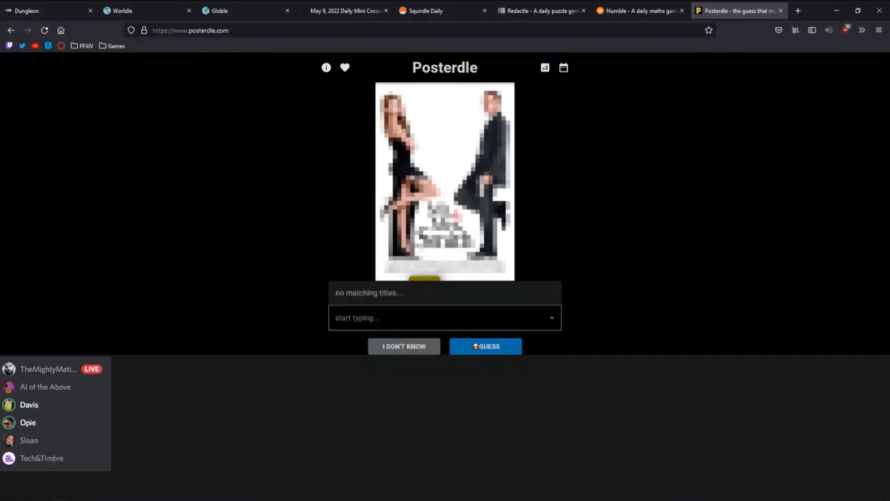
type("smith")
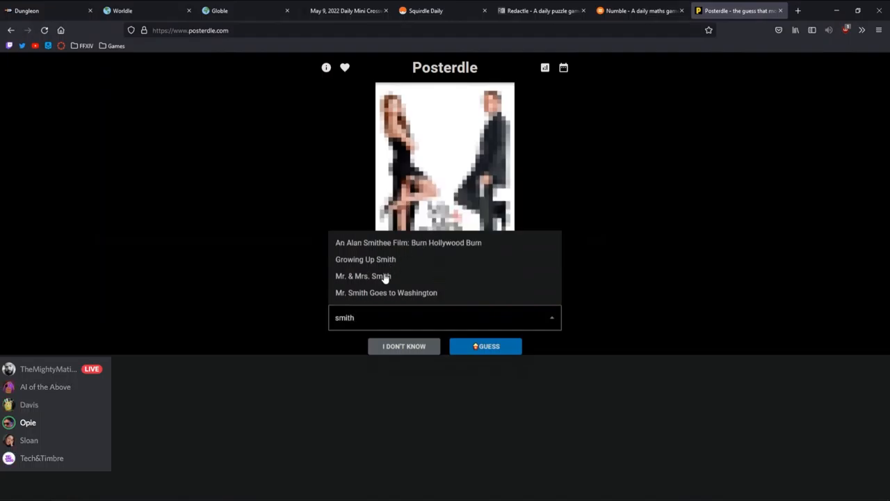
left_click(484, 346)
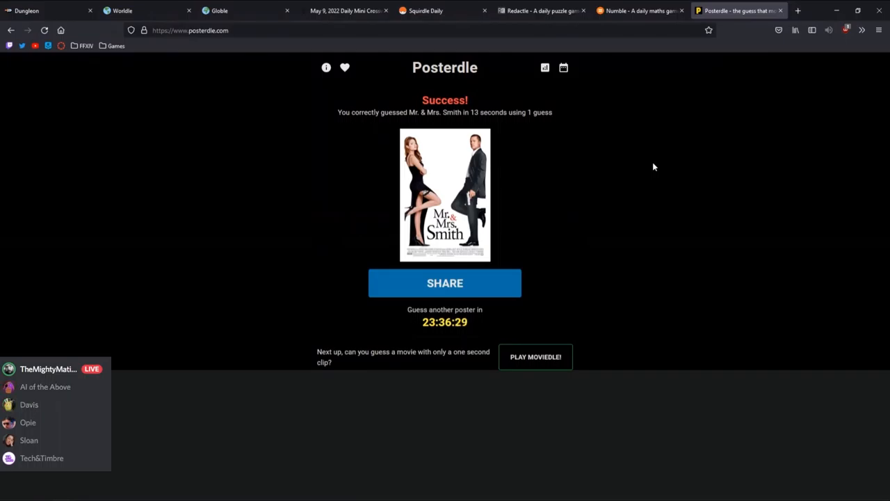
mouse_move(586, 188)
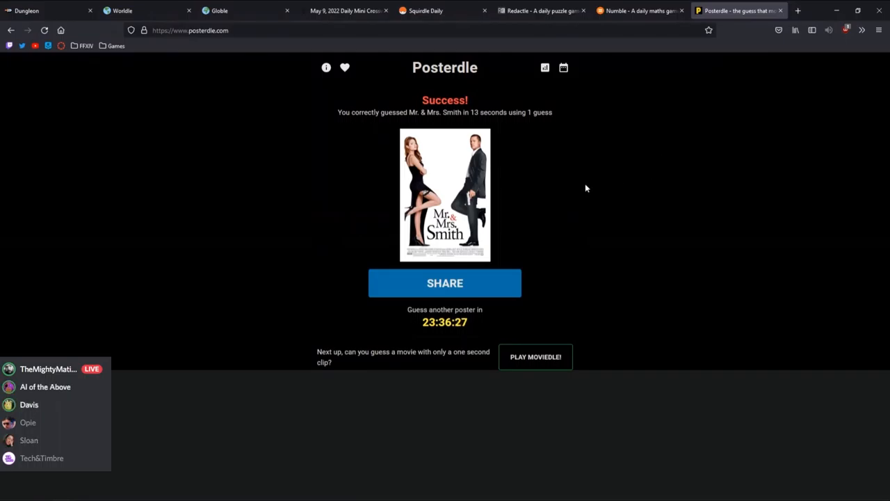
Choose an option from the solved poster's context menu, then close the Posterdle tab
right_click(440, 160)
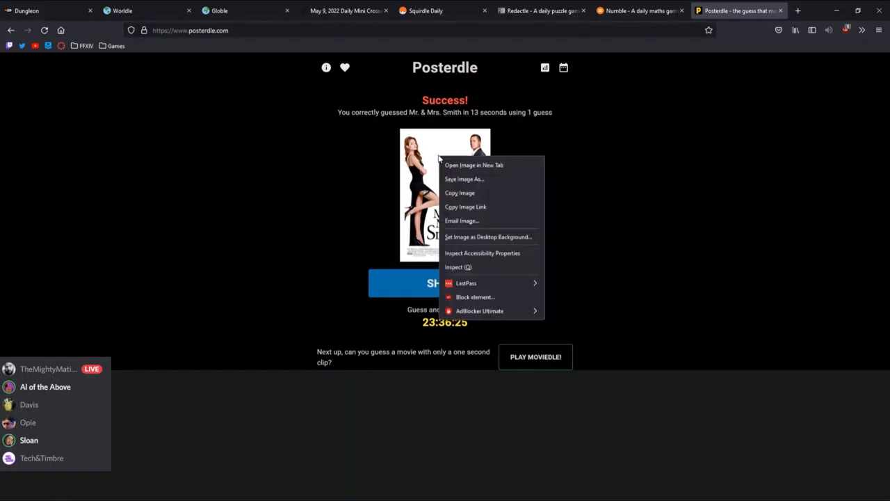
left_click(474, 165)
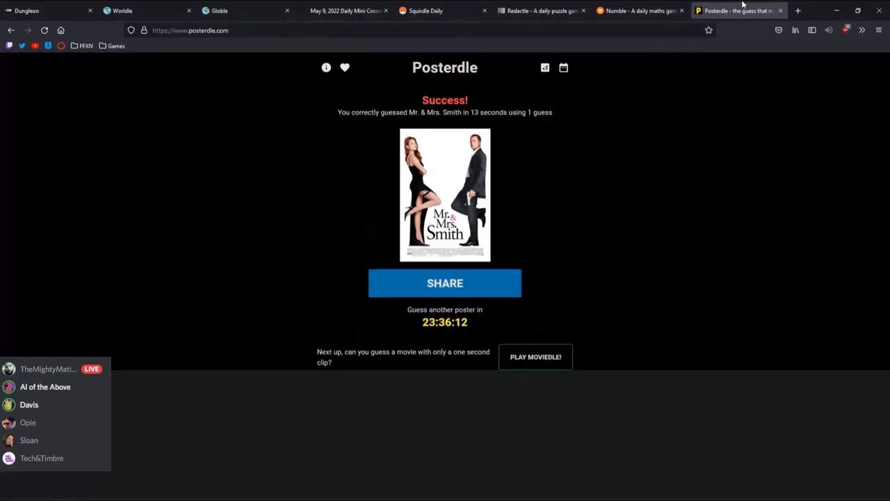
left_click(49, 10)
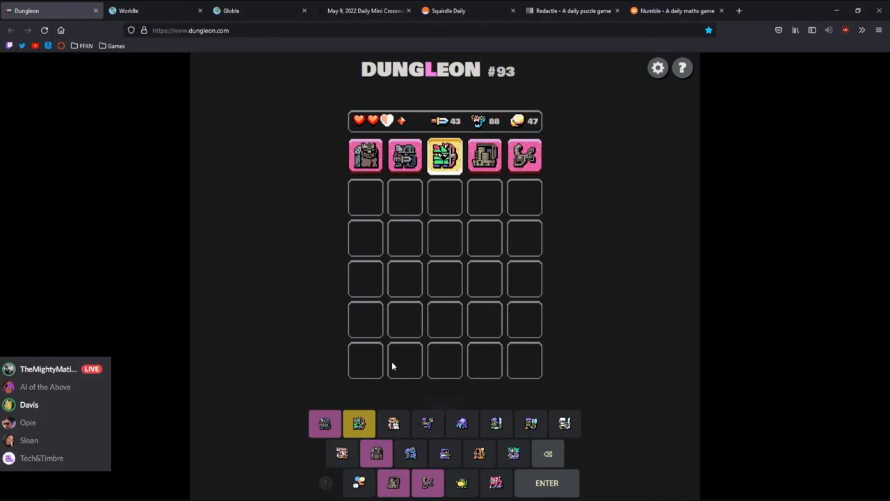
mouse_move(386, 360)
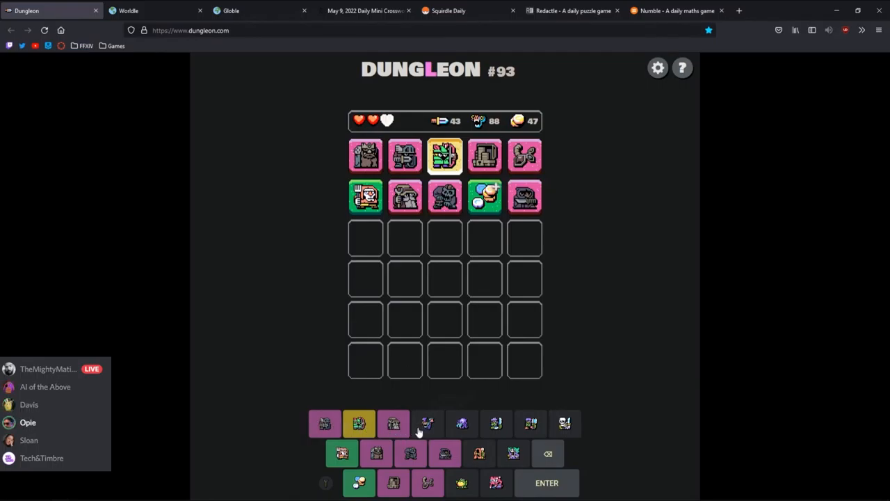
Add monsters to the guess rows until Dungleon #93 is solved, then copy the result
left_click(359, 424)
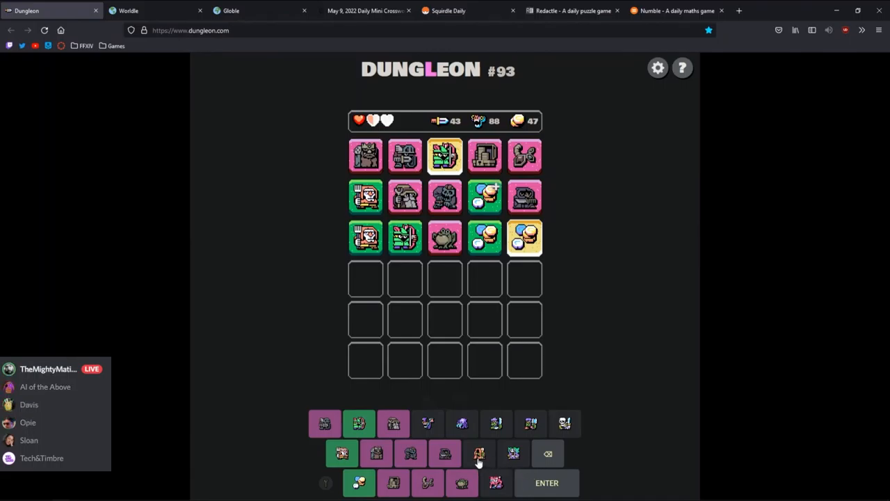
left_click(341, 453)
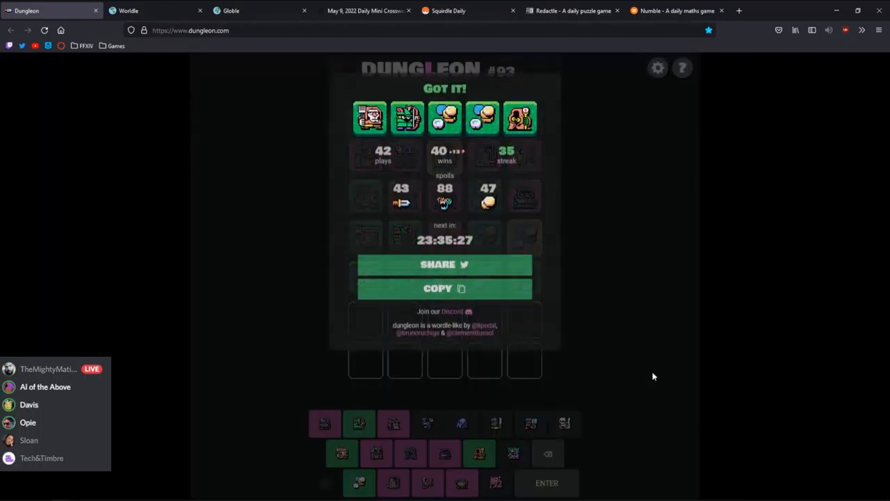
left_click(445, 288)
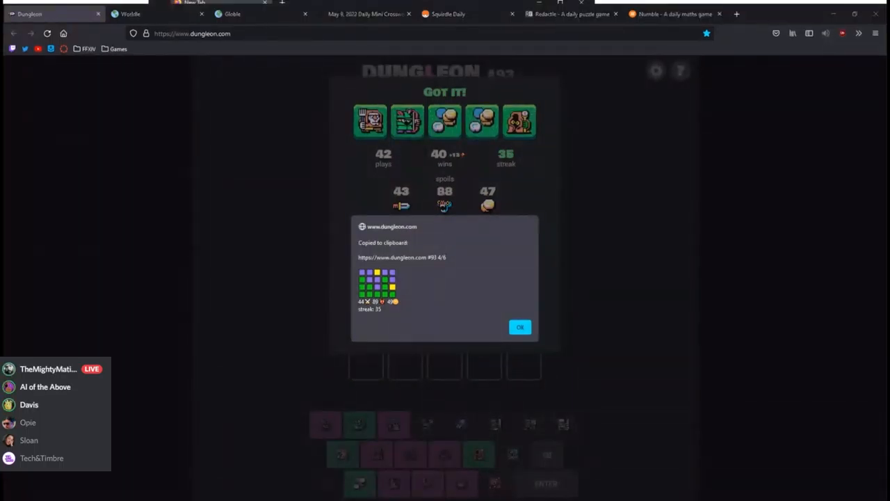
Dismiss the Dungleon copied-to-clipboard confirmation
left_click(521, 327)
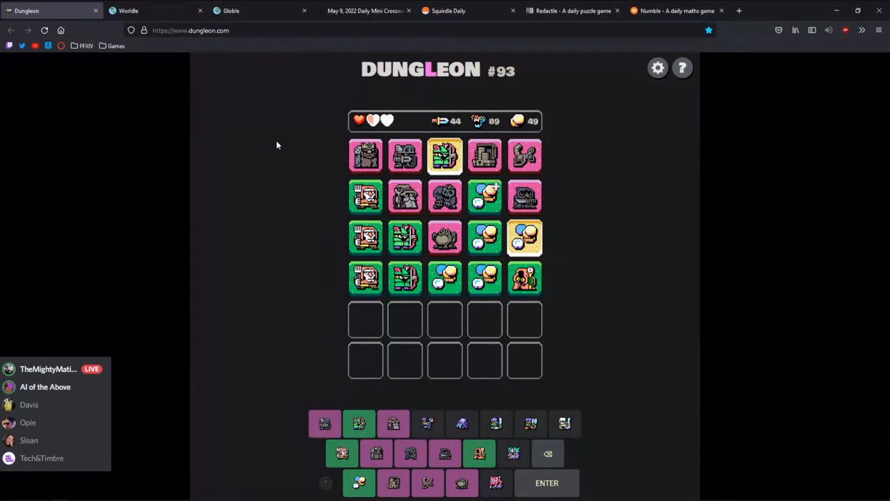
mouse_move(491, 313)
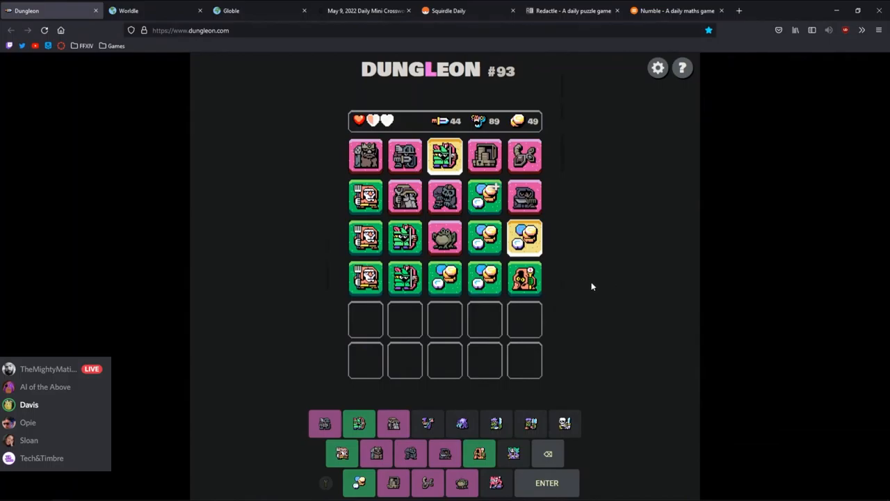
mouse_move(645, 306)
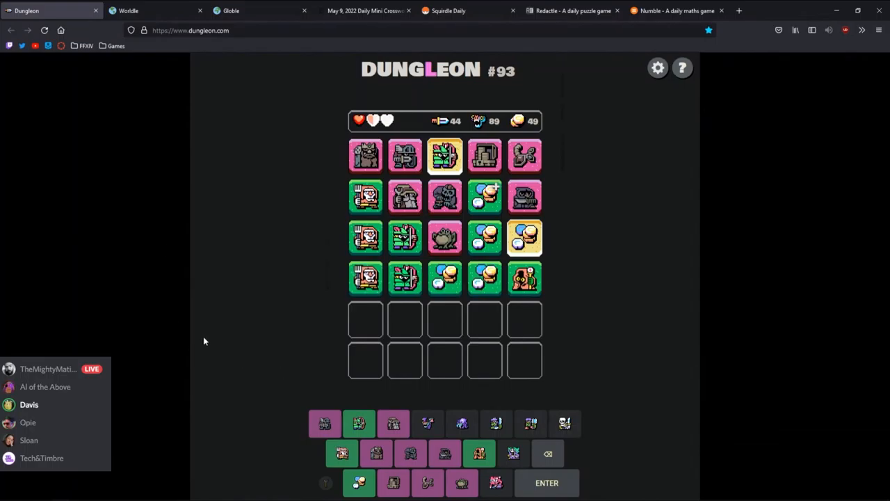
mouse_move(183, 320)
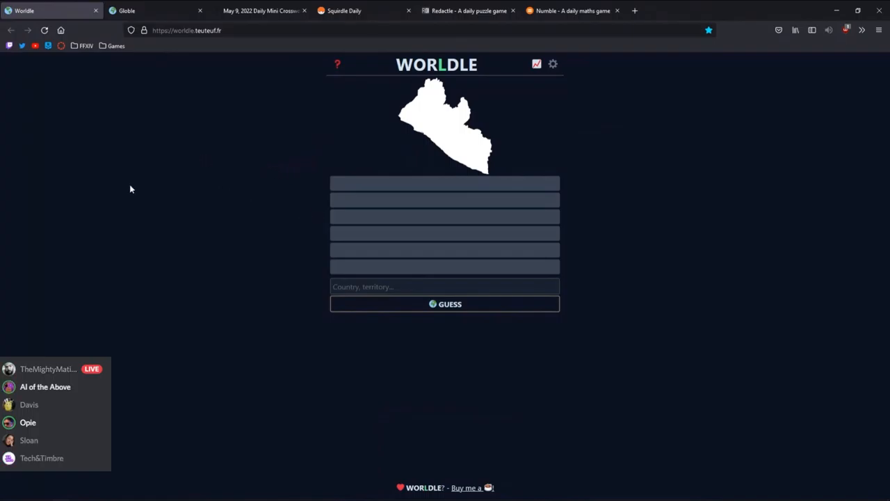
Enter 'alg' and submit Algeria as the first Worldle guess, 1,662mi away at 86%
left_click(444, 286)
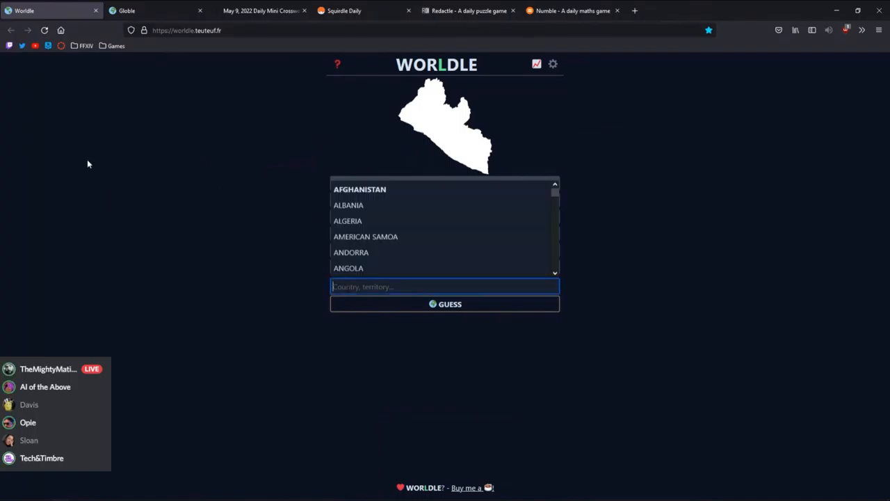
mouse_move(115, 178)
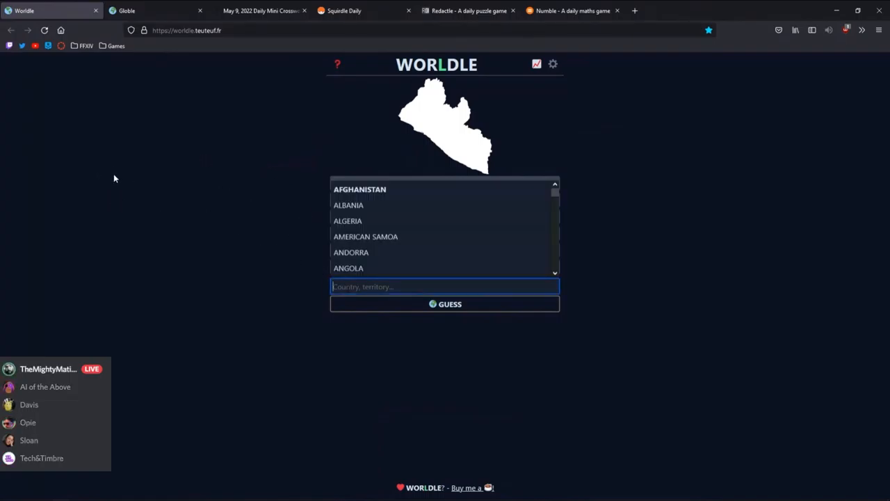
type("op")
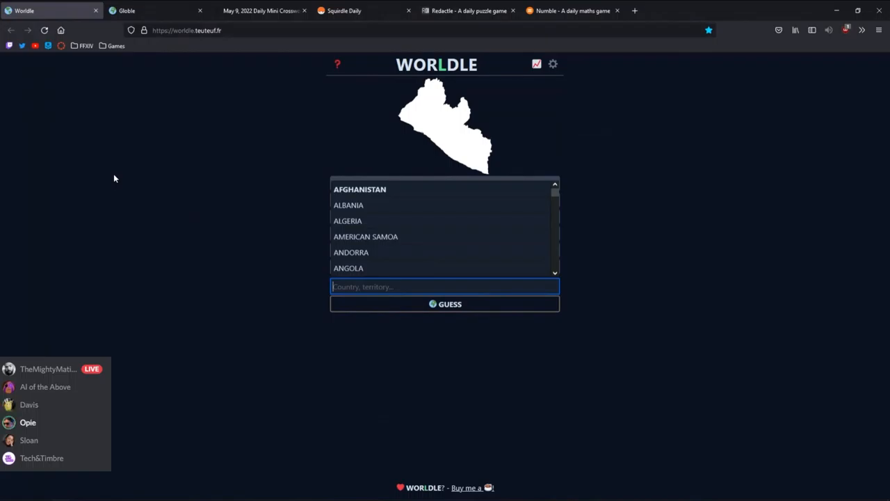
left_click(445, 286)
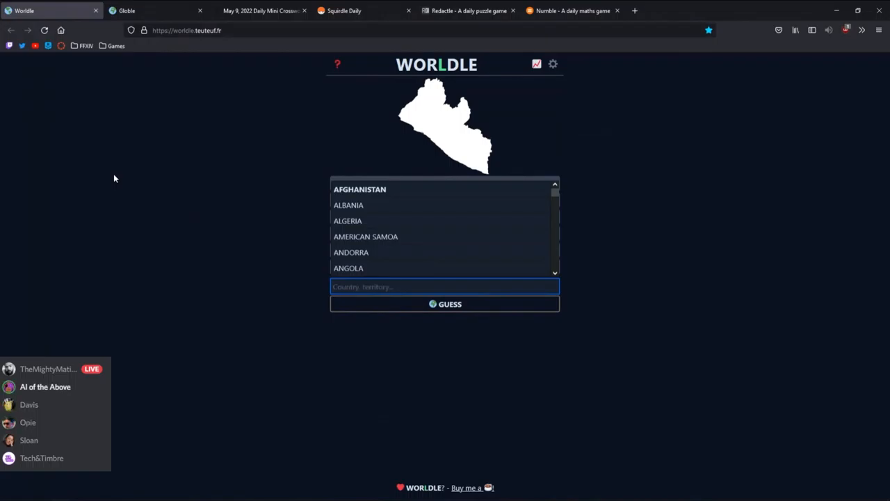
type("idunactua")
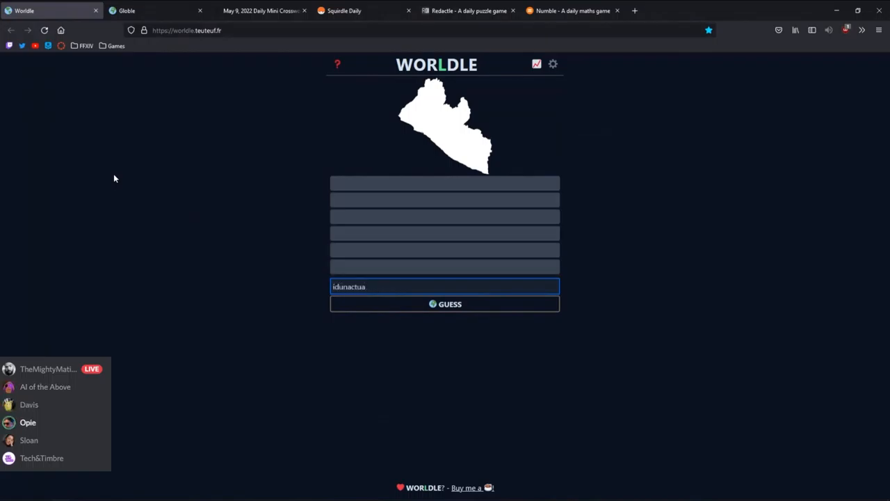
type("lynoi")
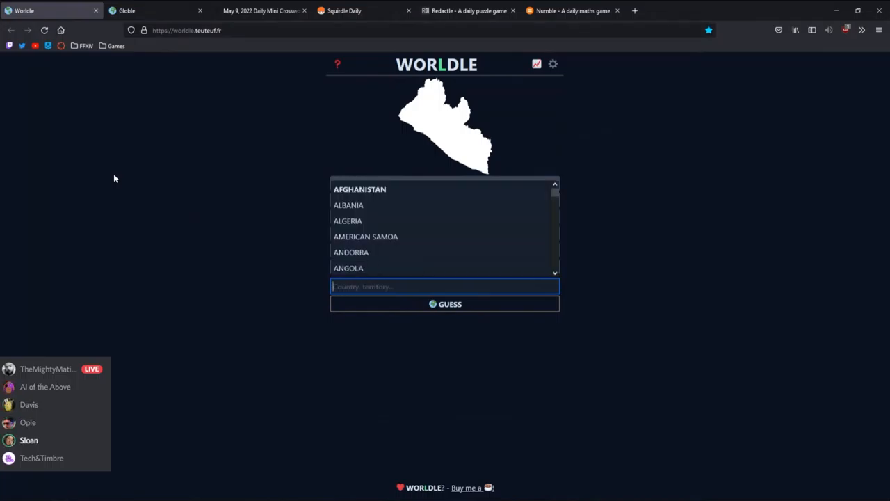
type("e")
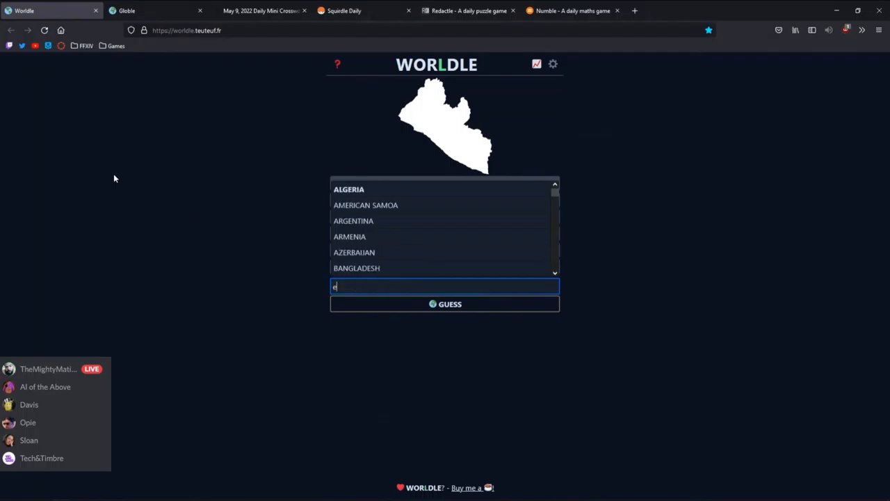
type("th")
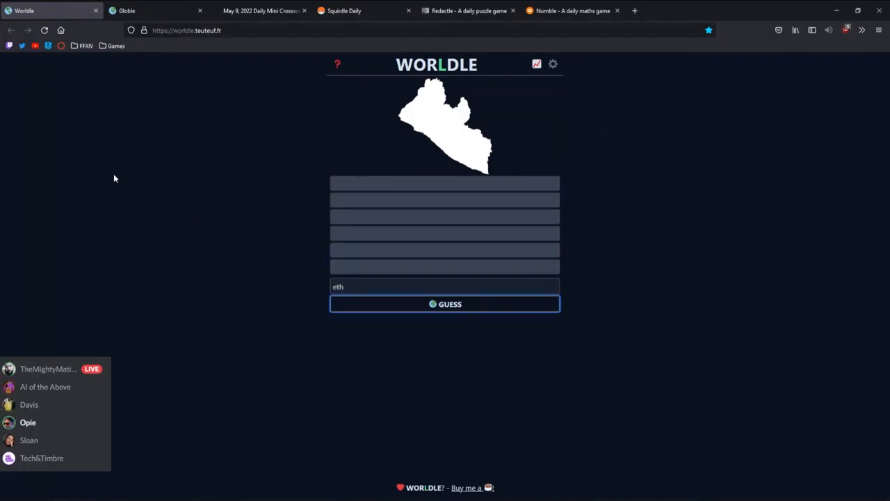
type("alg")
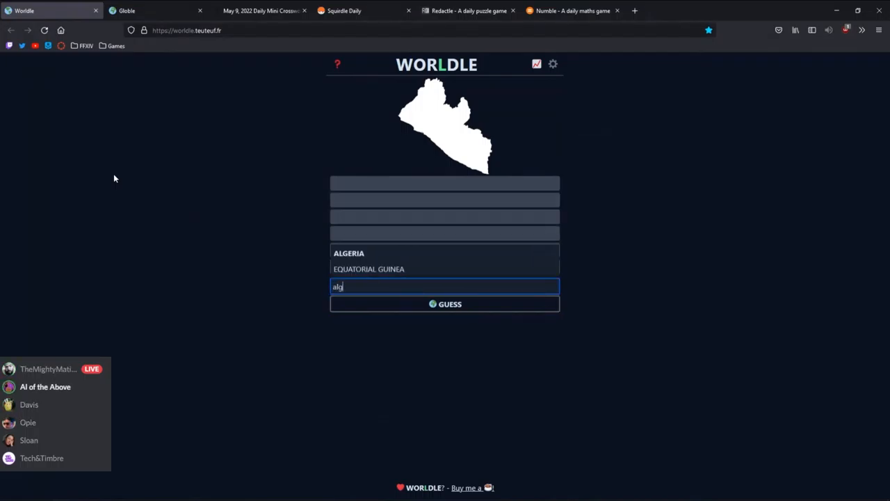
left_click(445, 304)
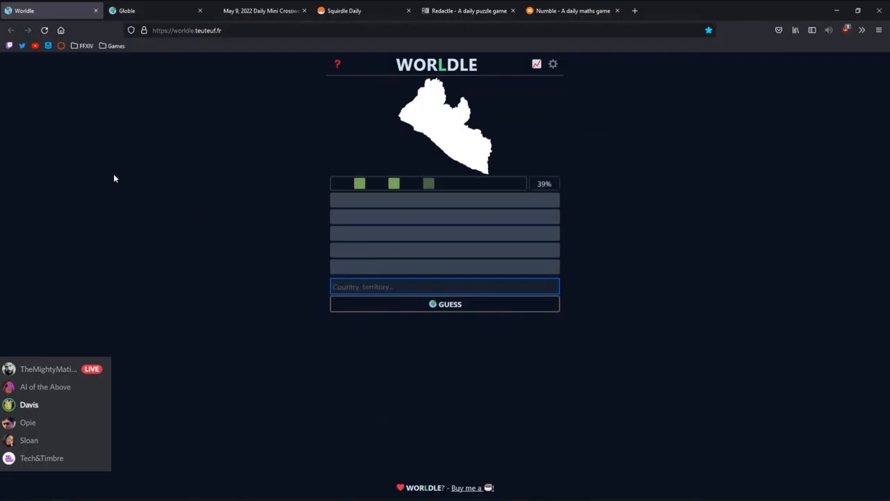
left_click(444, 304)
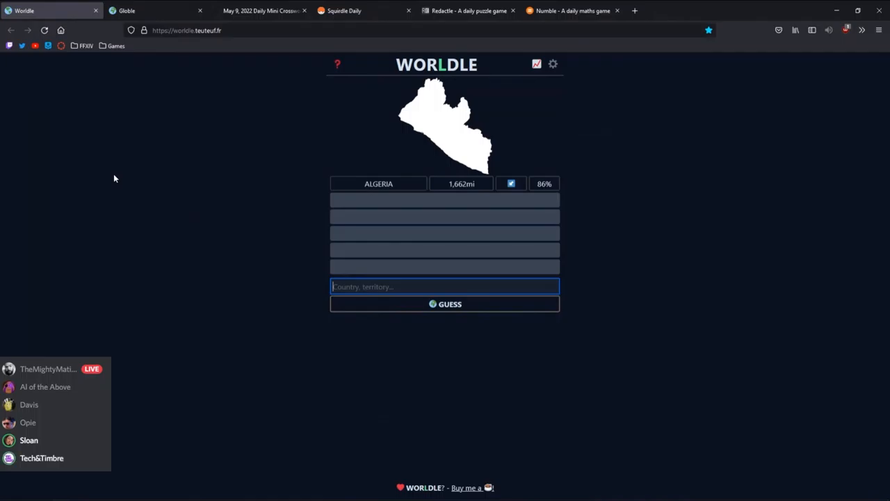
left_click(444, 286)
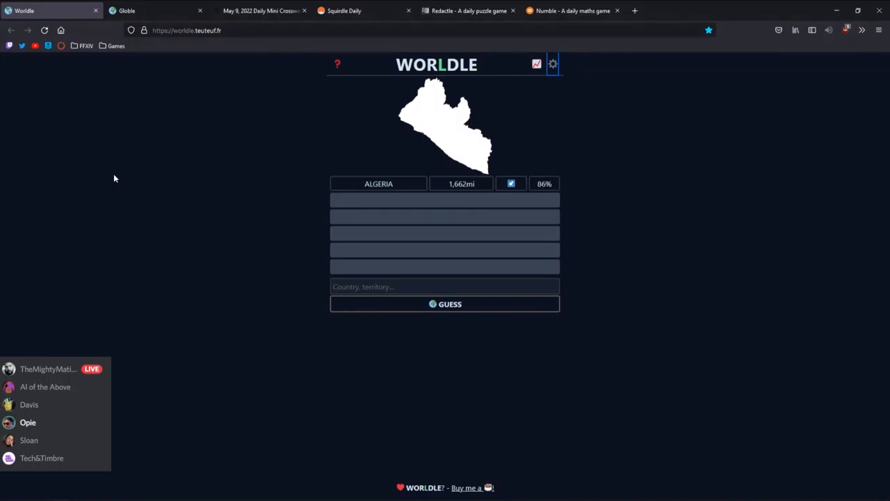
Type 'COASTE DE IVO' and submit Côte d'Ivoire, 277mi away at 97%
left_click(445, 286)
type("COS")
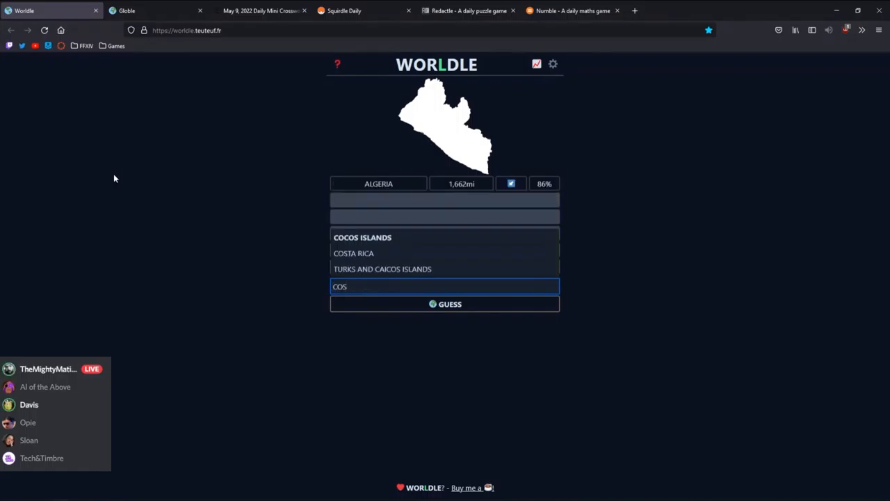
type("COASTE DE IVO")
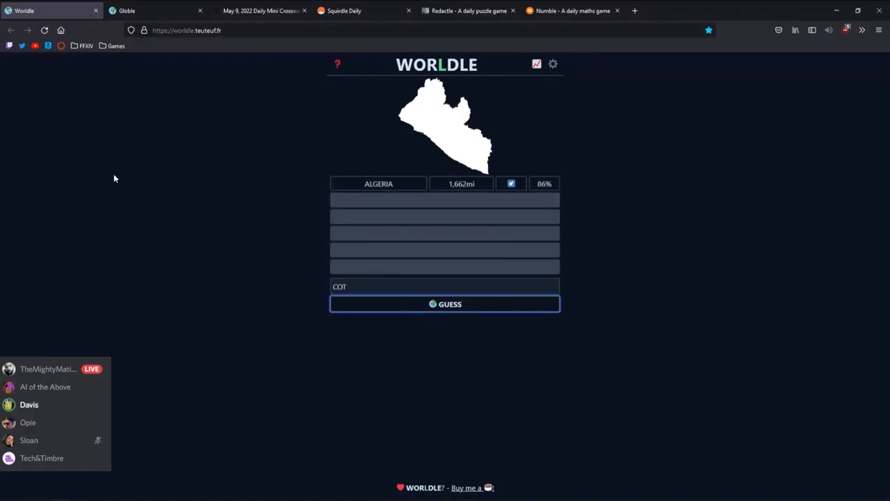
left_click(444, 303)
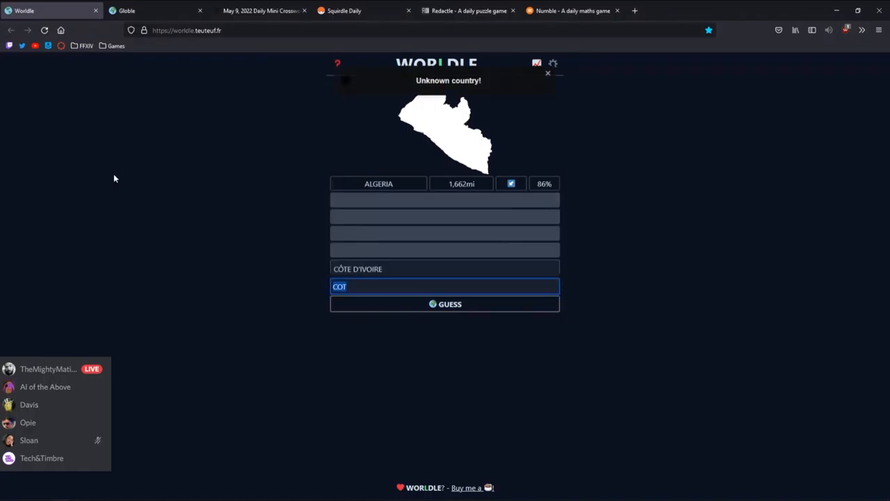
left_click(444, 303)
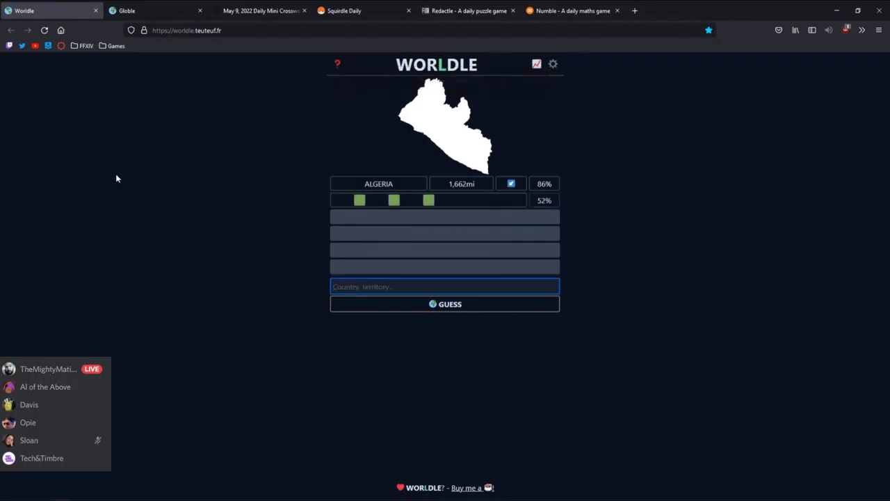
left_click(445, 303)
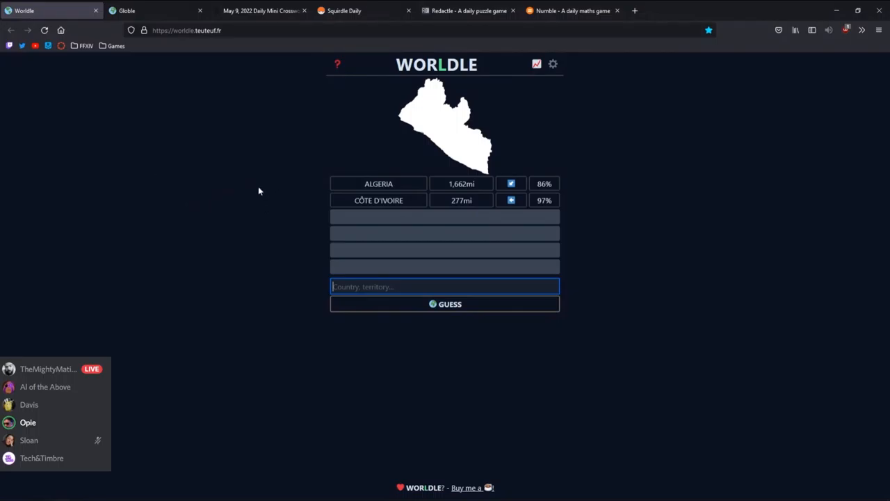
mouse_move(200, 223)
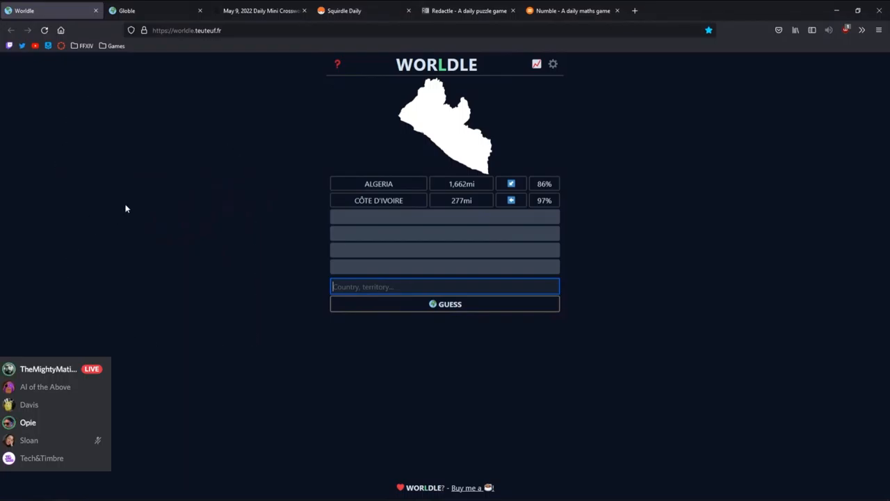
mouse_move(225, 278)
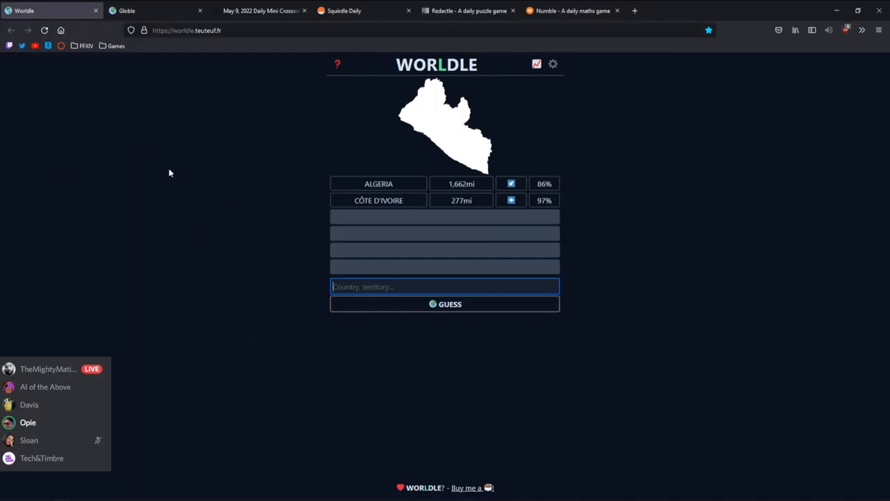
mouse_move(173, 176)
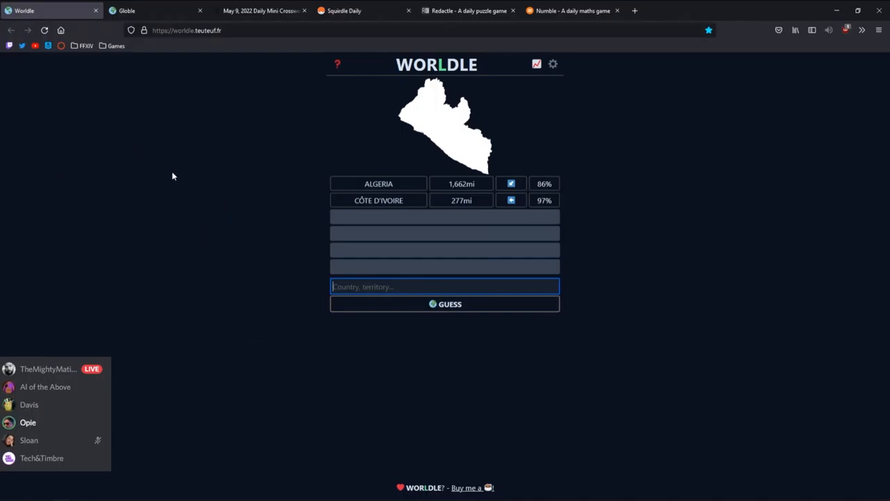
mouse_move(160, 171)
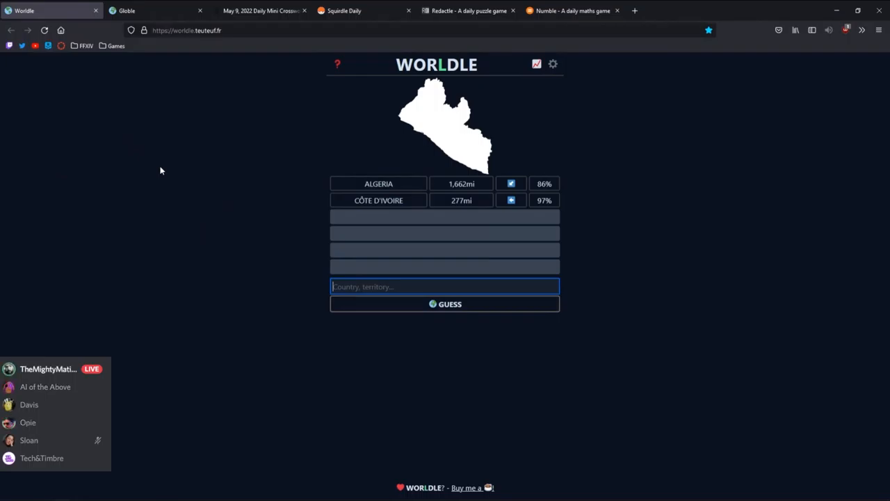
Guess Liberia to solve Worldle, copy the result, and close the Worldle tab
type("LIBERIA")
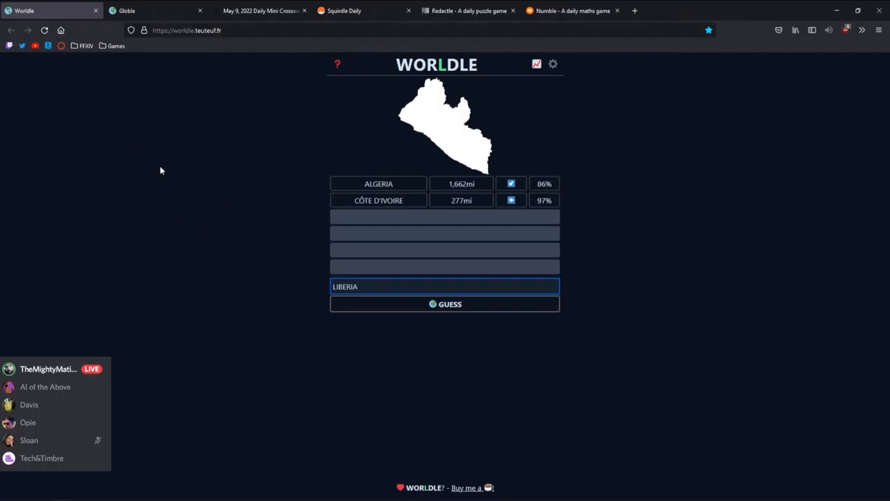
left_click(444, 303)
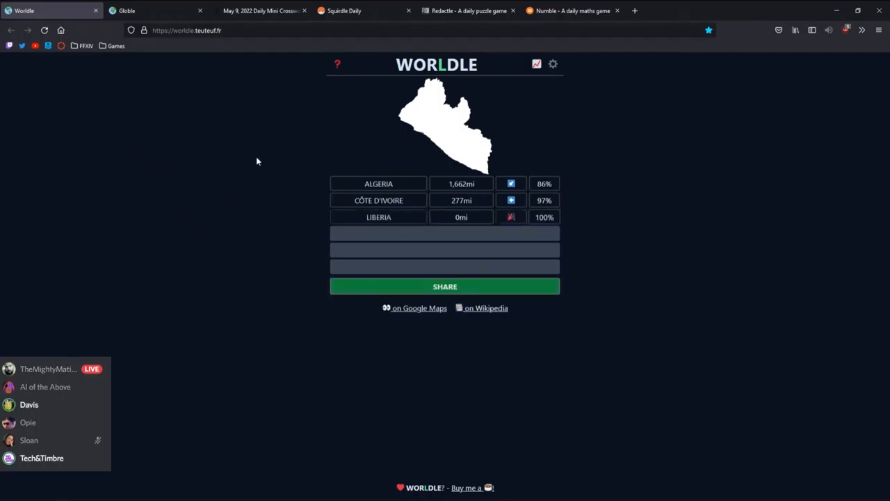
left_click(444, 286)
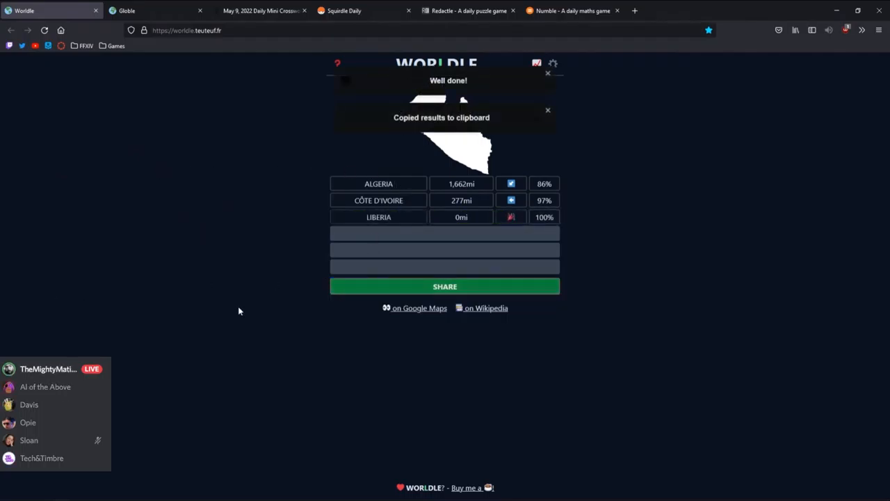
left_click(419, 308)
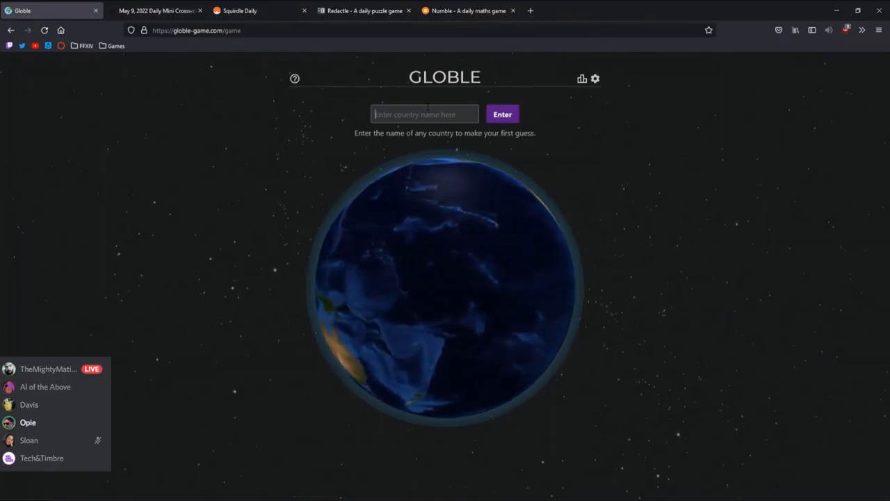
Submit Poland and Nigeria as the first Globle guesses
type("MAY")
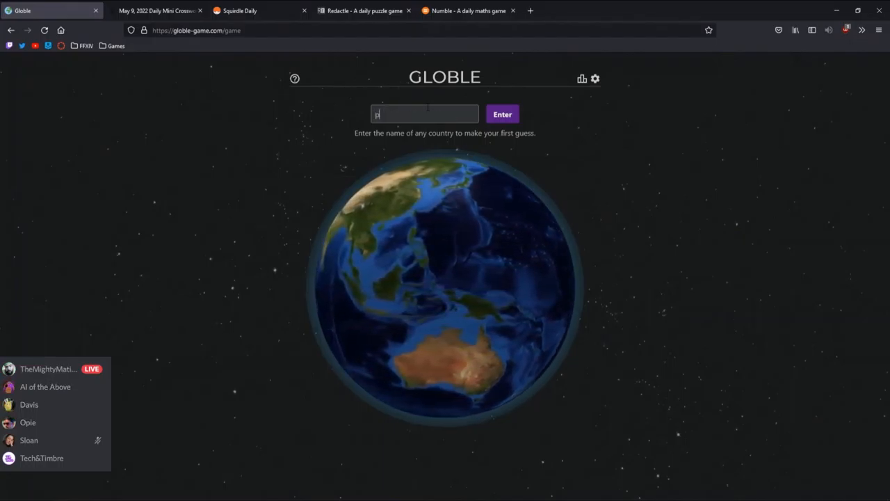
left_click(502, 114)
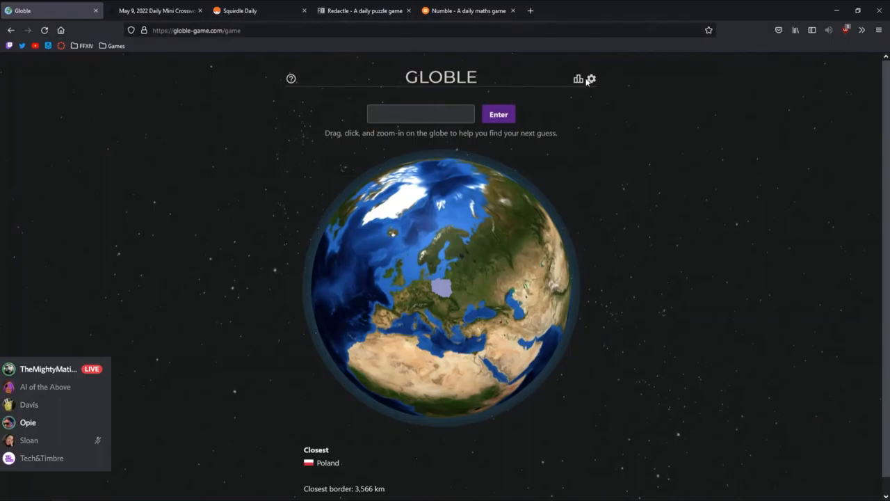
left_click(590, 78)
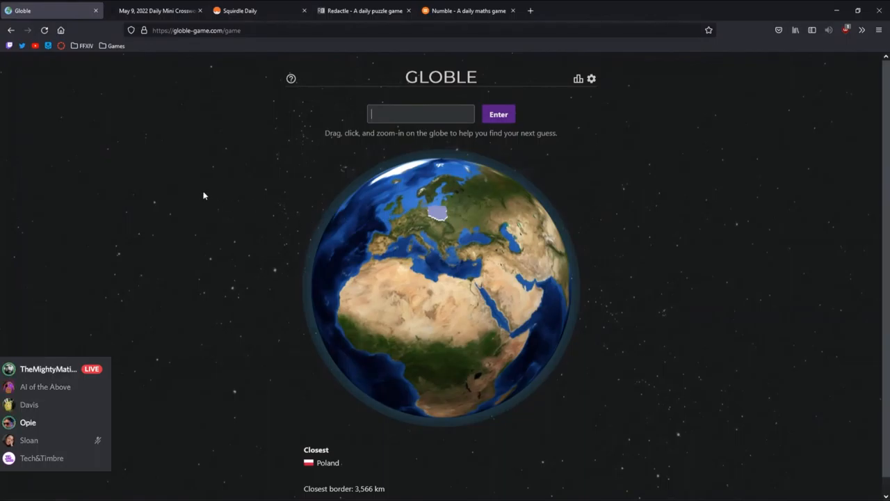
type("nig")
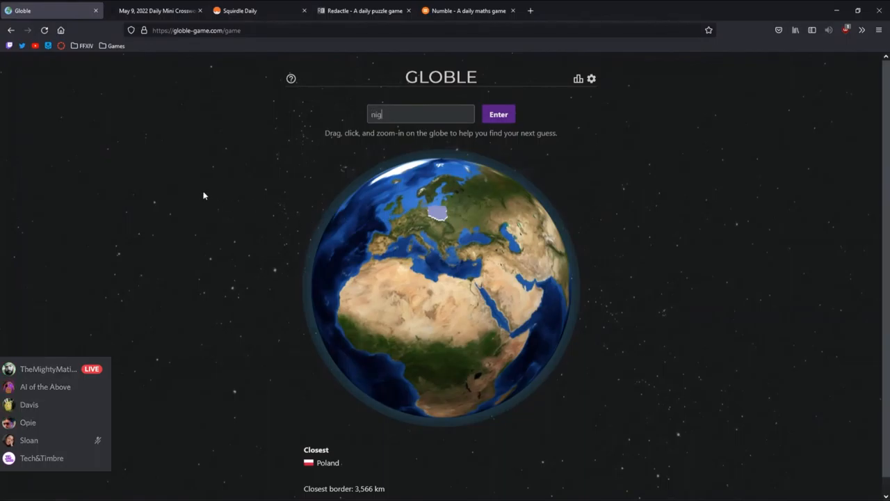
left_click(498, 114)
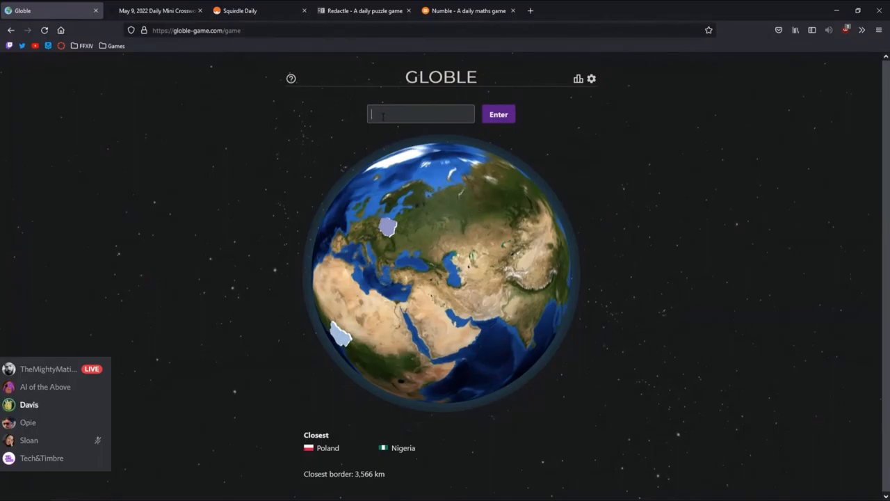
Add Uzbekistan, at 0 km, and Turkmenistan as further Globle guesses
type("uzbk")
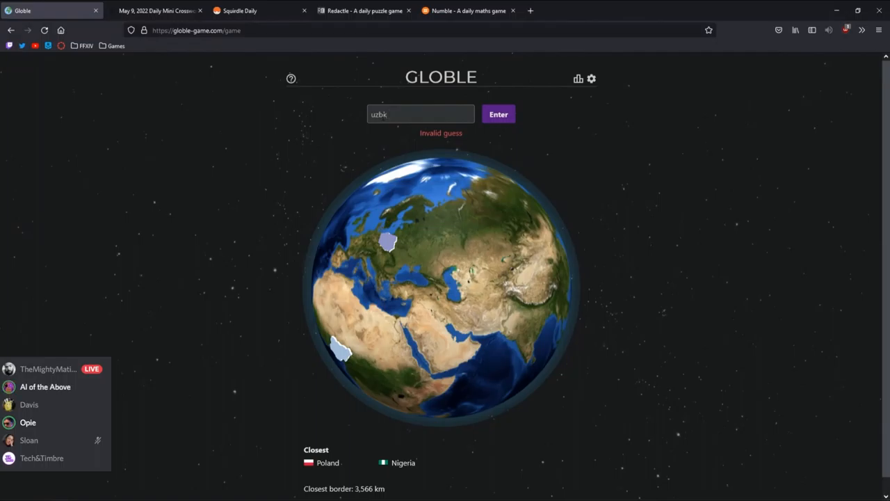
type("istan")
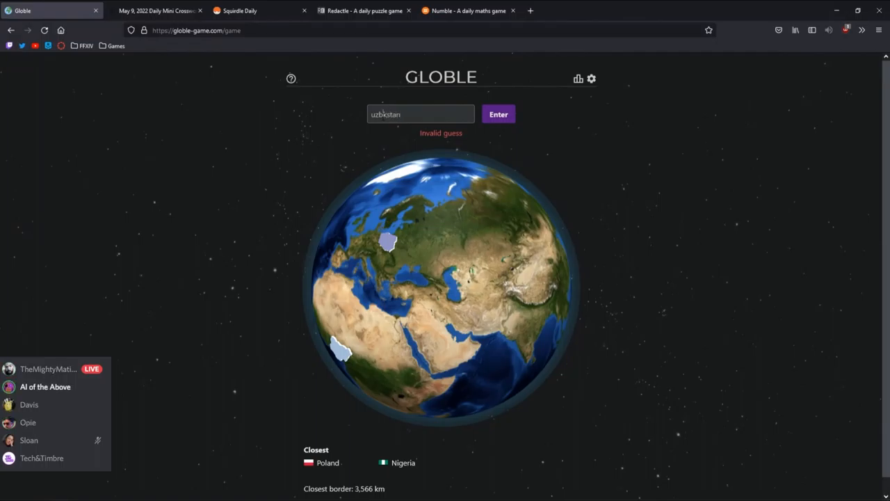
mouse_move(592, 121)
type("eke")
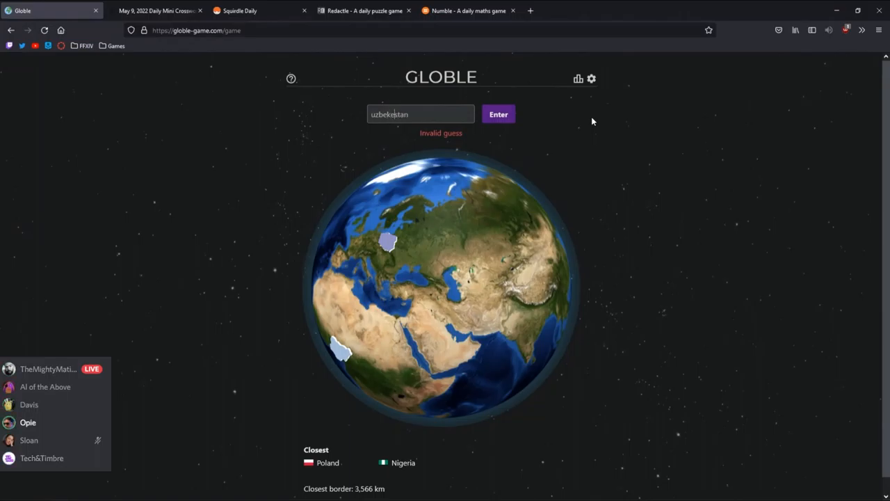
left_click(498, 114)
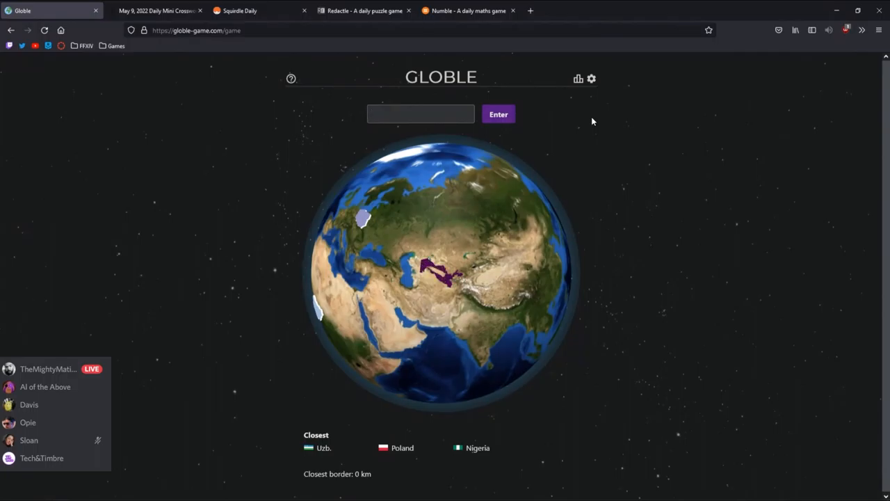
left_click(420, 113)
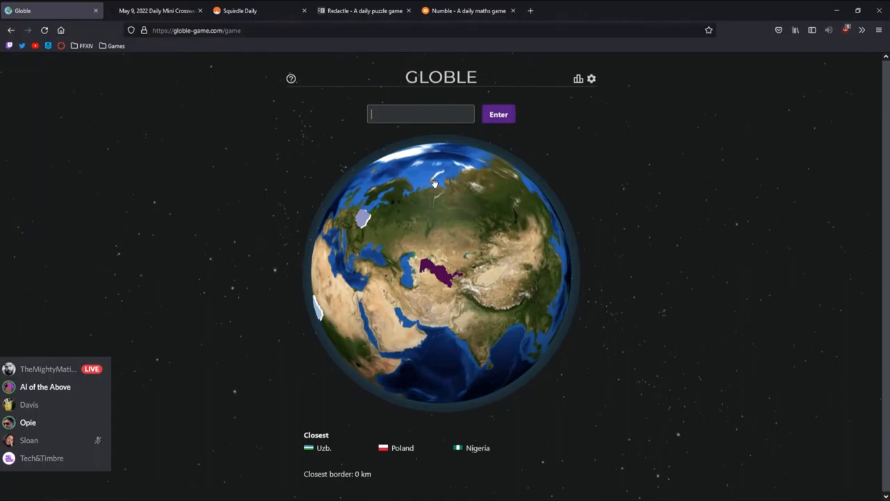
type("turkmenis")
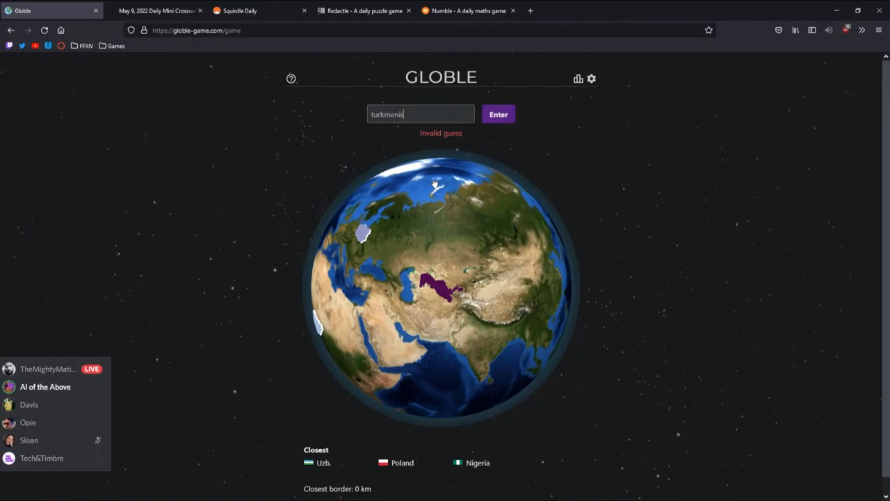
left_click(498, 114)
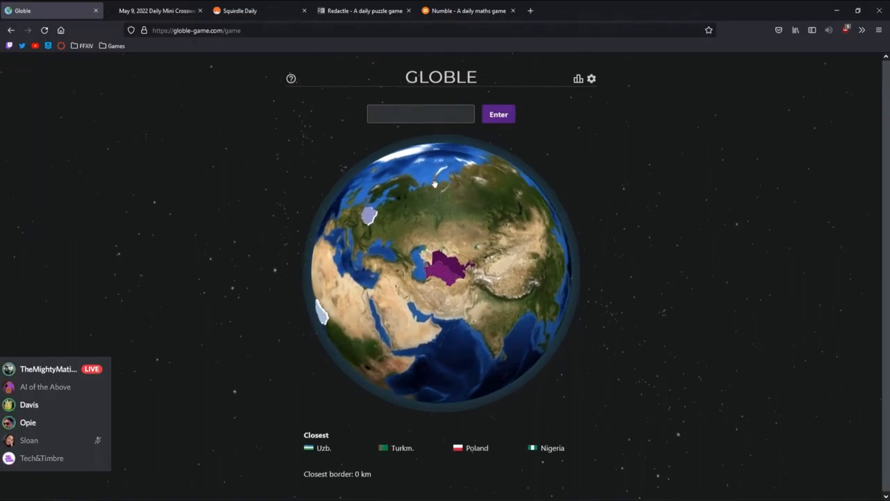
type("ku")
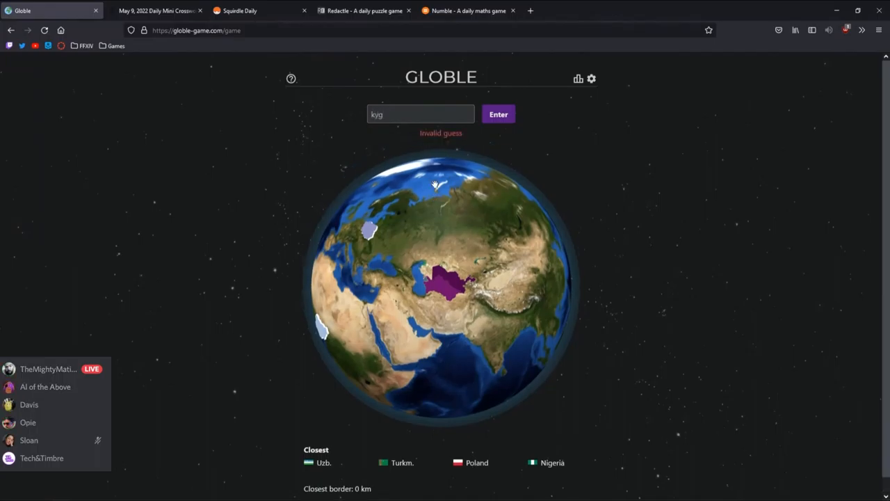
type("rgesta")
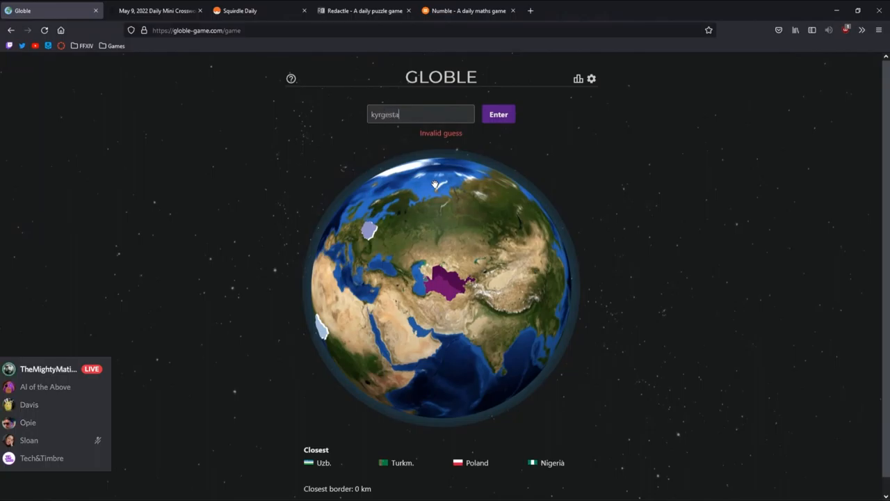
key("BackSpace")
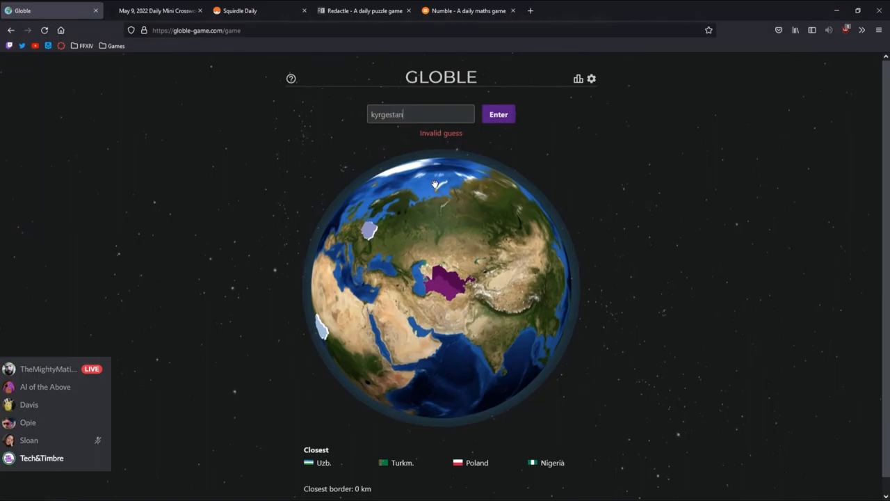
key("BackSpace")
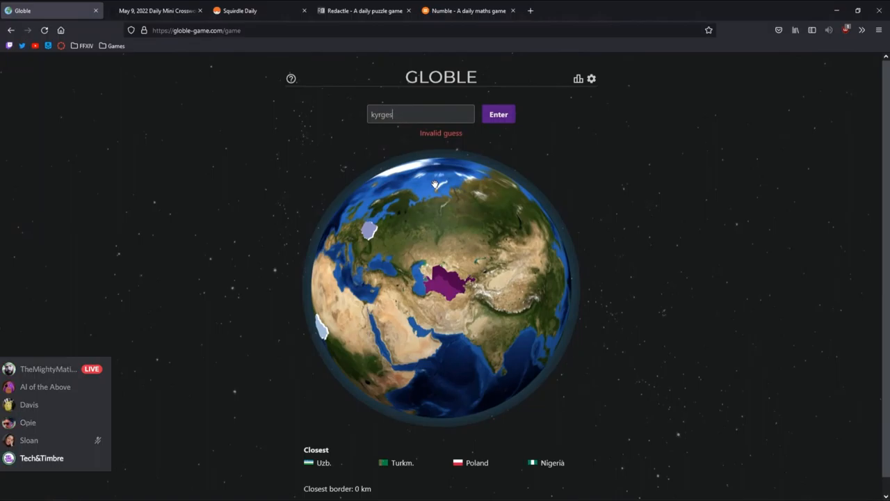
key("Backspace")
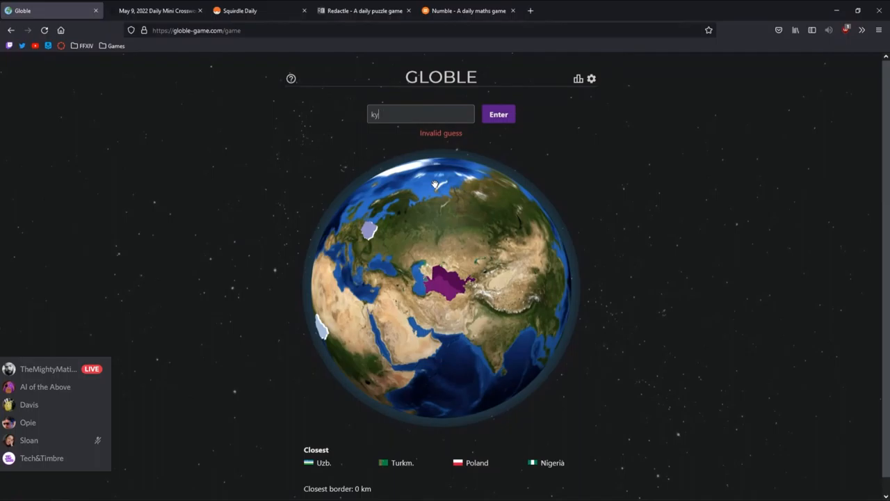
type("r")
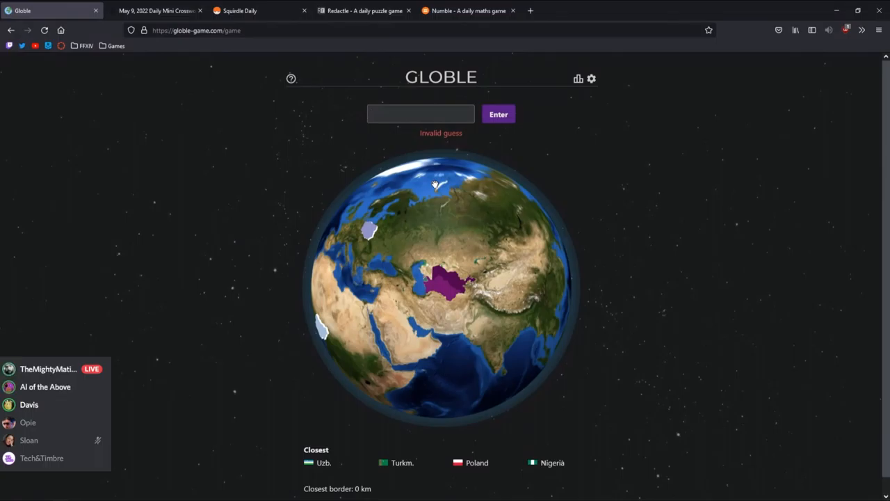
left_click(421, 113)
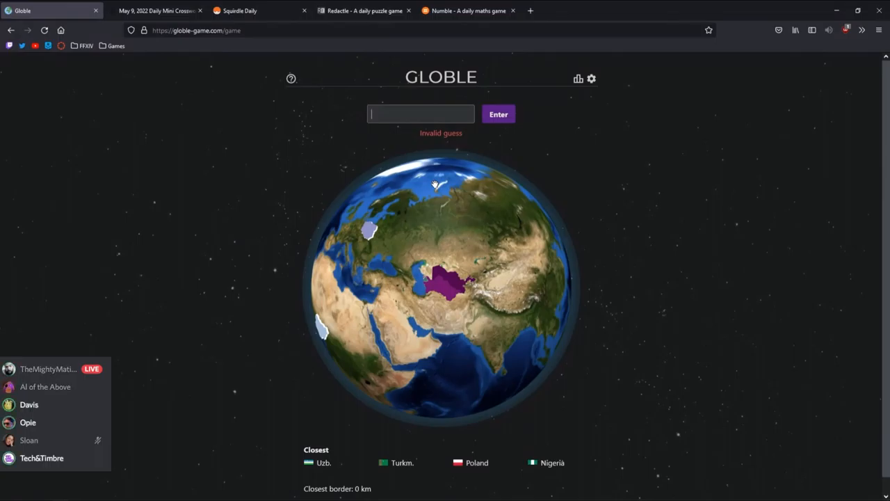
type("ky")
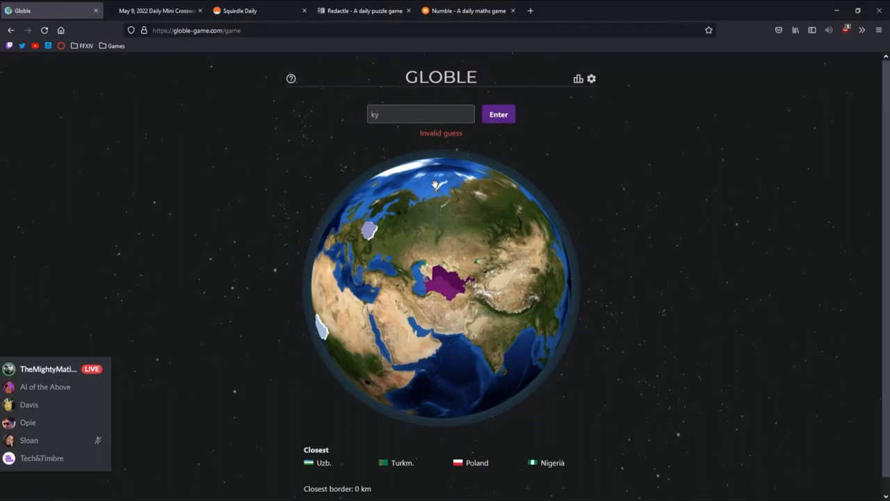
type("r")
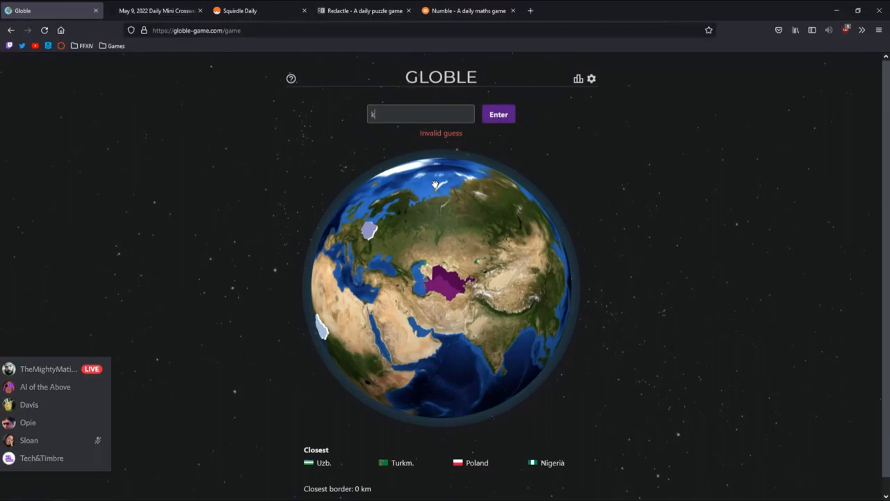
type("y")
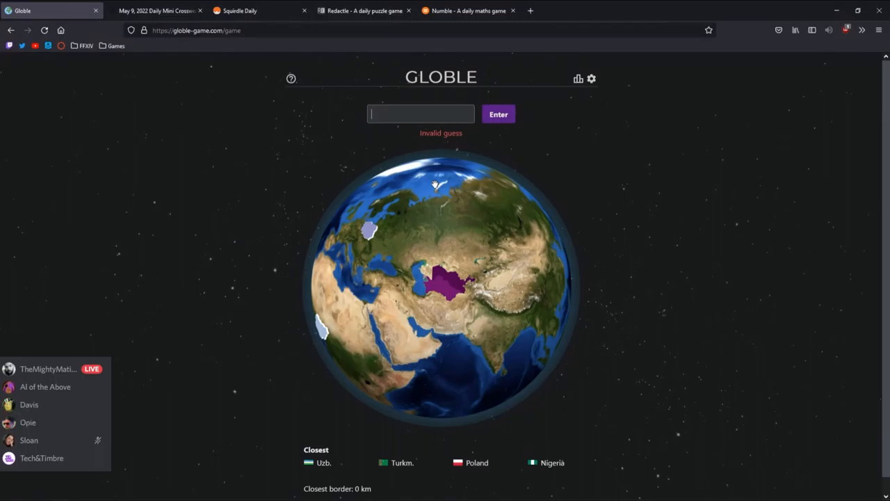
type("krg")
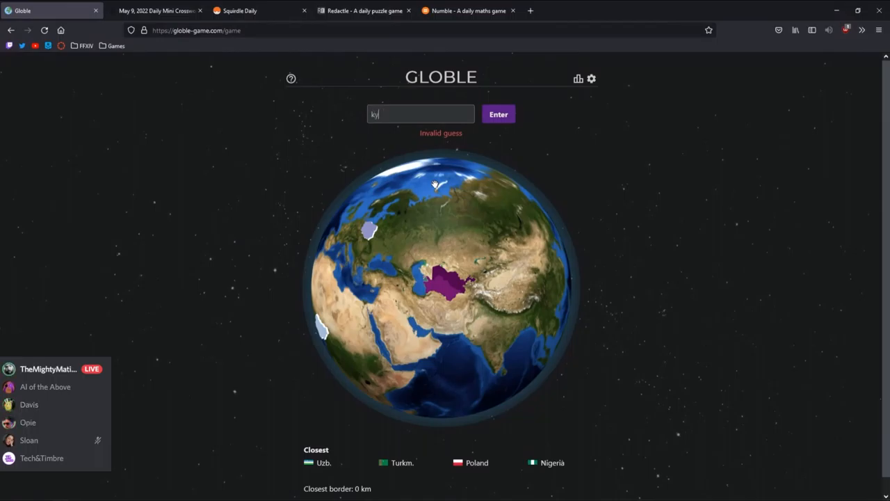
type("r")
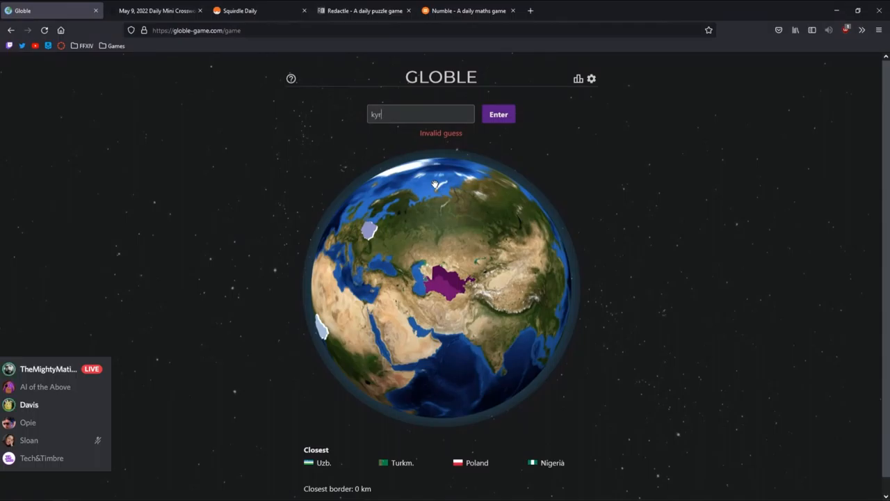
type("giks")
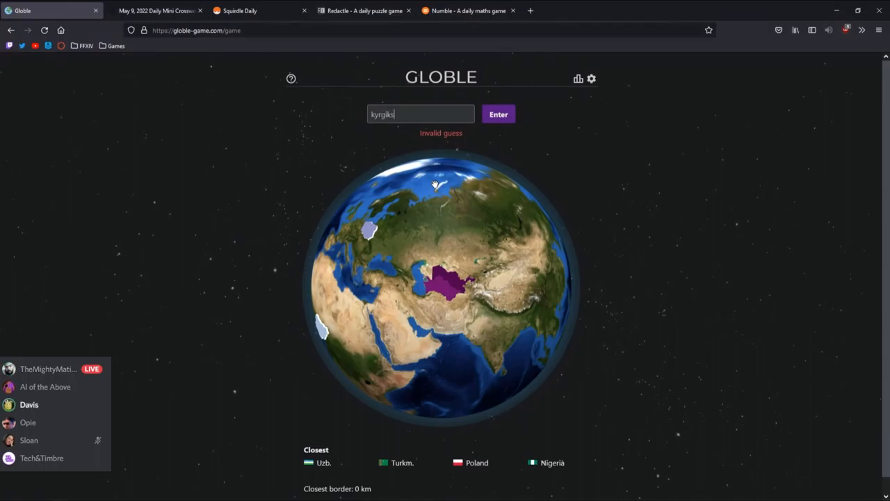
key("Backspace")
type("ecksta")
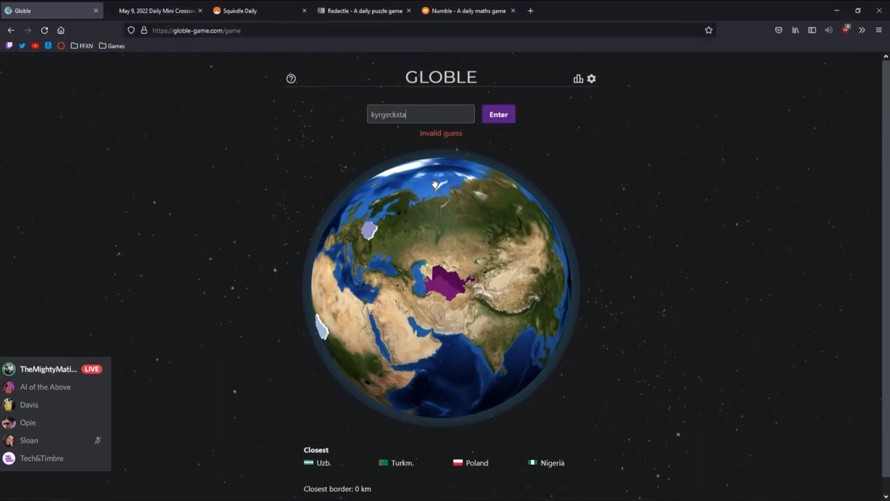
key("Backspace")
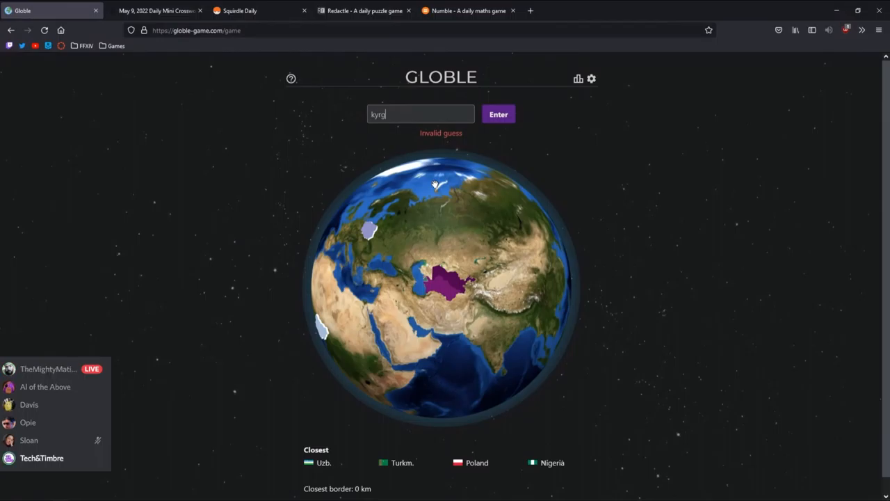
type("esta")
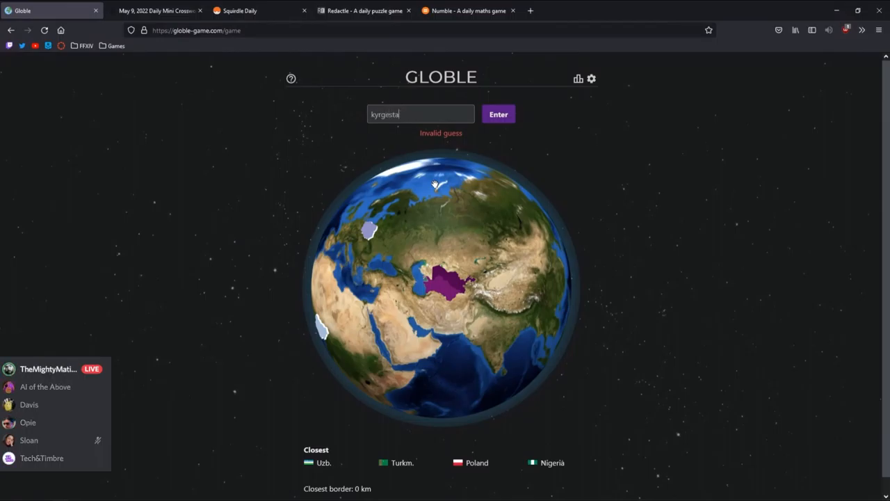
type("n")
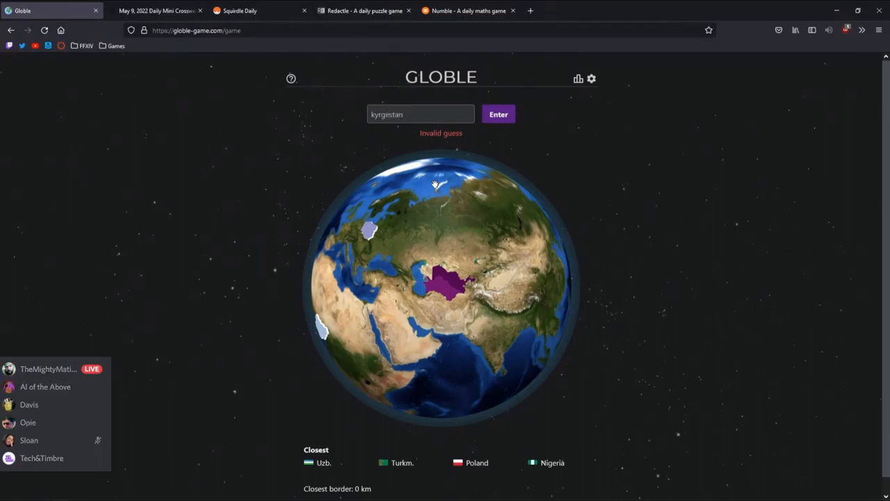
key("Backspace")
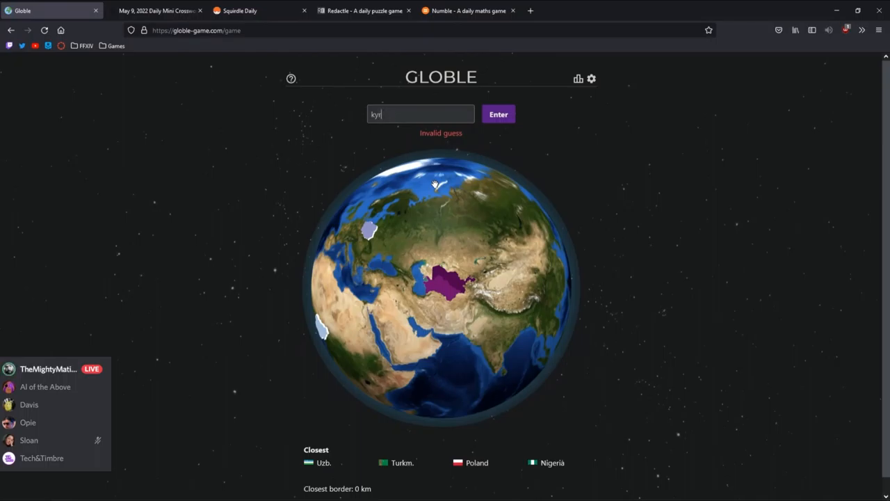
key("Backspace")
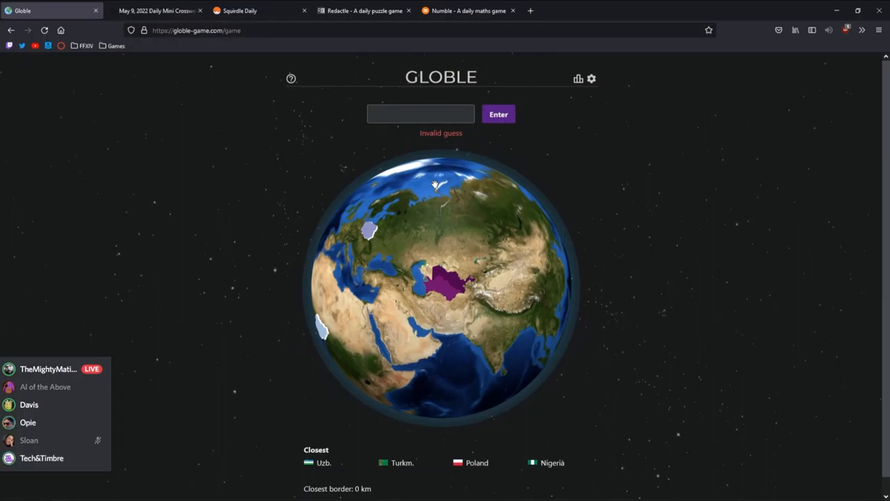
left_click(420, 114)
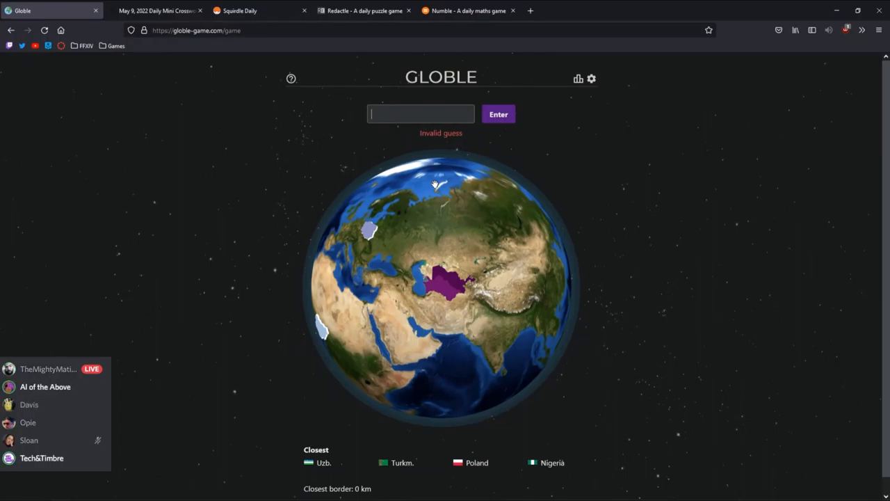
type("kyri")
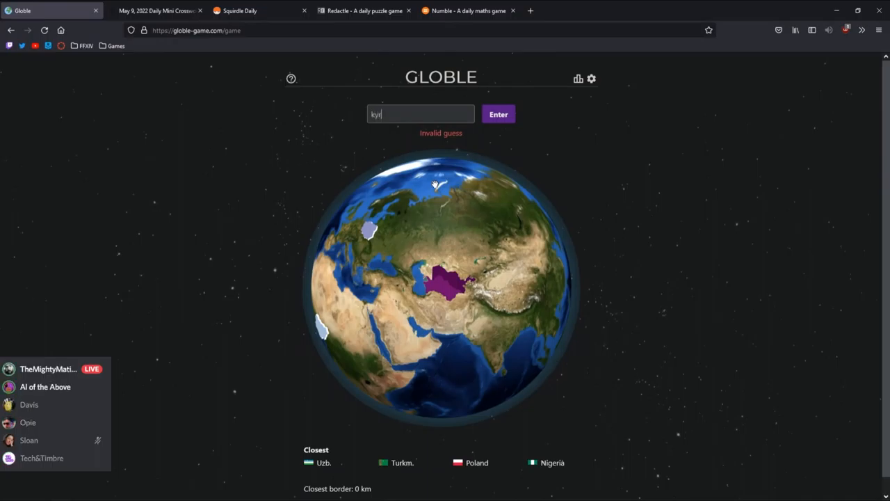
type("gystan")
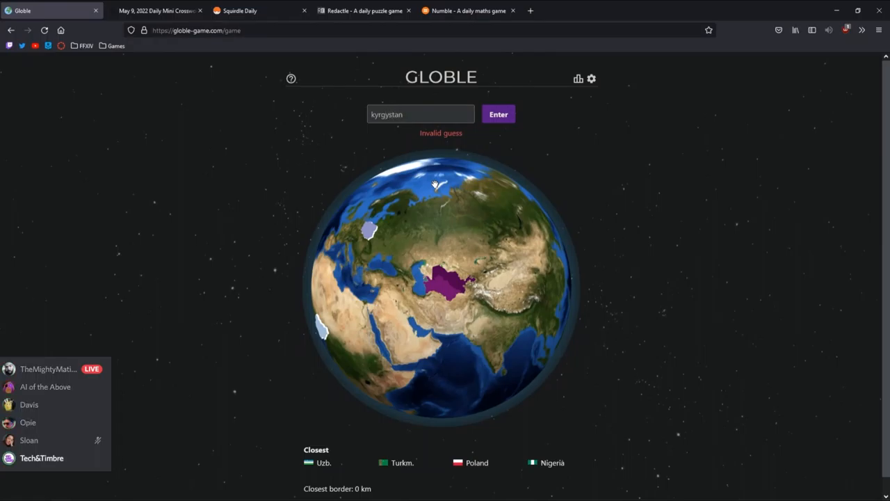
left_click(498, 114)
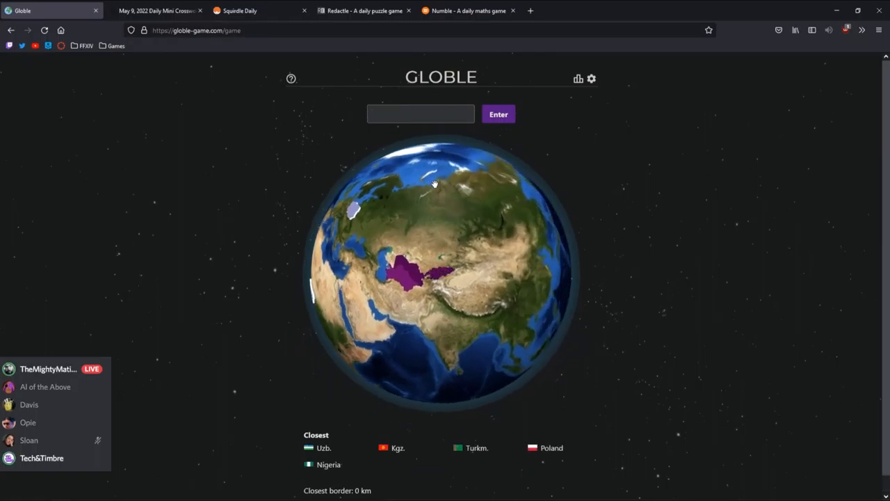
Submit Pakistan as a Globle guess and begin typing 'yem' for Yemen
left_click(420, 113)
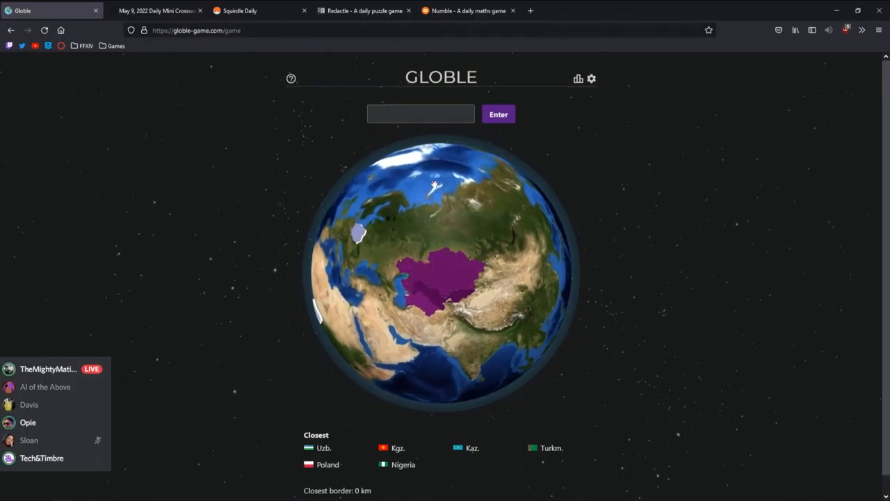
left_click(420, 114)
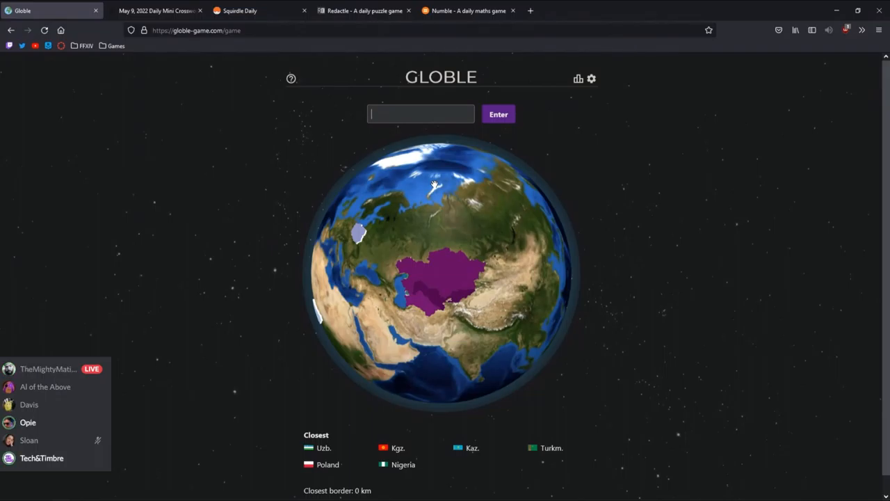
type("pakista")
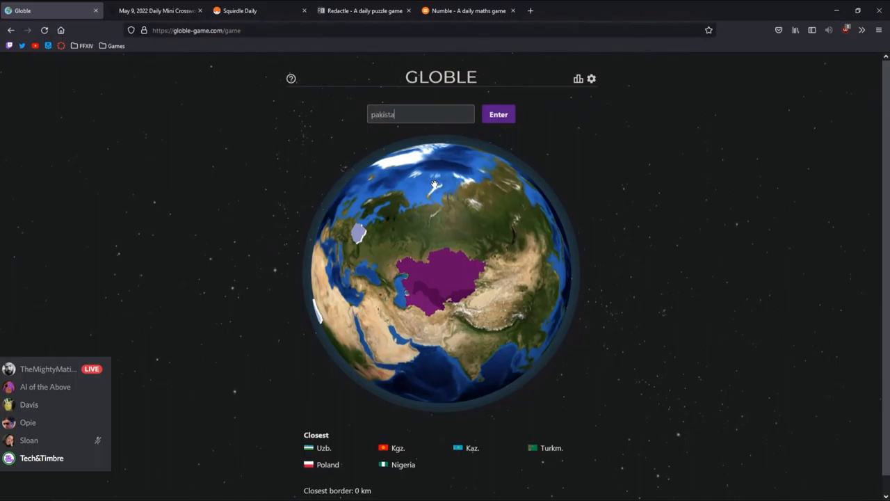
left_click(498, 114)
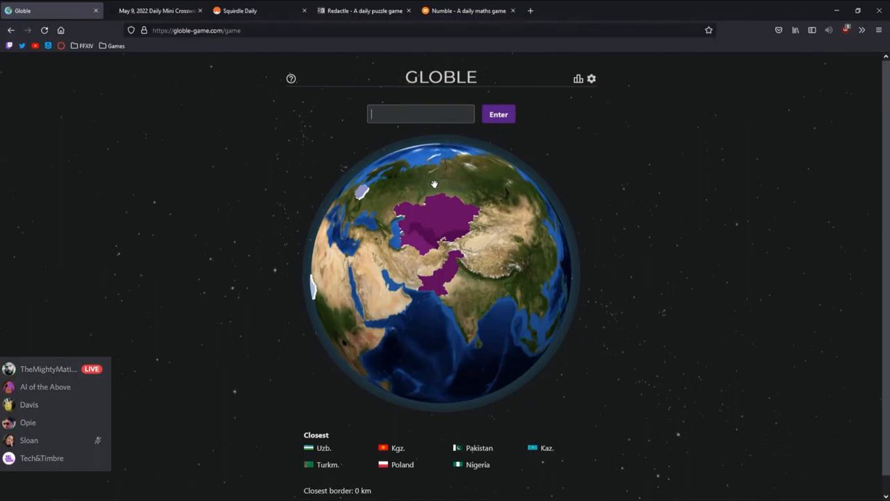
type("yem")
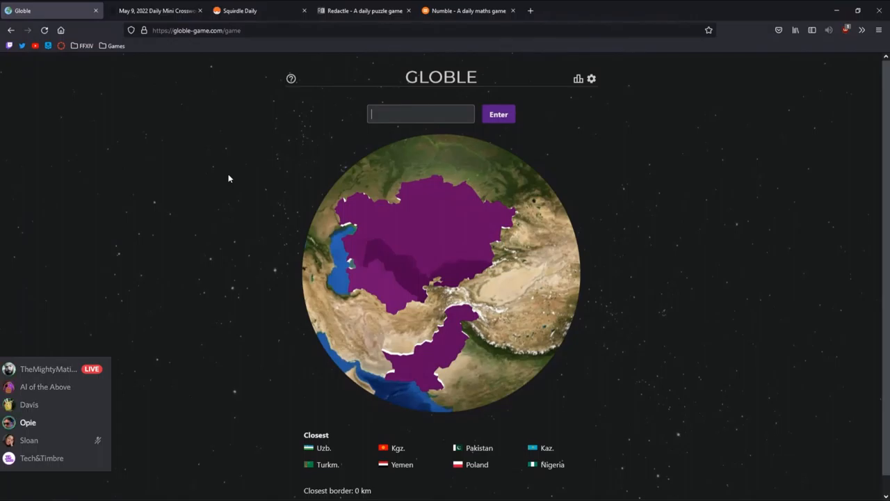
Submit the mistyped entry, which is rejected as an invalid guess, and open a new tab
type("stanleyt")
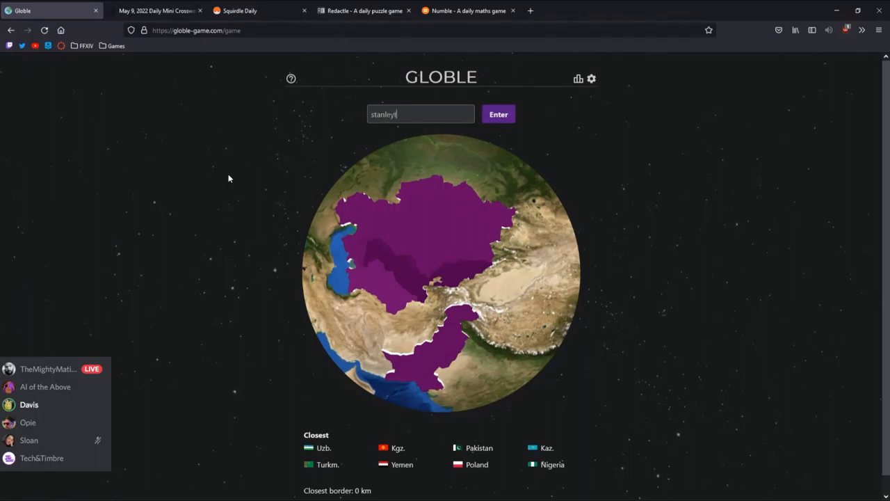
left_click(498, 114)
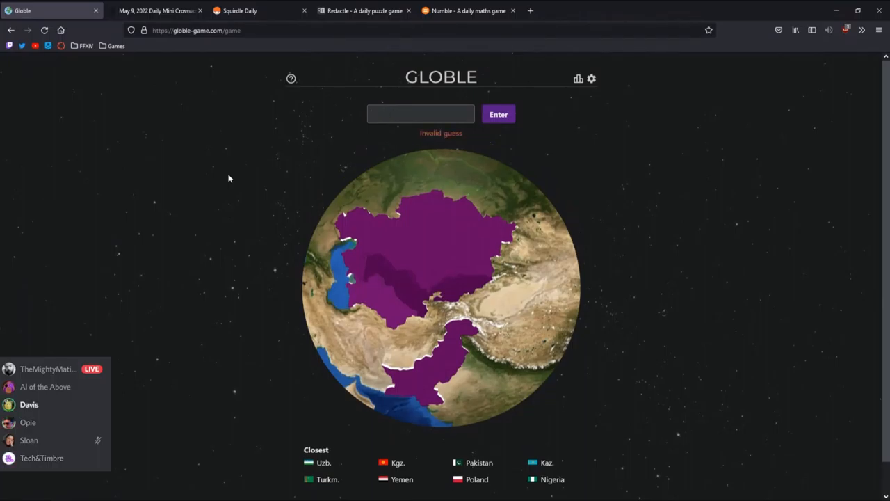
left_click(530, 11)
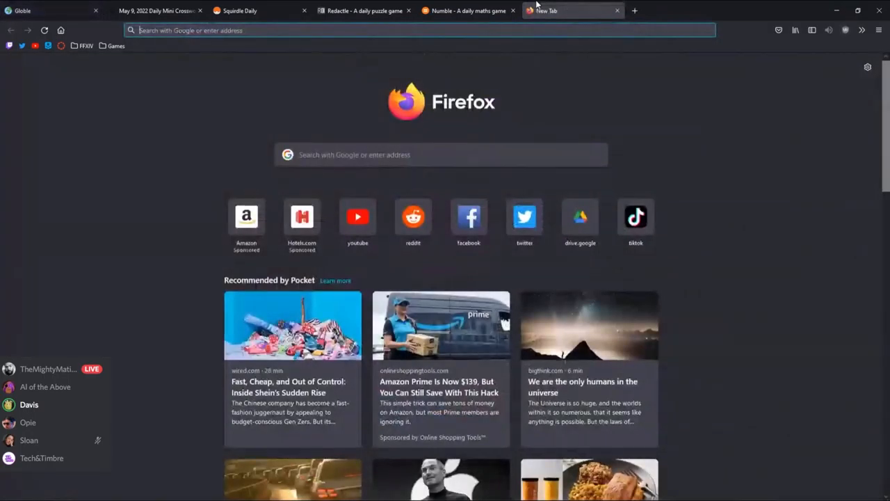
type("wordle")
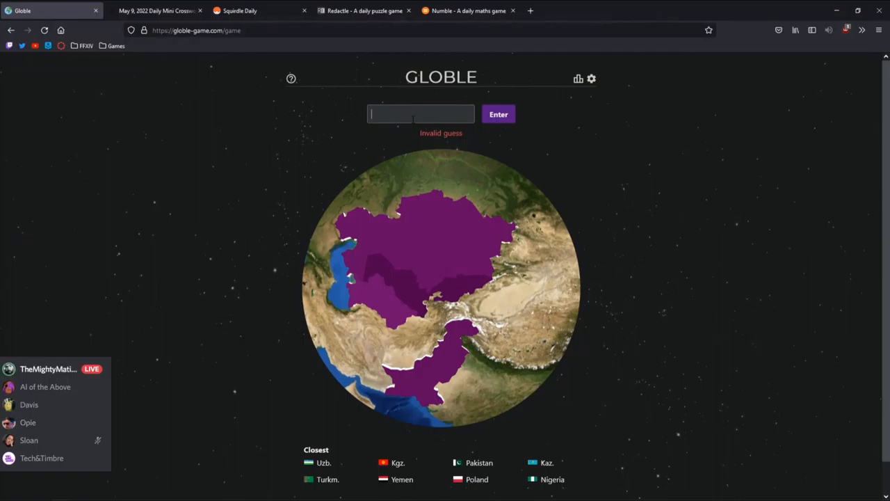
Guess Tajikistan, then view and close the statistics showing a 28-day streak
type("tajik")
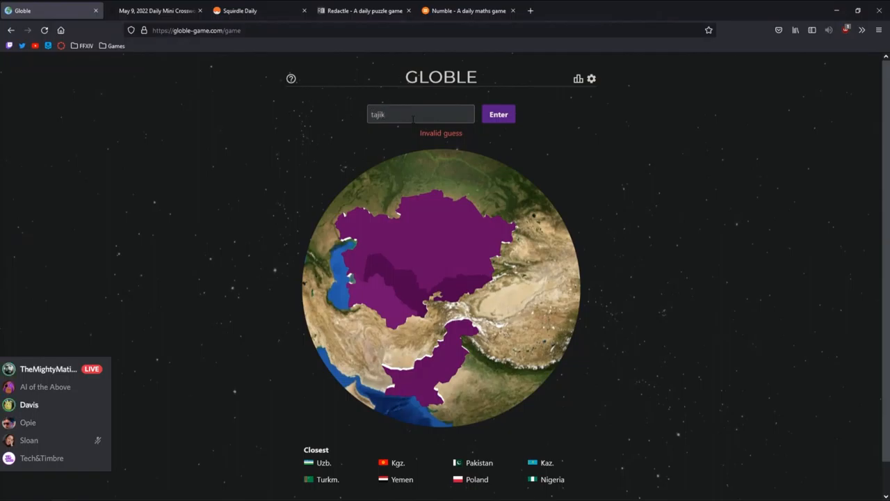
left_click(498, 114)
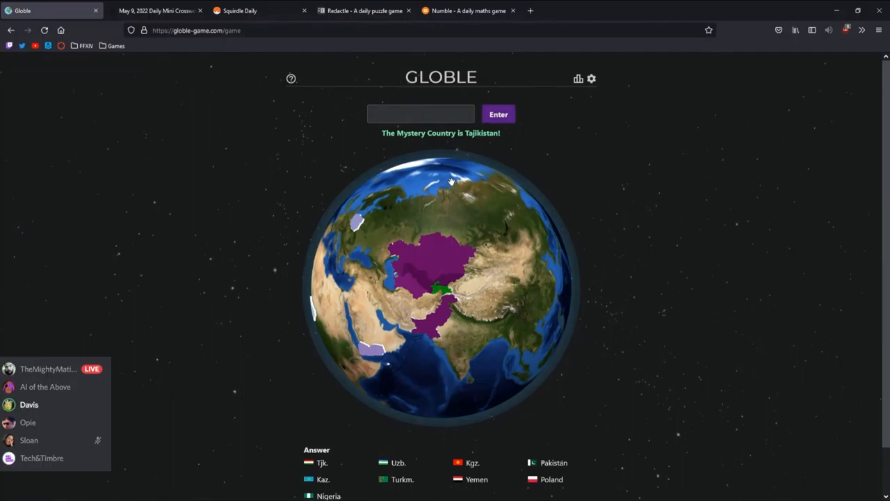
left_click(578, 79)
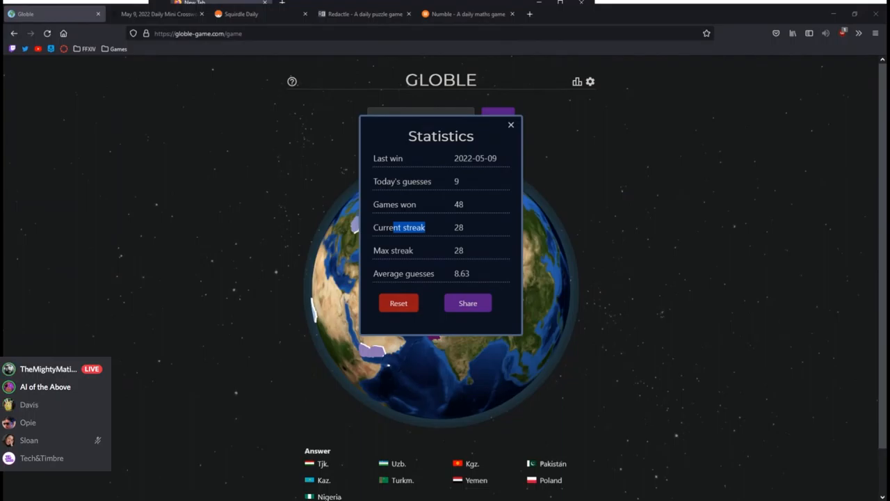
mouse_move(219, 179)
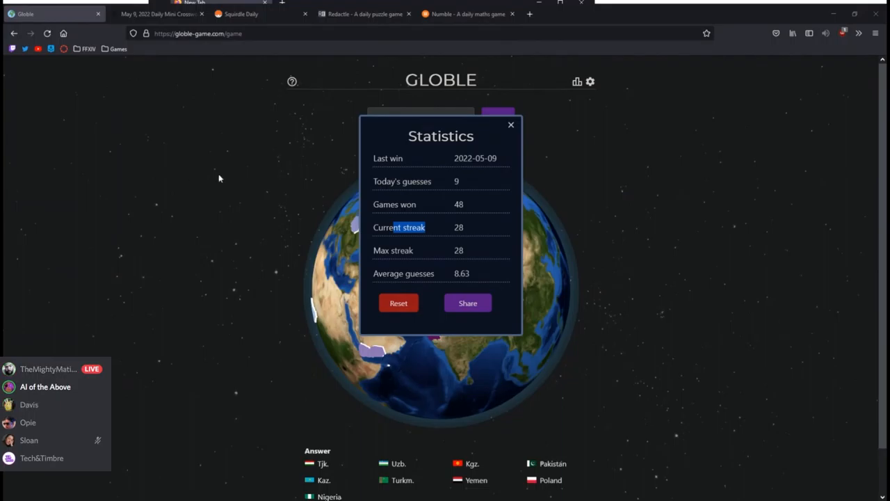
left_click(510, 125)
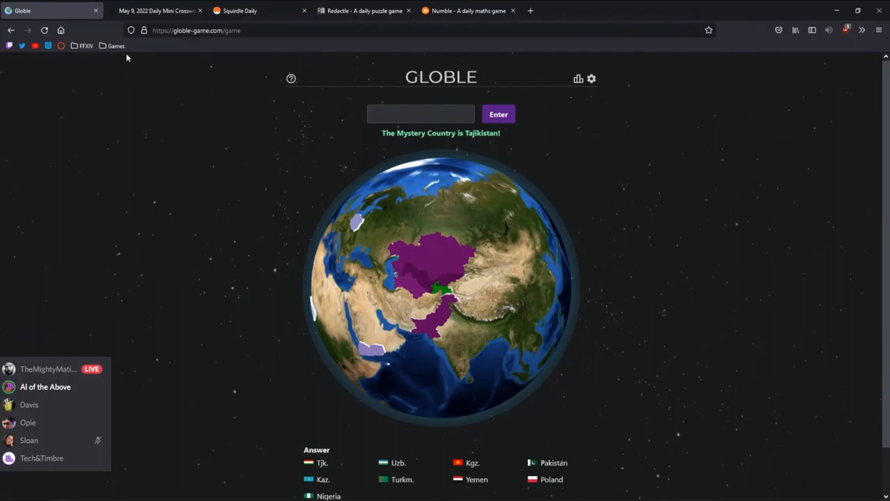
Close the Globle tab and start the May 9, 2022 Mini Crossword
left_click(49, 11)
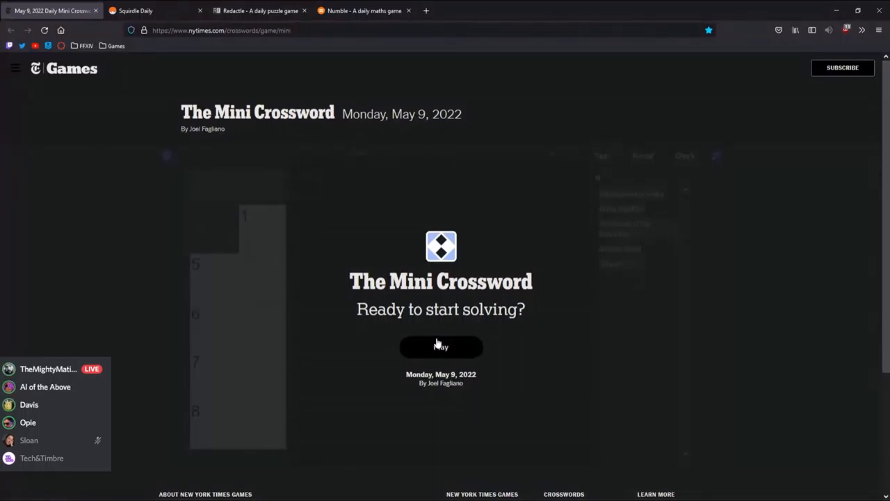
left_click(441, 346)
type("LUCK")
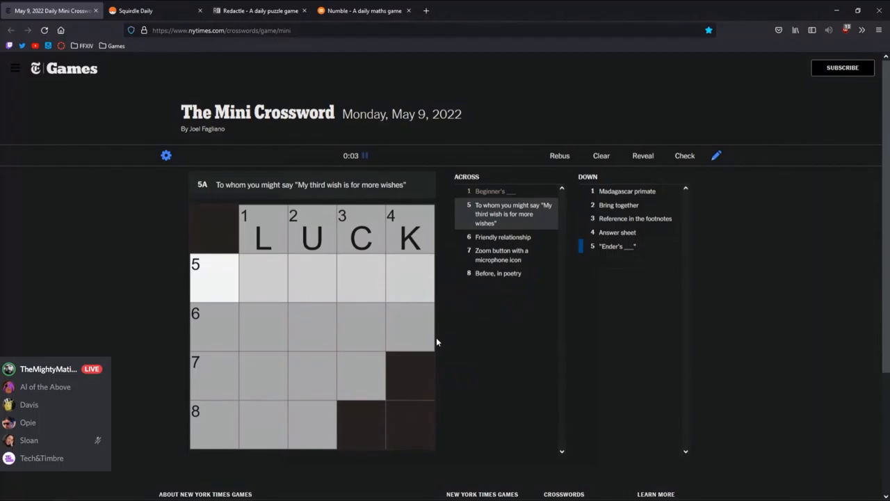
Fill in GENIE, MUTE and the last empty square, then dismiss the congratulations message
type("GENIE")
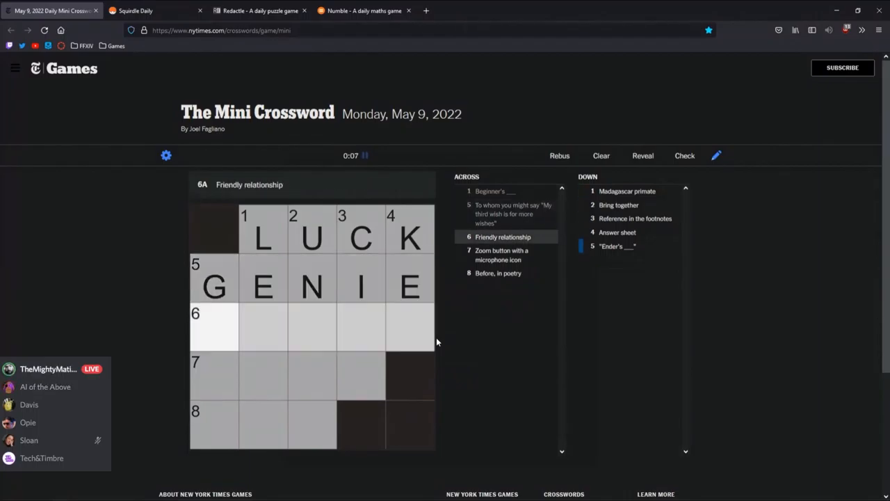
left_click(213, 376)
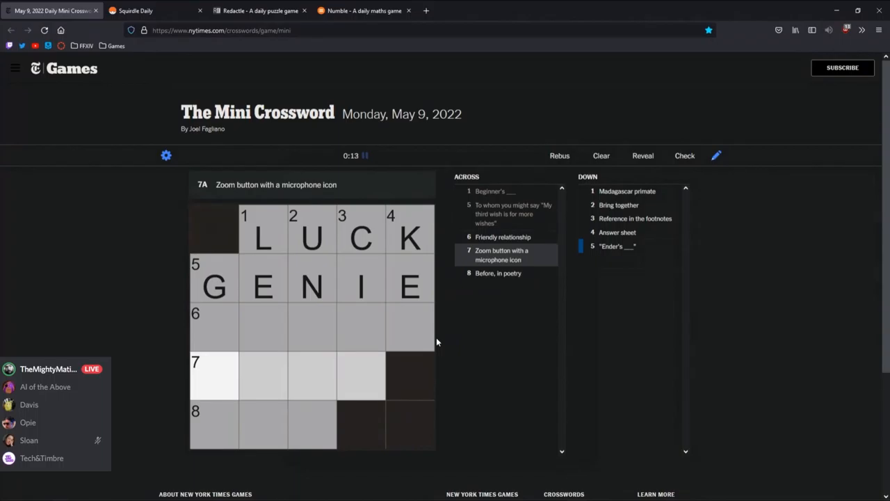
type("MUTE")
left_click(312, 327)
type("MITY")
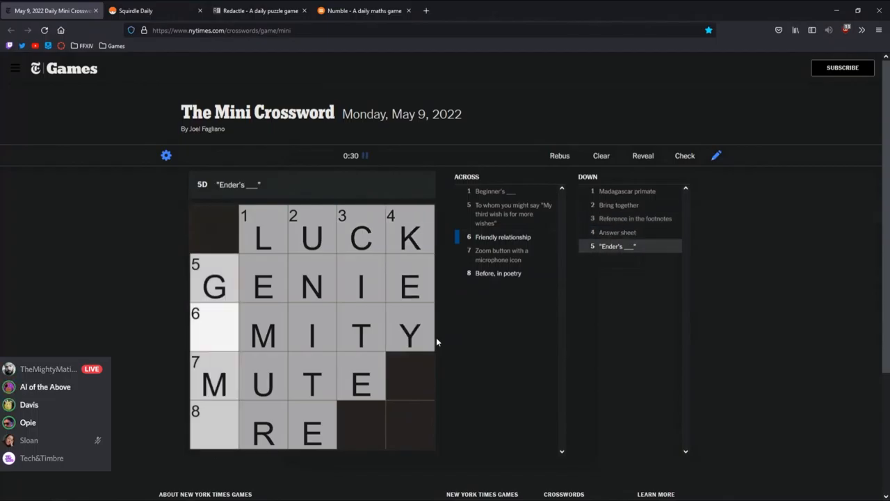
left_click(685, 155)
type("AME")
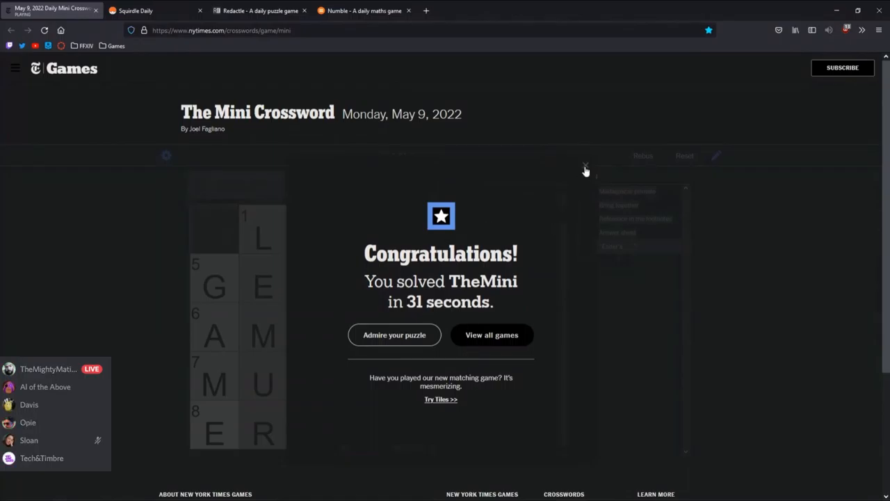
left_click(585, 166)
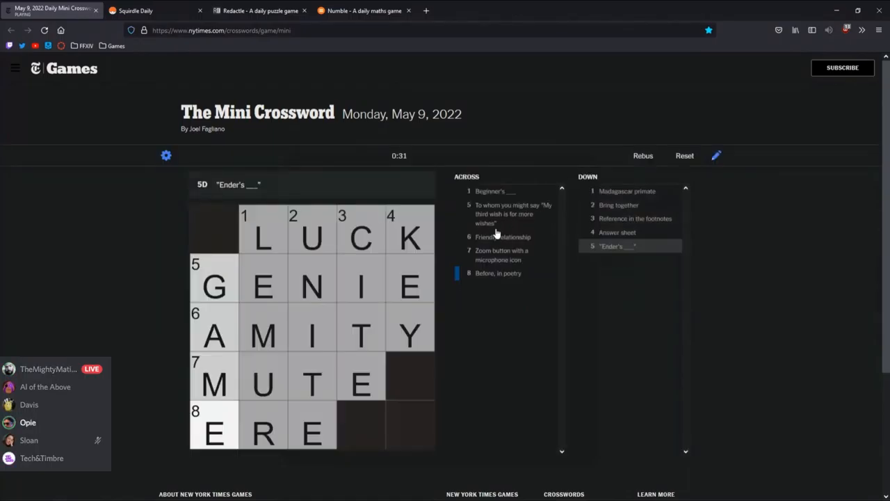
Open the NYT Games navigation menu listing Spelling Bee, Tiles and Letter Boxed
left_click(15, 67)
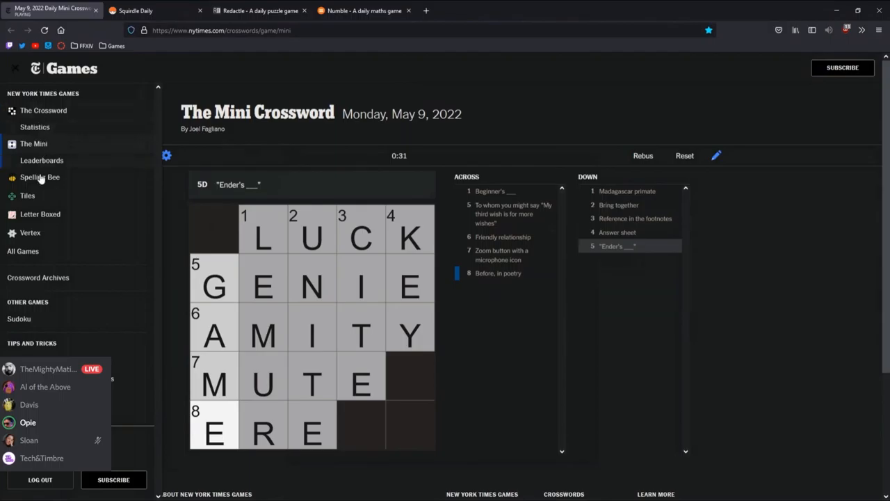
mouse_move(38, 167)
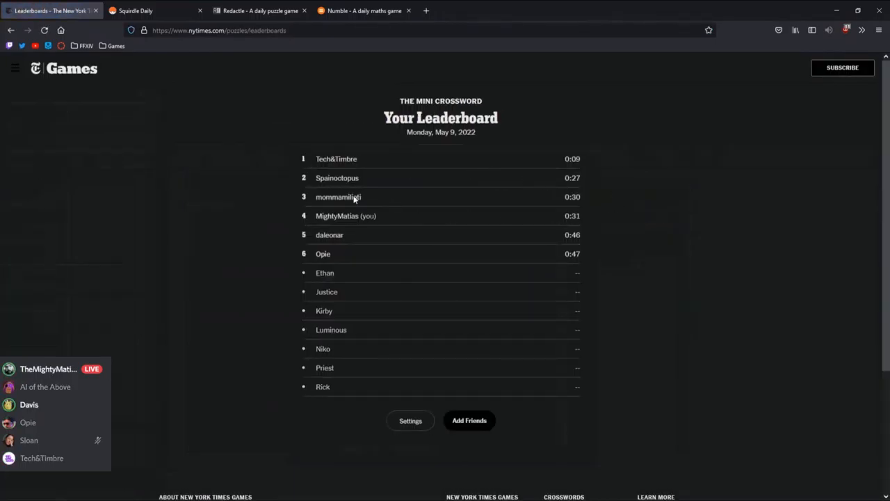
mouse_move(32, 10)
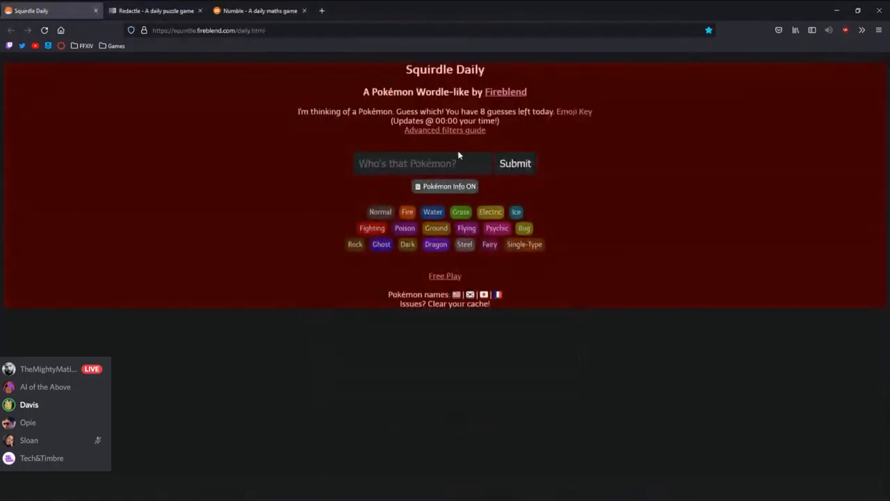
Browse Pokémon starting with R and pick Roserade as the first Squirdle guess
left_click(422, 163)
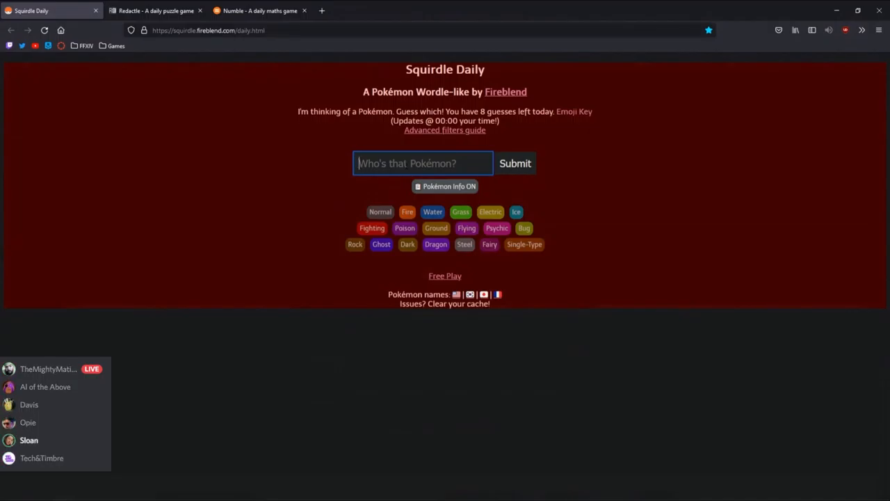
left_click(422, 163)
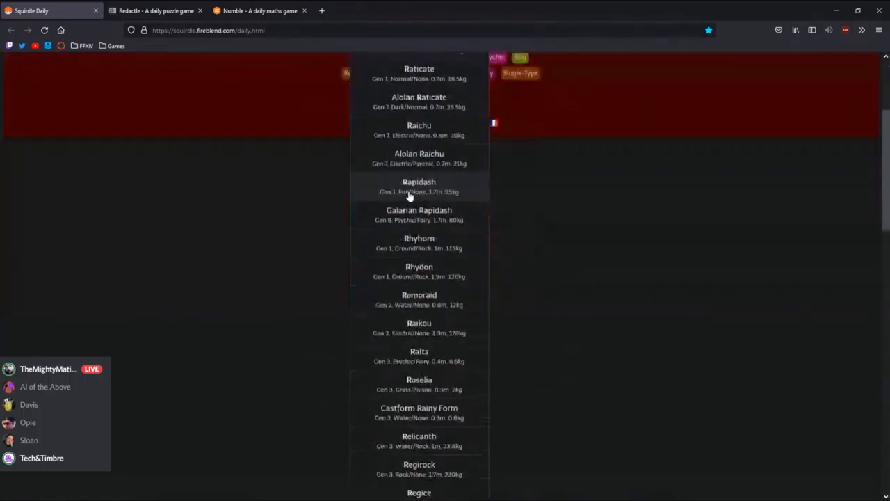
scroll("down", 3)
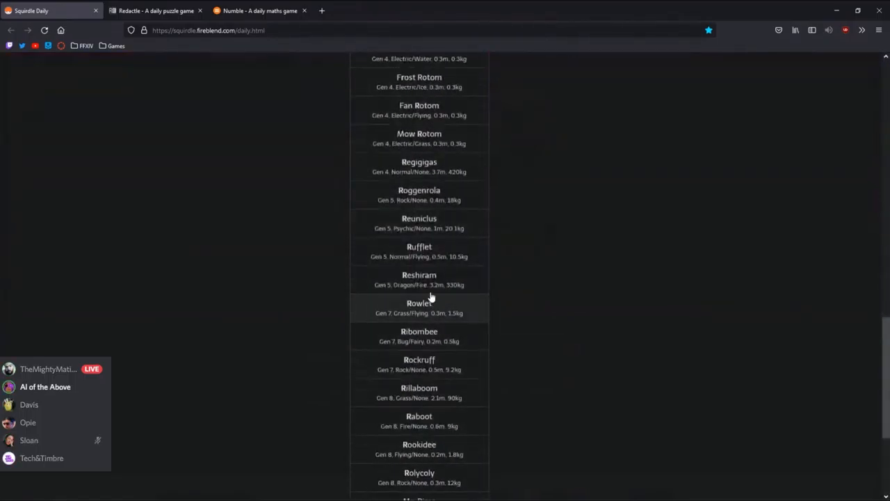
scroll("down", 3)
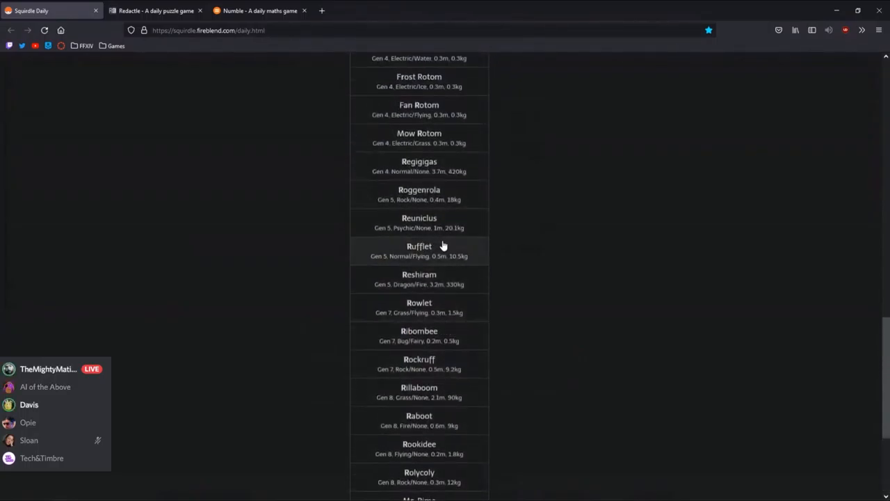
mouse_move(442, 146)
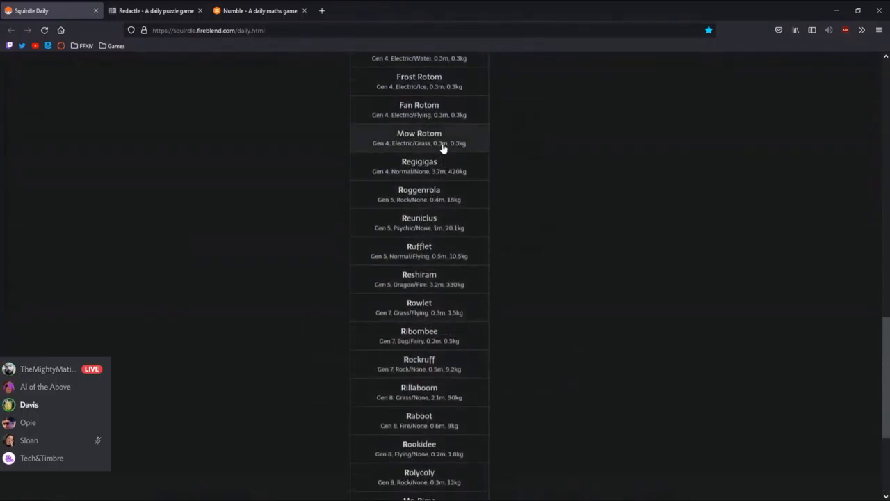
mouse_move(425, 221)
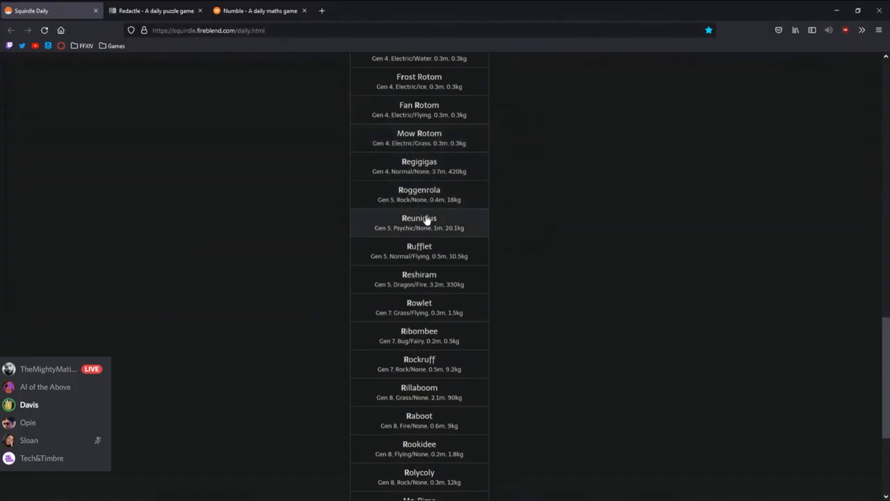
mouse_move(410, 237)
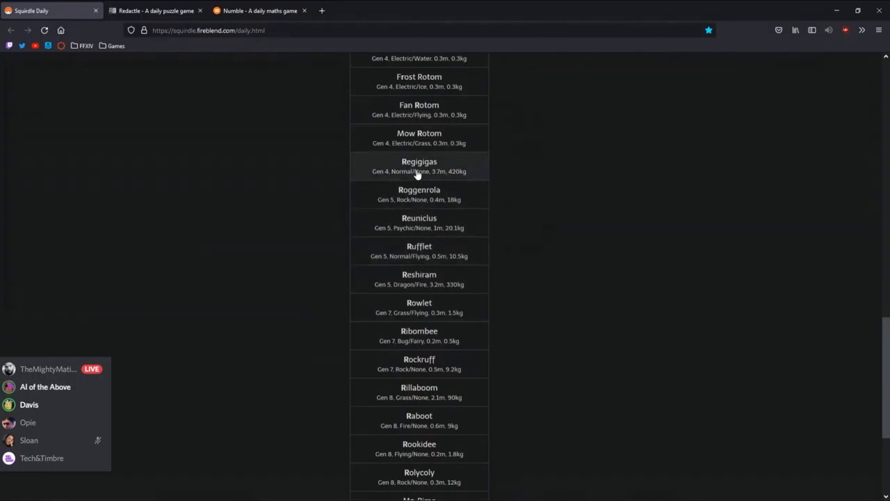
mouse_move(404, 222)
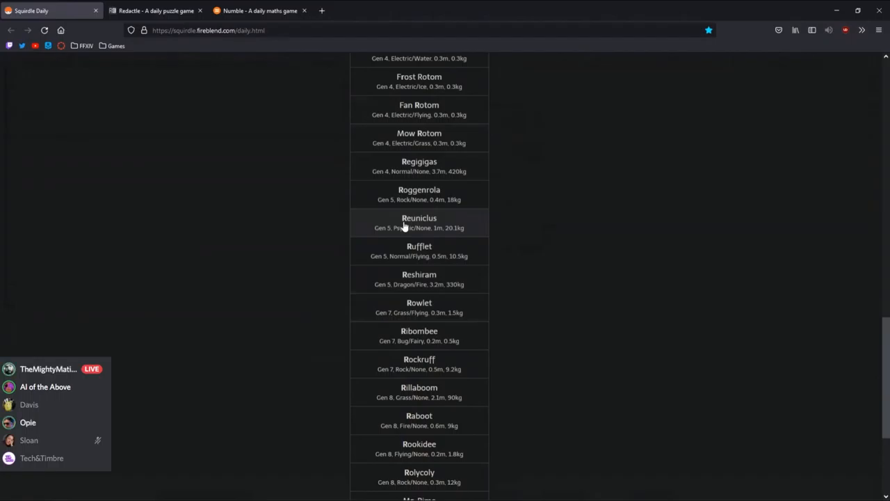
mouse_move(536, 169)
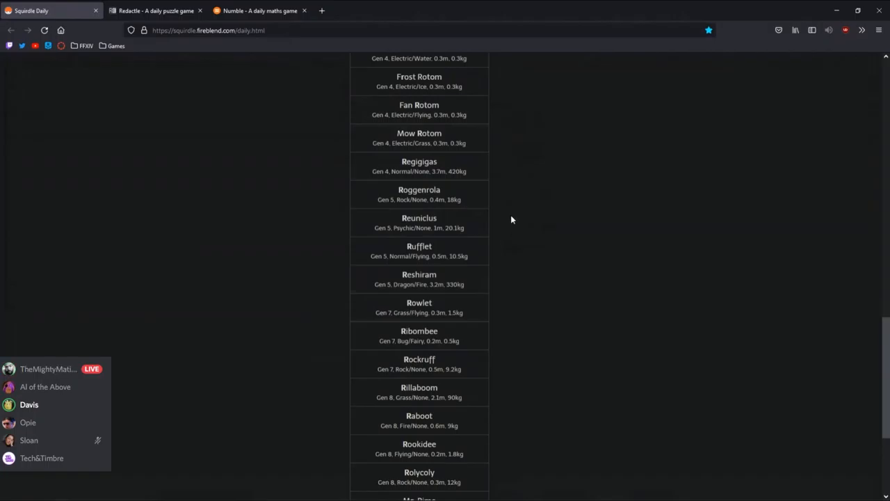
mouse_move(369, 179)
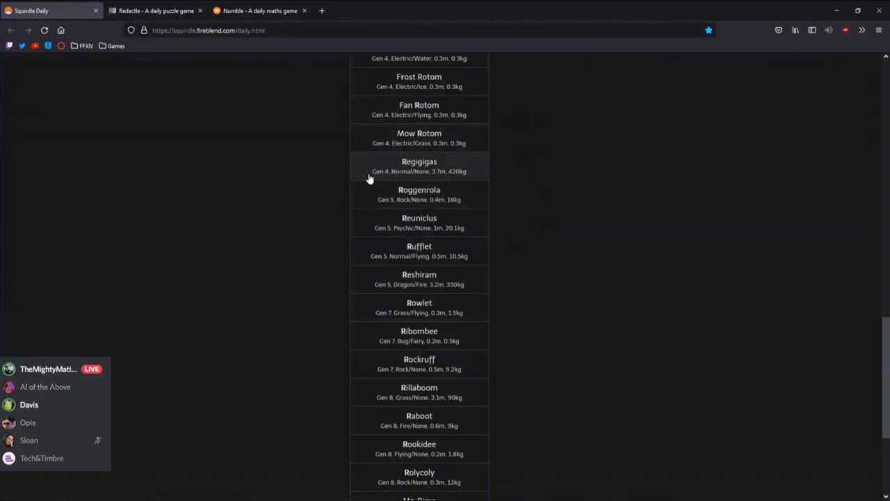
mouse_move(449, 179)
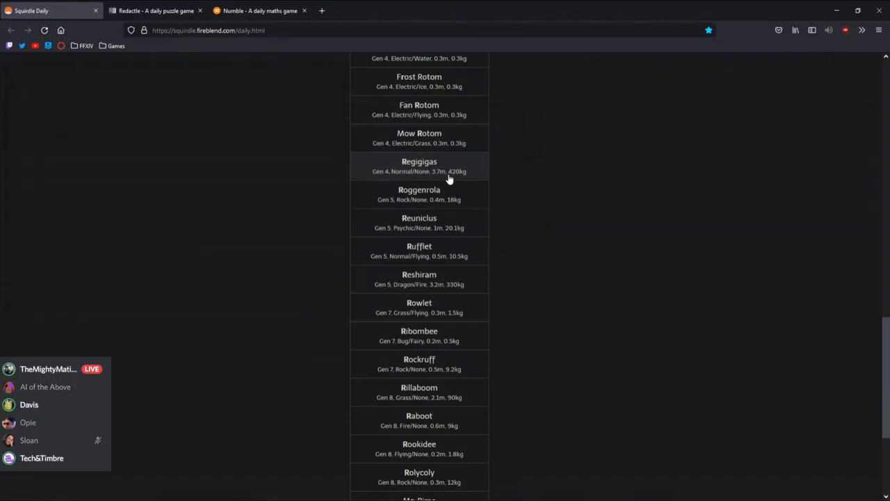
mouse_move(417, 170)
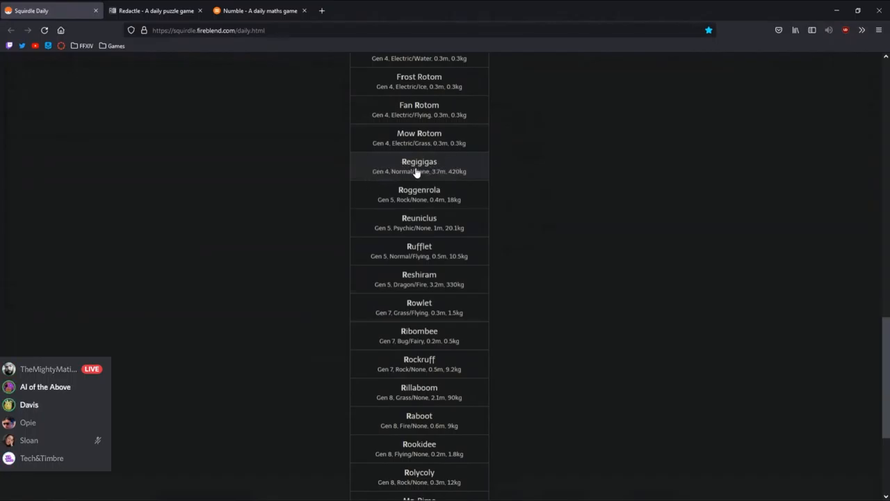
mouse_move(413, 266)
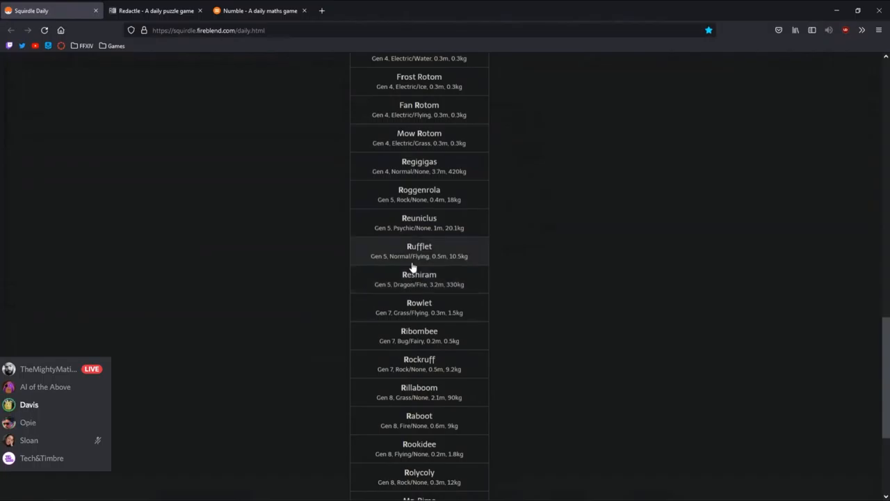
mouse_move(527, 304)
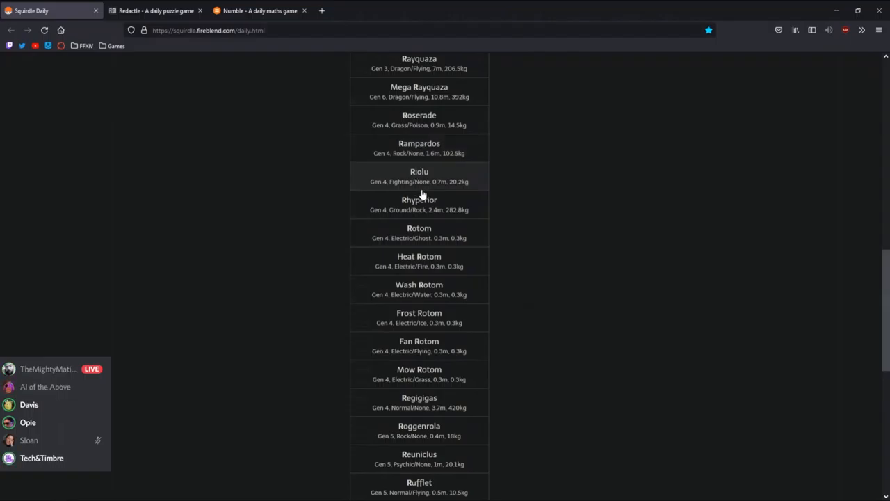
left_click(419, 119)
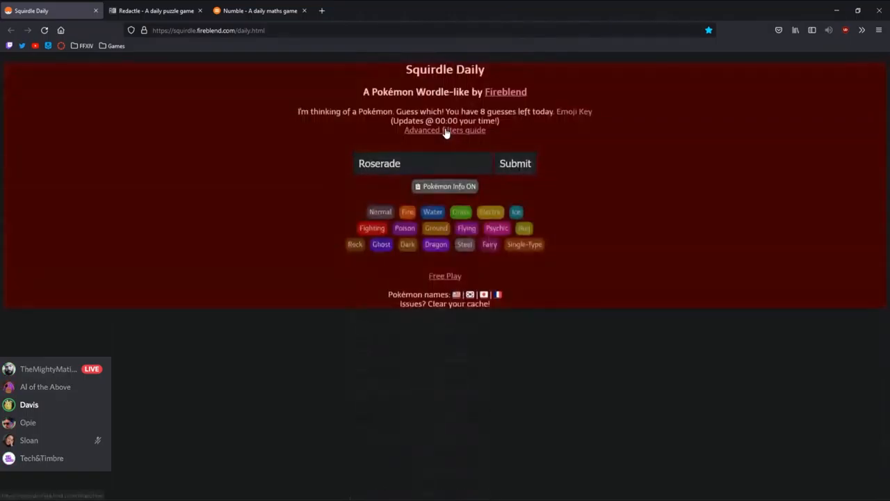
Submit Roserade, then enter 'remor' and choose Remoraid as the second guess
left_click(516, 163)
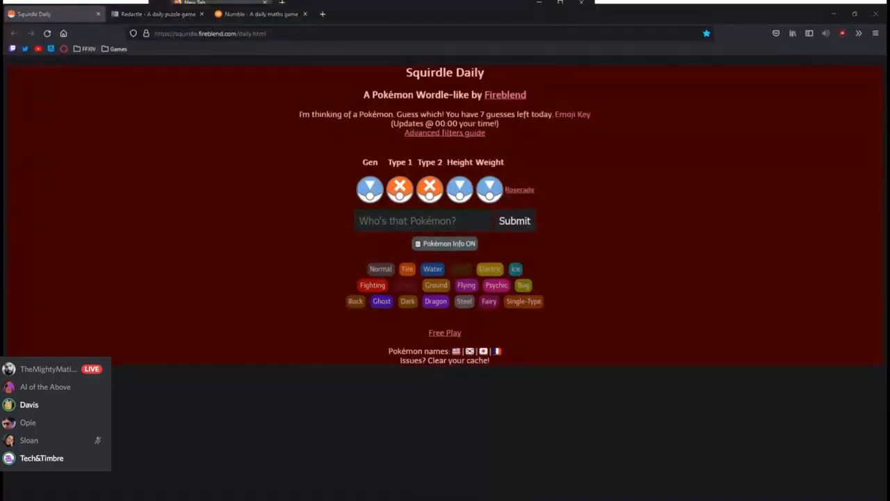
mouse_move(519, 189)
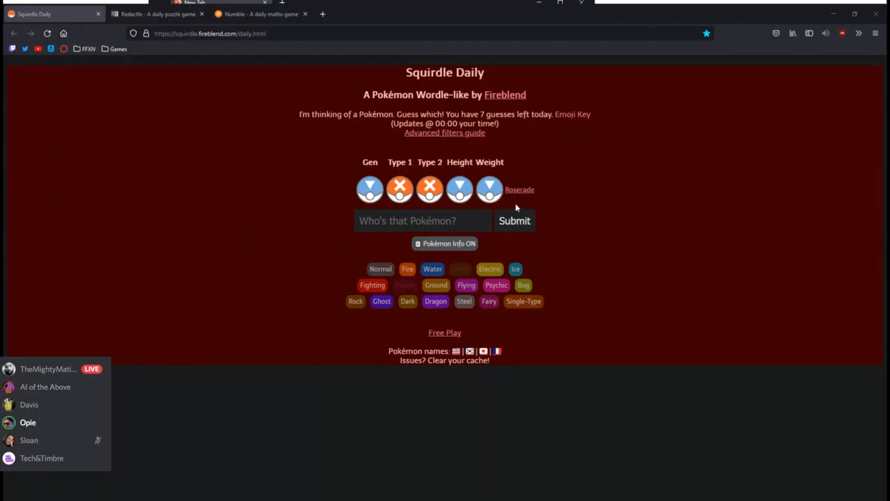
mouse_move(520, 189)
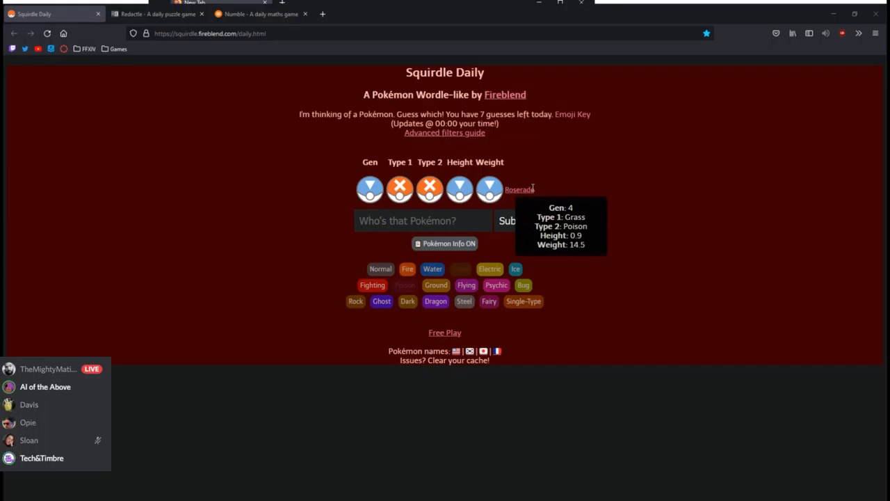
mouse_move(474, 210)
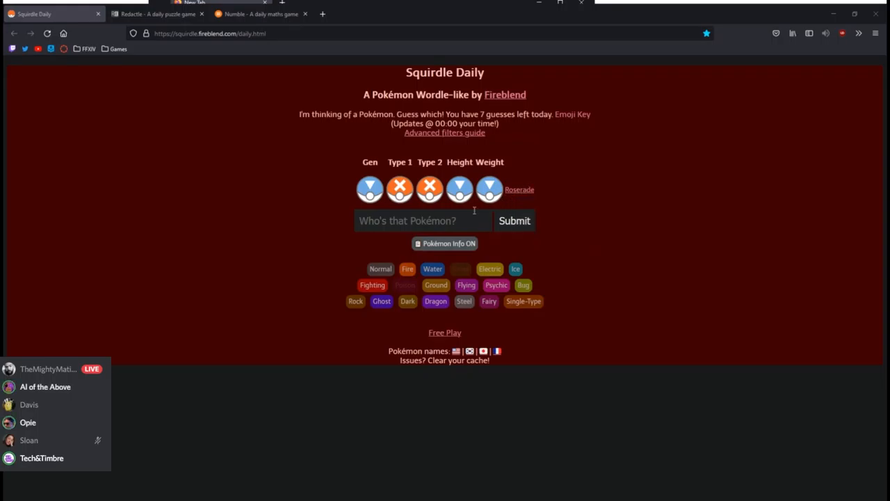
type("remor")
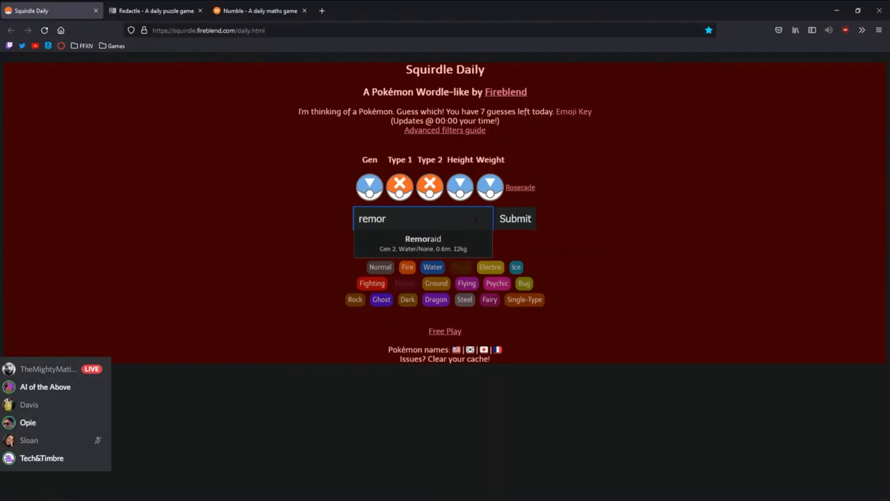
left_click(516, 219)
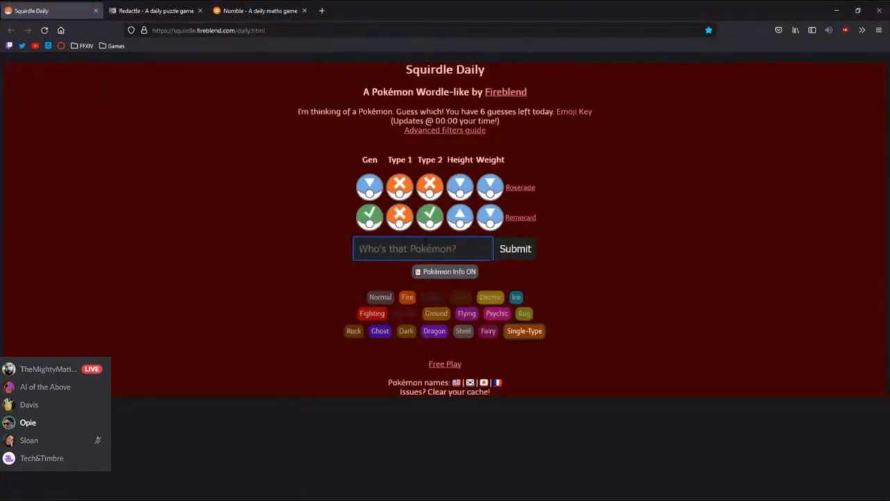
Guess Sentret to win Squirdle and dismiss the copied-result alert
type("sentret")
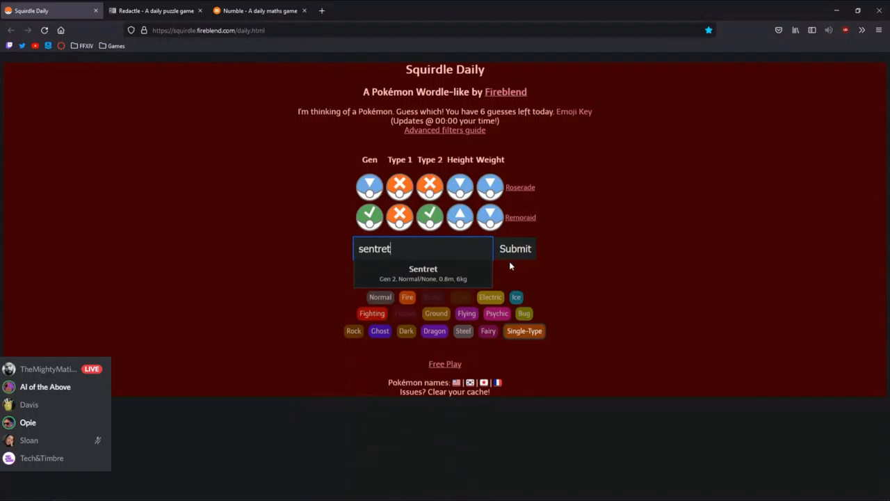
left_click(515, 248)
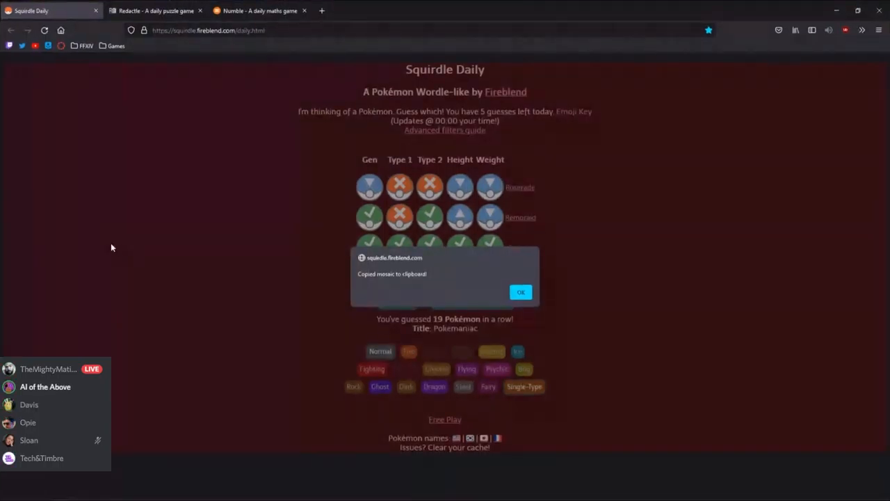
left_click(521, 291)
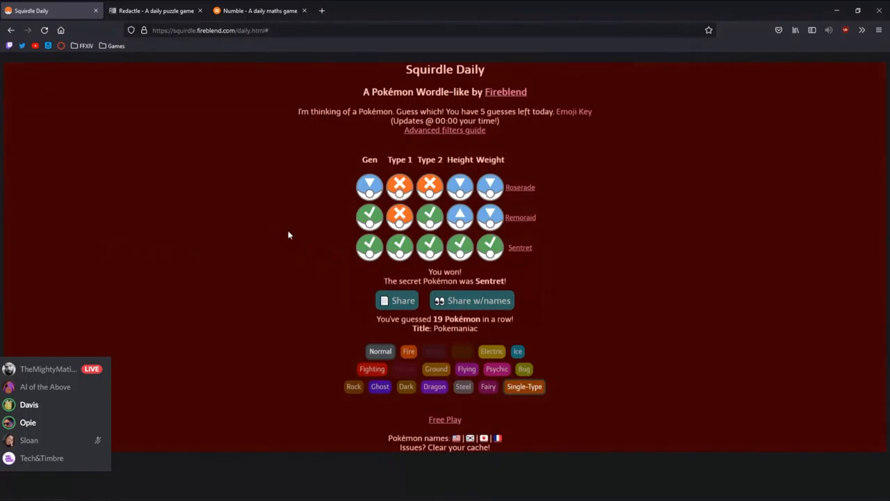
mouse_move(360, 200)
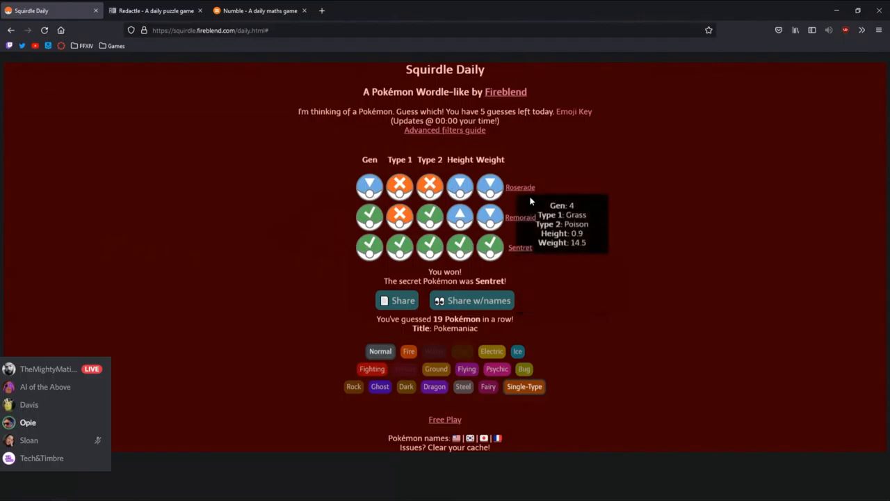
mouse_move(331, 259)
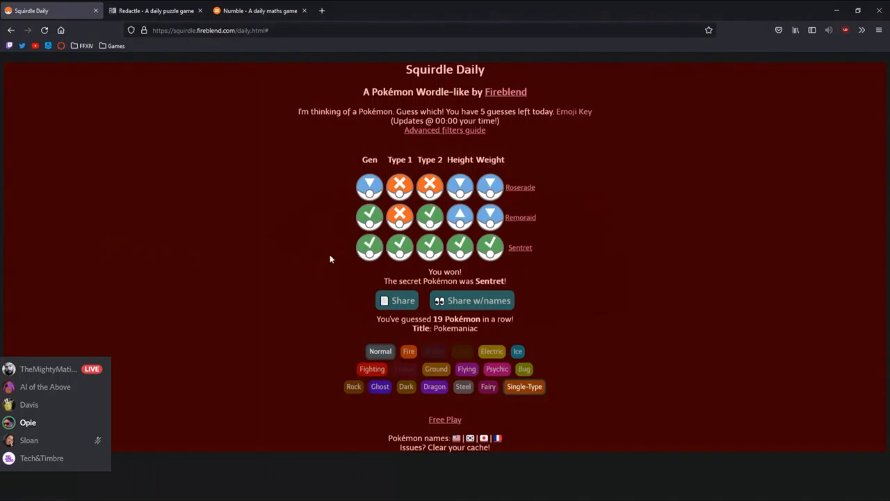
mouse_move(380, 336)
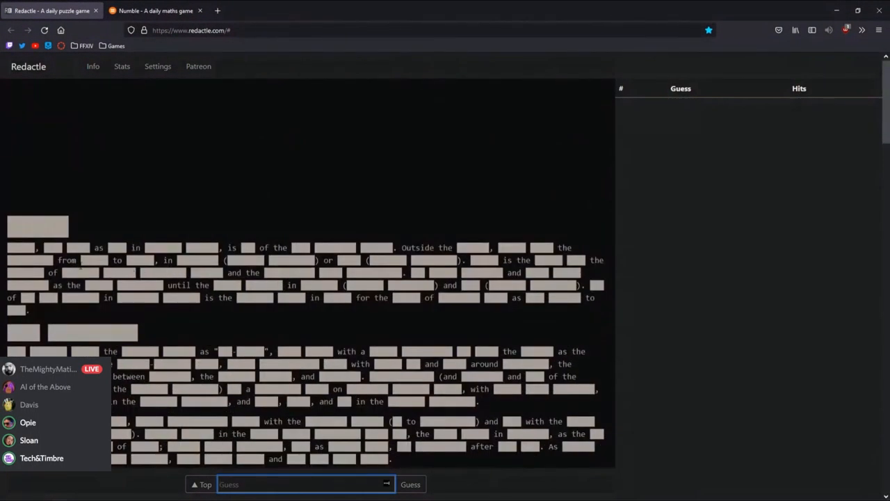
Guess beans and future in Redactle, both missing the article
scroll("down", 3)
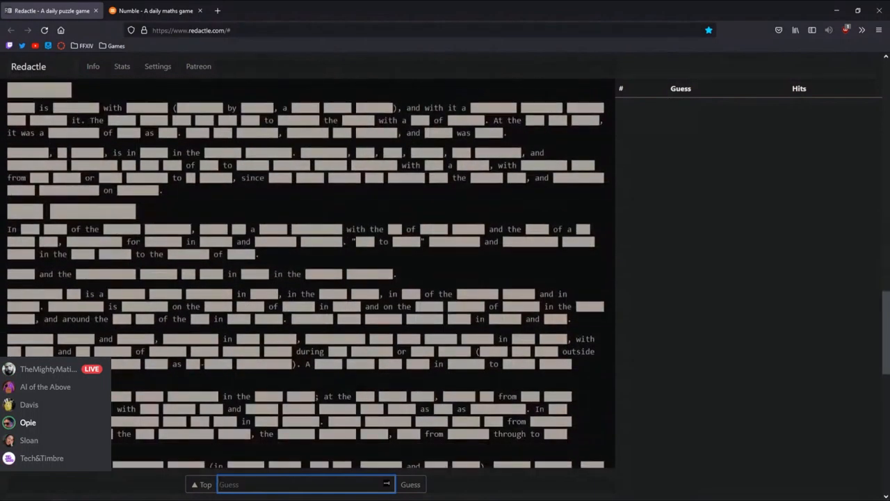
left_click(411, 485)
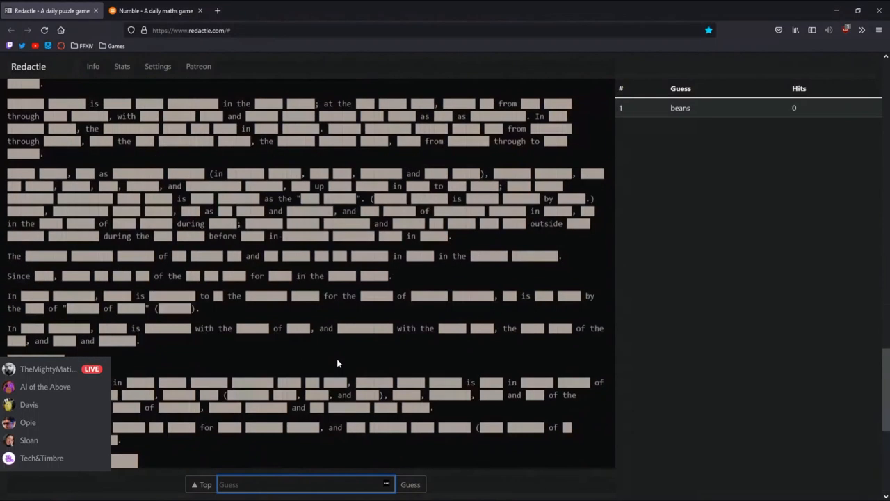
scroll("down", 3)
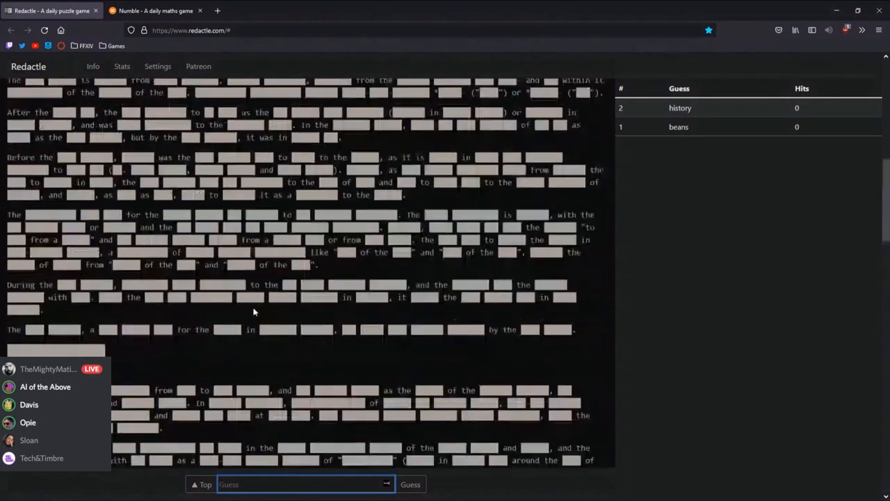
type("future")
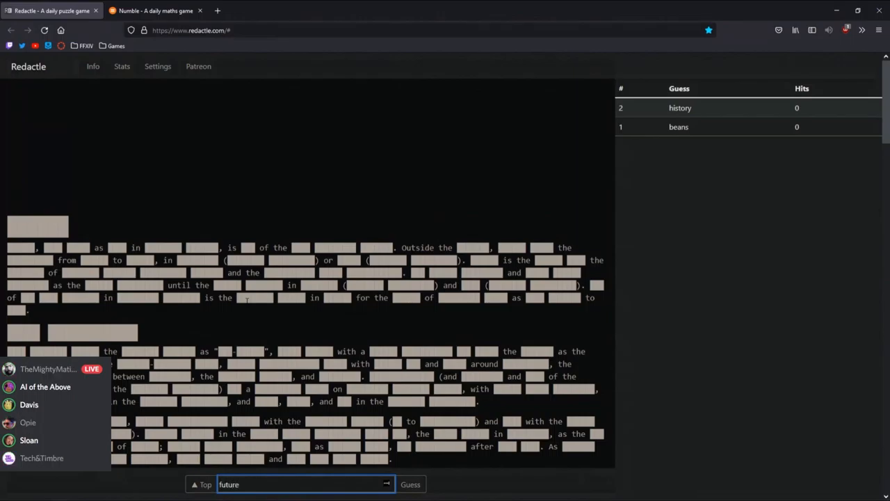
left_click(410, 485)
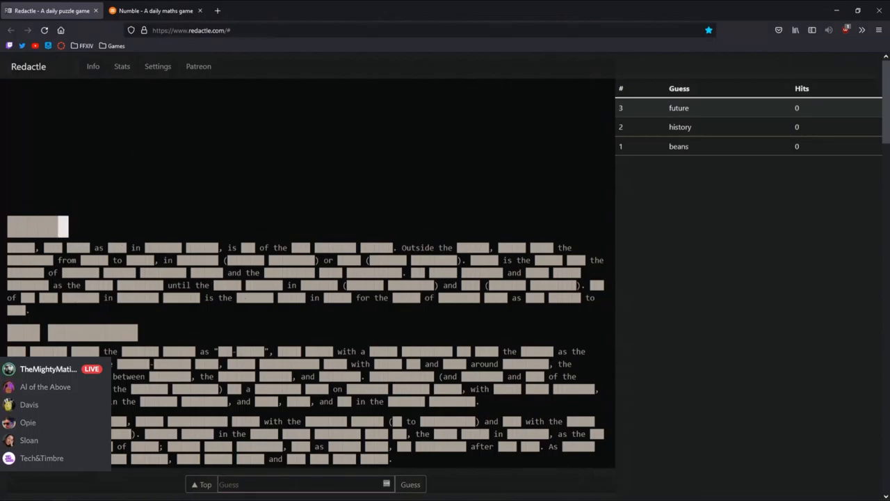
Guess known, also, southern and australia, then start typing hemisphere
left_click(299, 484)
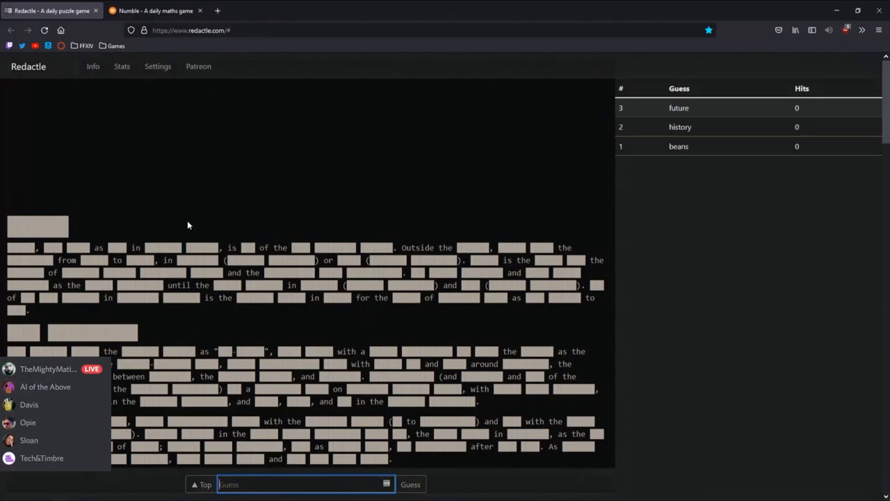
type("kn")
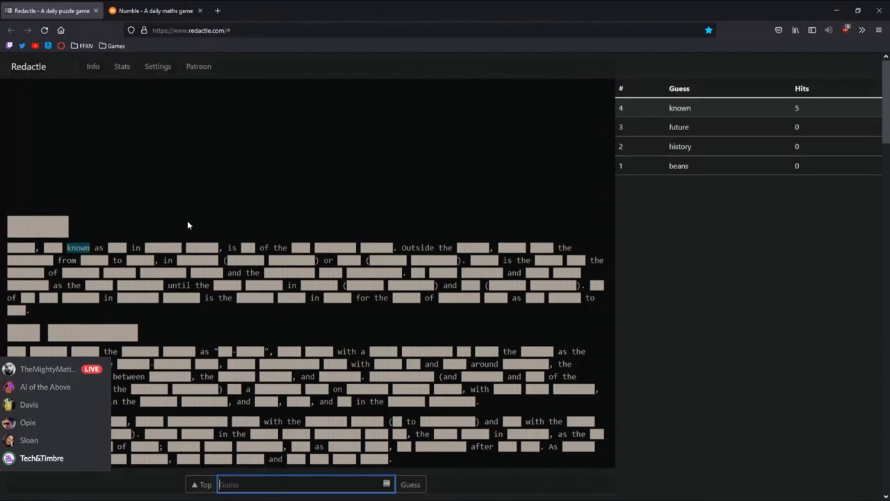
type("also")
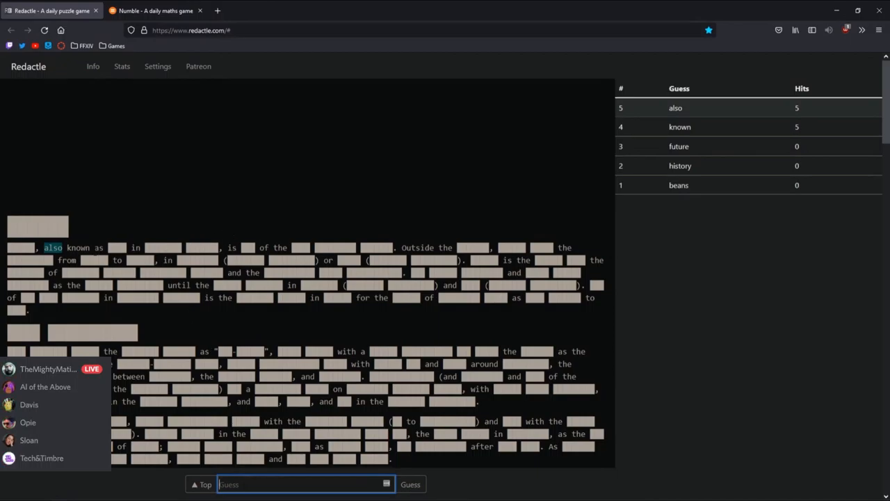
type("southe")
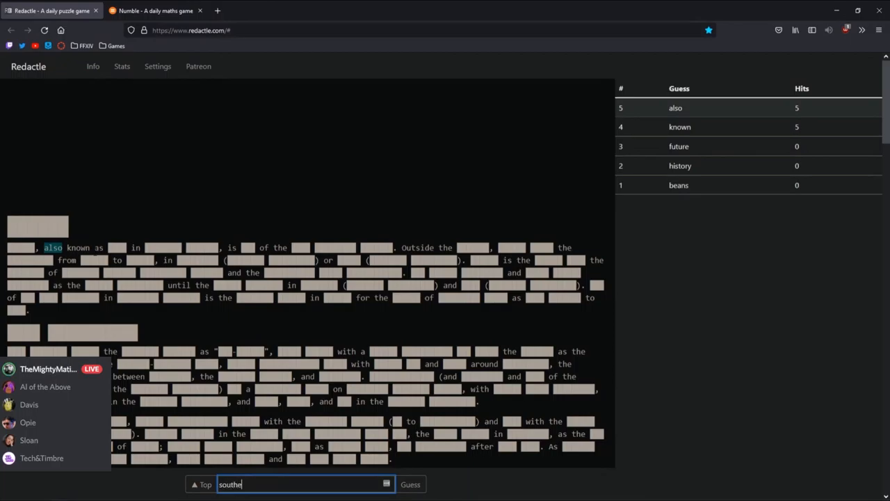
left_click(410, 484)
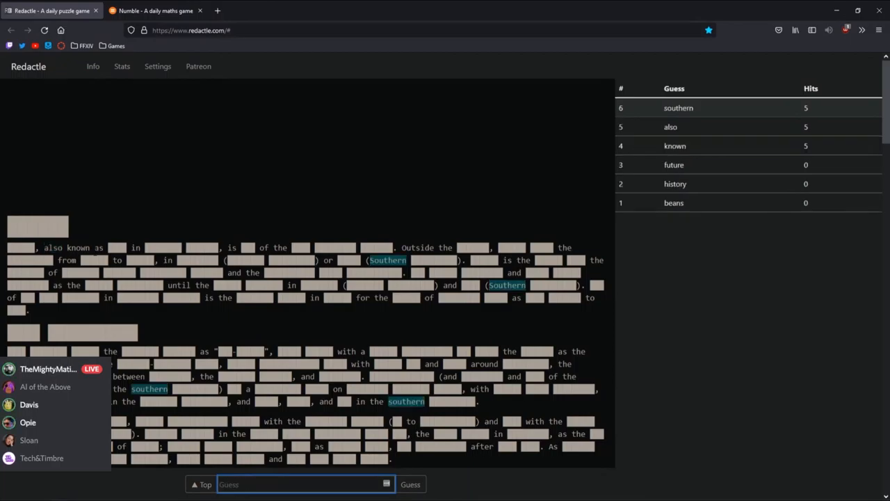
type("Aust")
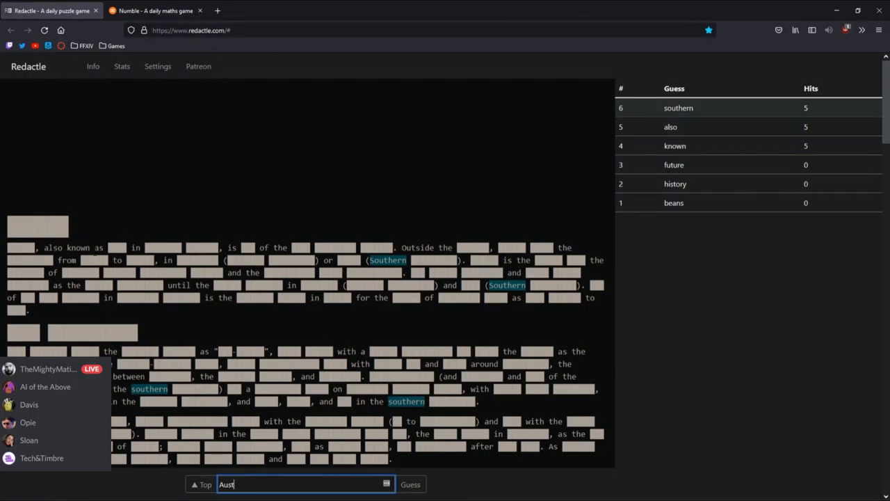
left_click(411, 484)
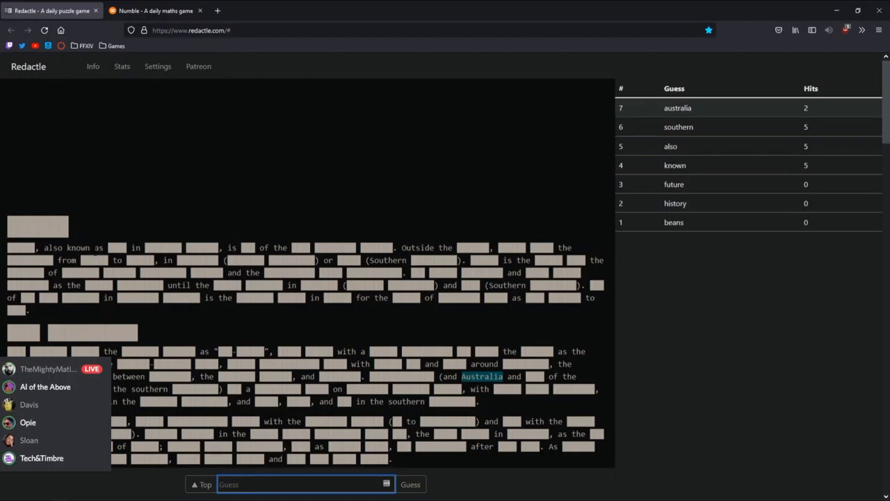
type("hemisp")
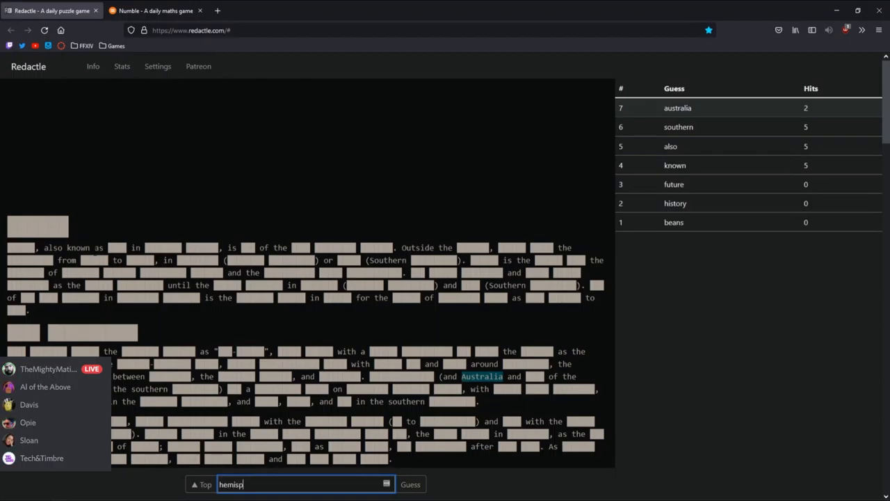
Submit hemisphere, then guess northern and the winning word autumn
left_click(411, 484)
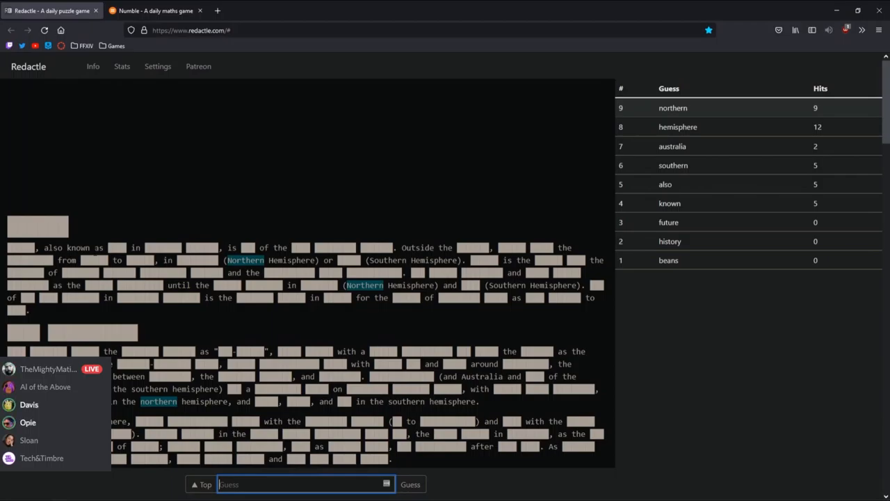
type("autumn")
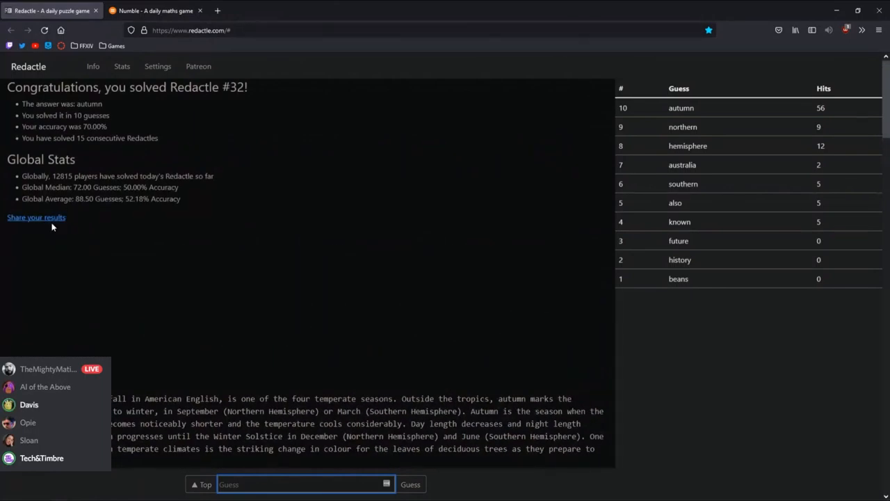
Copy the Redactle results to the clipboard and scroll through the revealed Autumn article
left_click(35, 217)
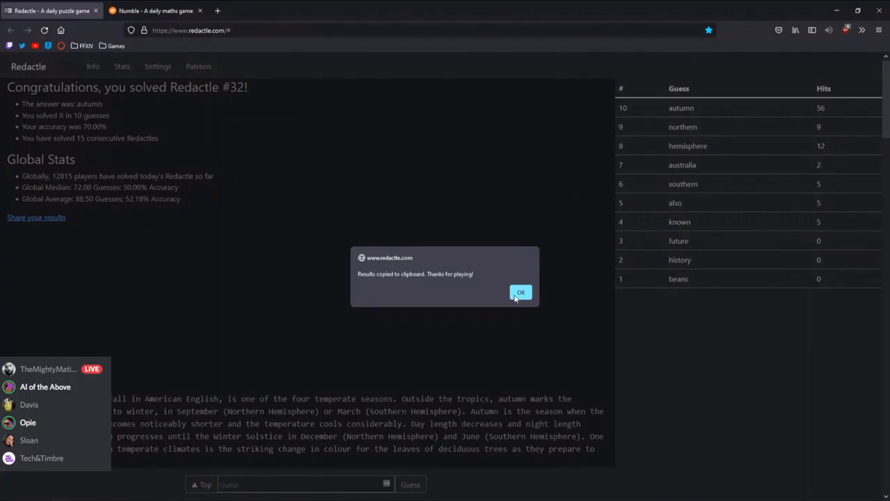
left_click(520, 291)
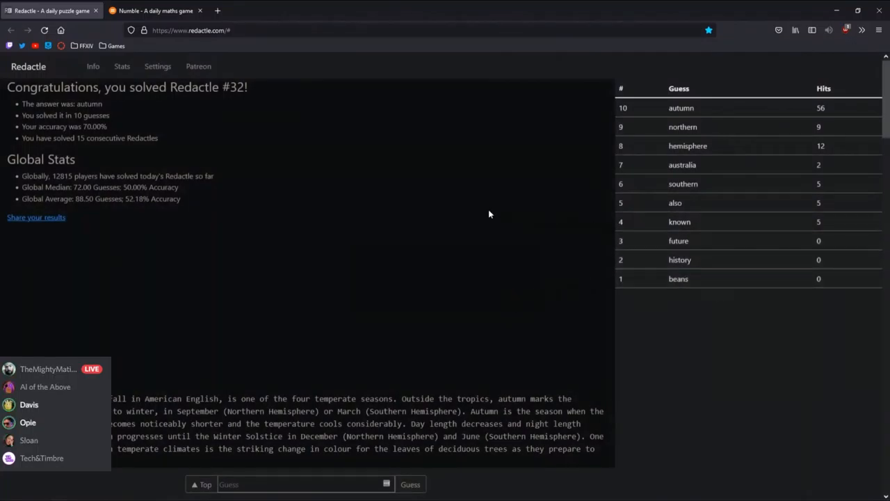
mouse_move(589, 214)
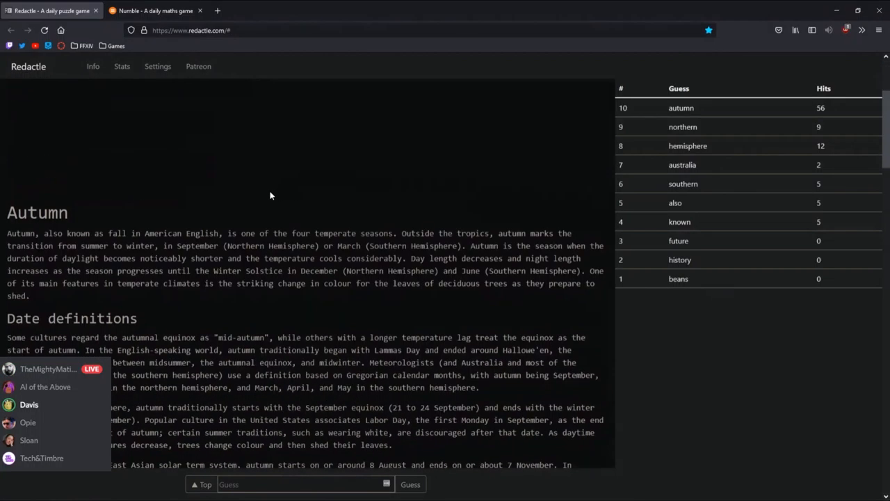
scroll("down", 3)
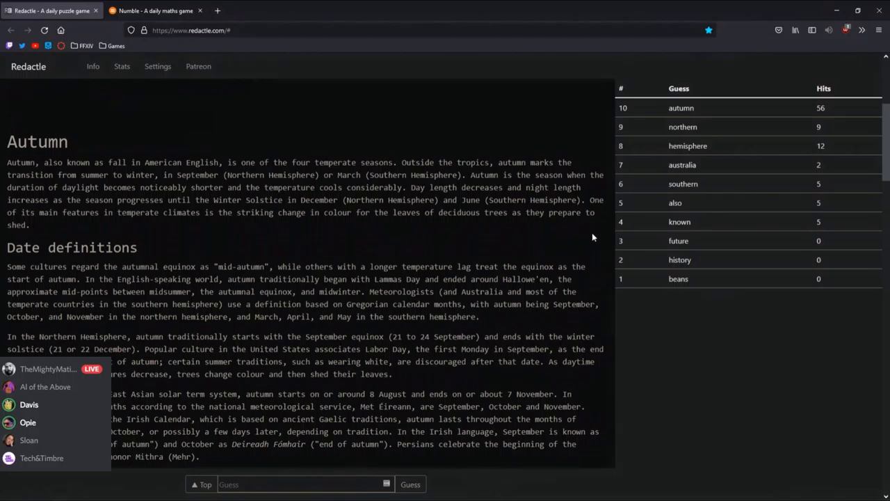
scroll("down", 3)
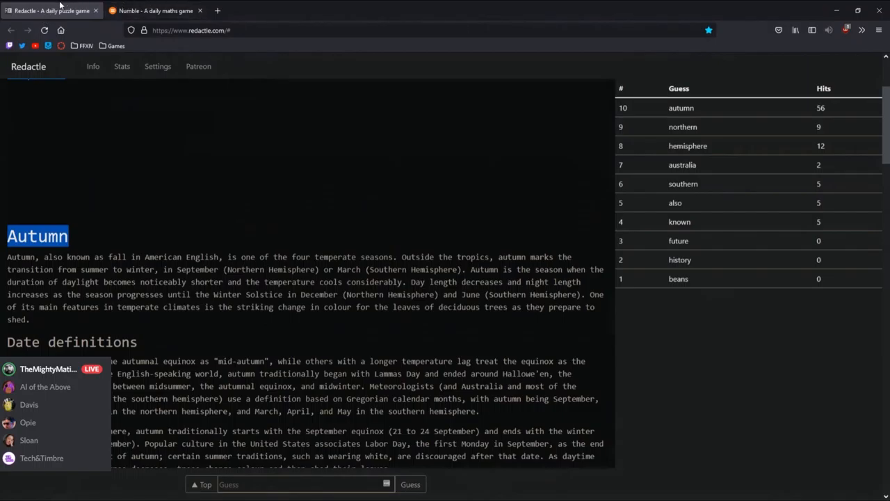
Close the Redactle tab, leaving the solved Numble game (target 884) showing
left_click(153, 11)
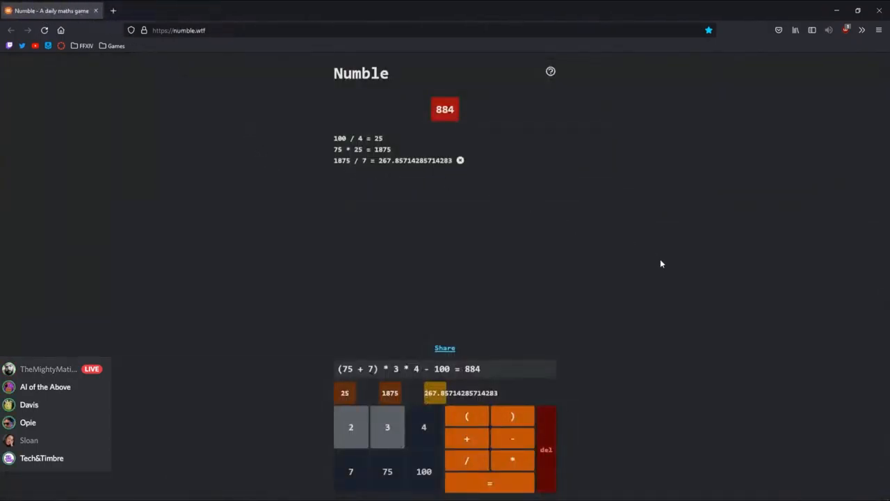
mouse_move(451, 218)
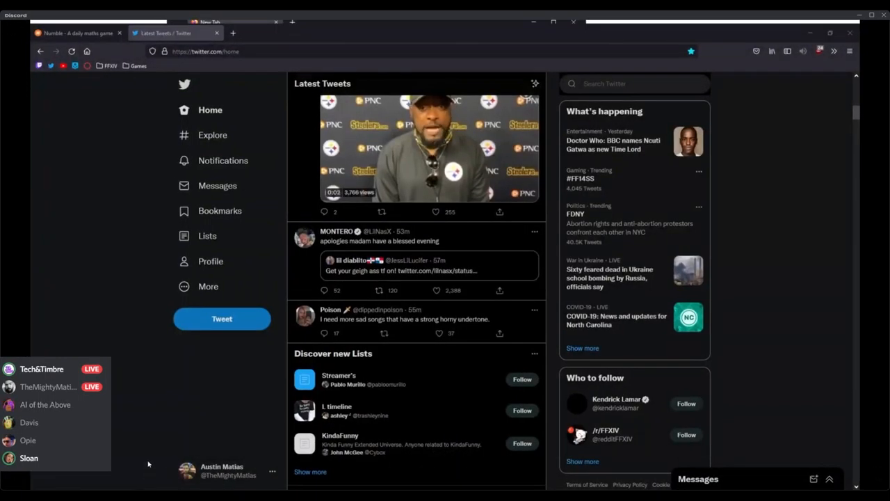
Scroll the Twitter home feed, then switch over to the Numble and Semantle tabs
scroll("down", 3)
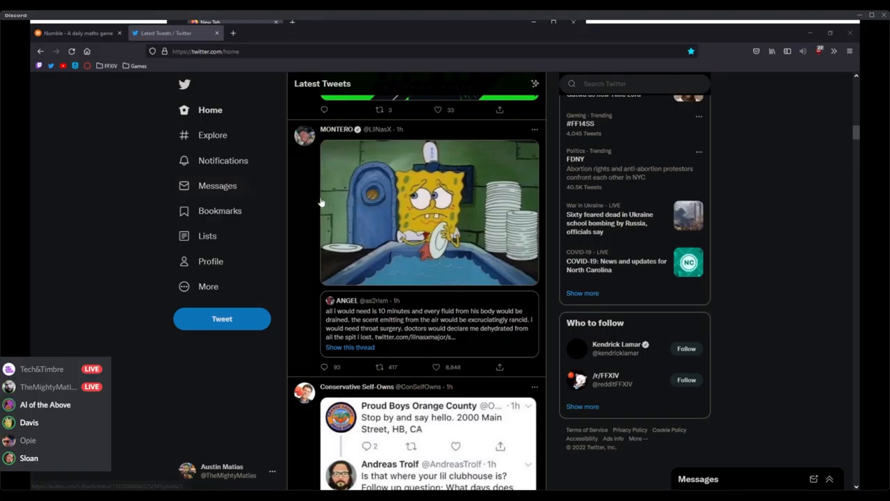
scroll("down", 3)
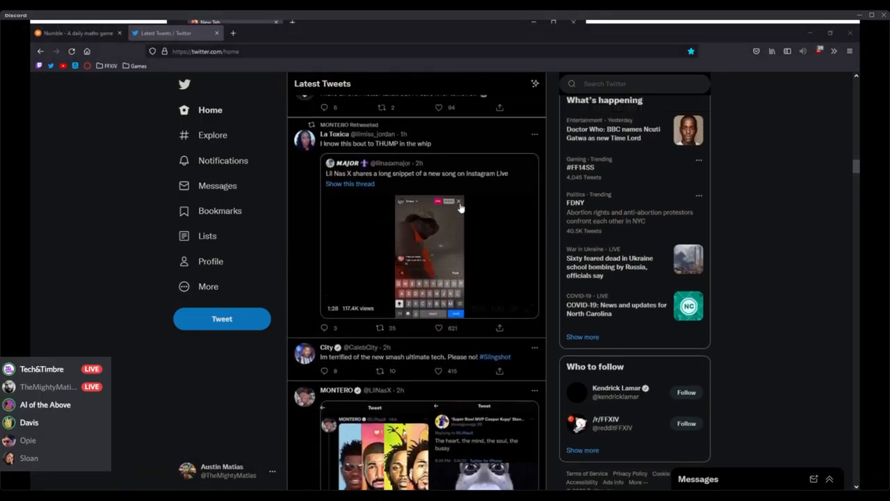
scroll("down", 3)
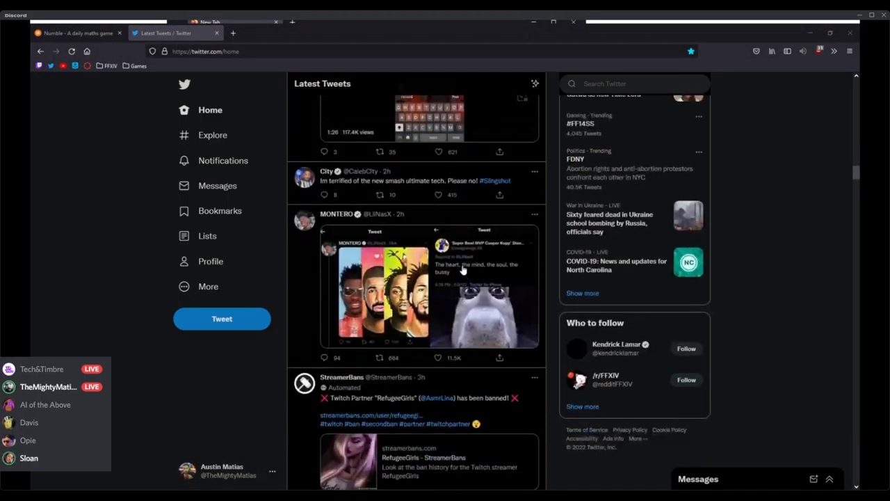
left_click(75, 29)
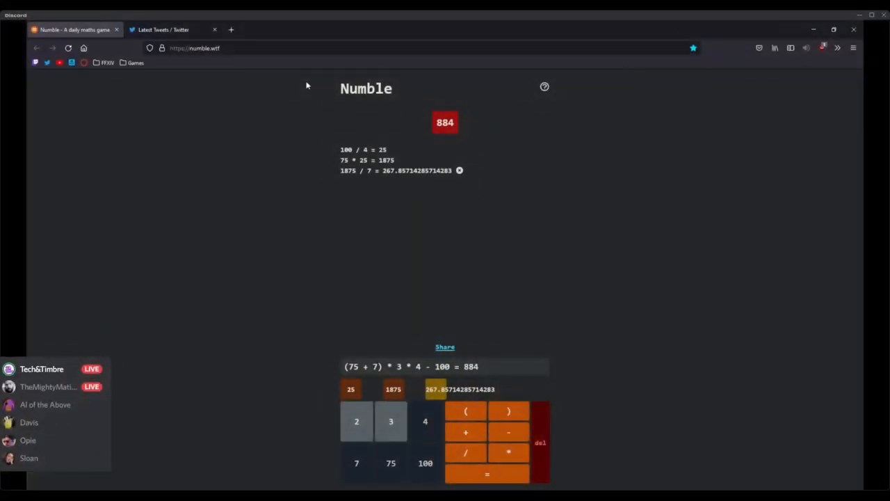
left_click(164, 29)
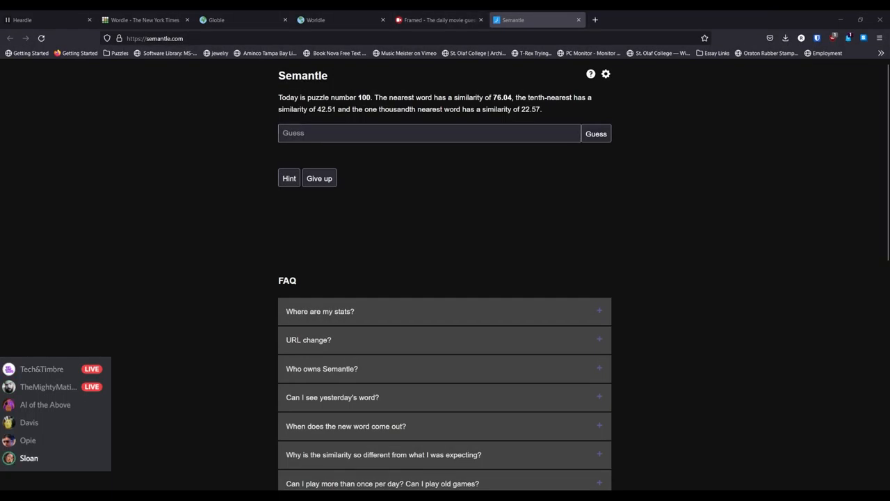
Guess 'century' in Semantle #100, hitting 100.00 similarity on the first try
left_click(430, 132)
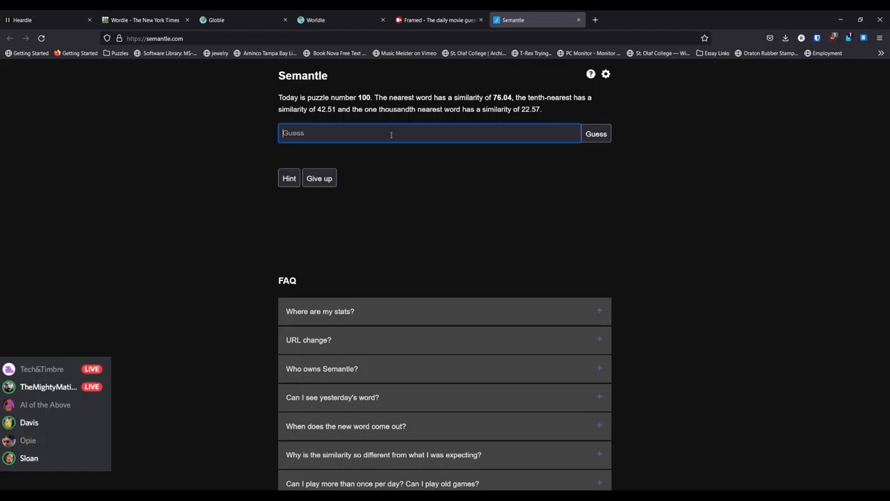
type("cent")
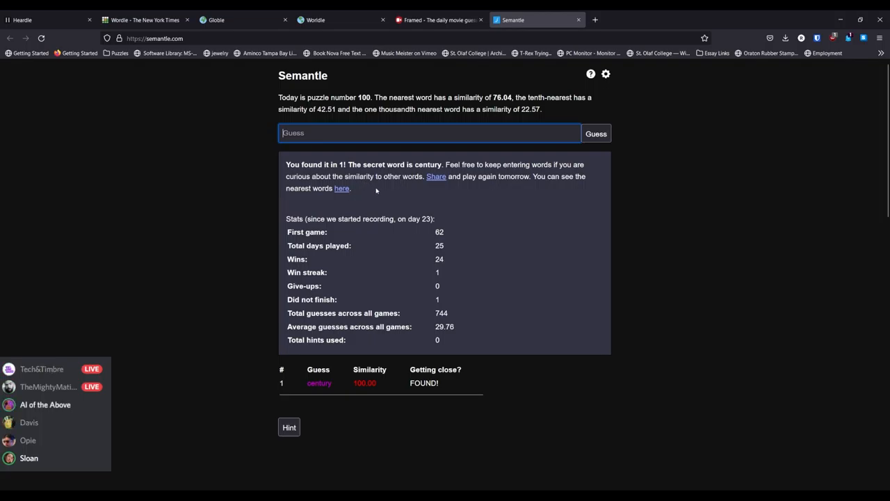
mouse_move(356, 191)
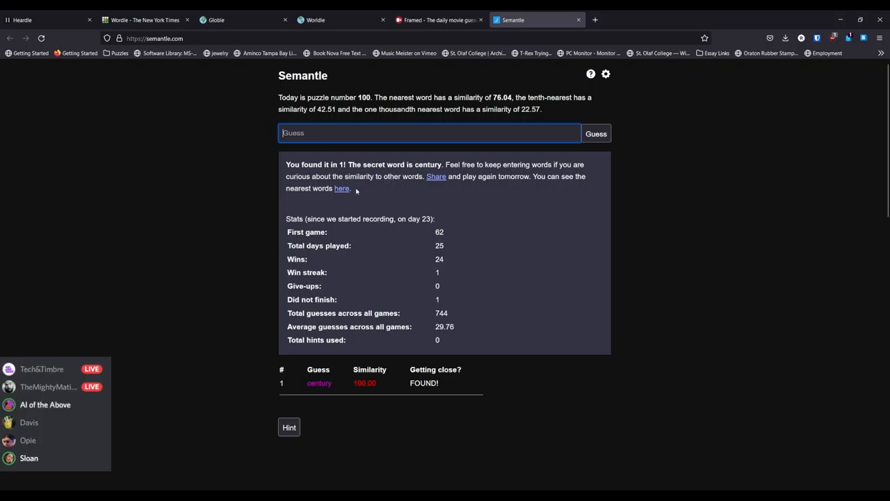
mouse_move(342, 188)
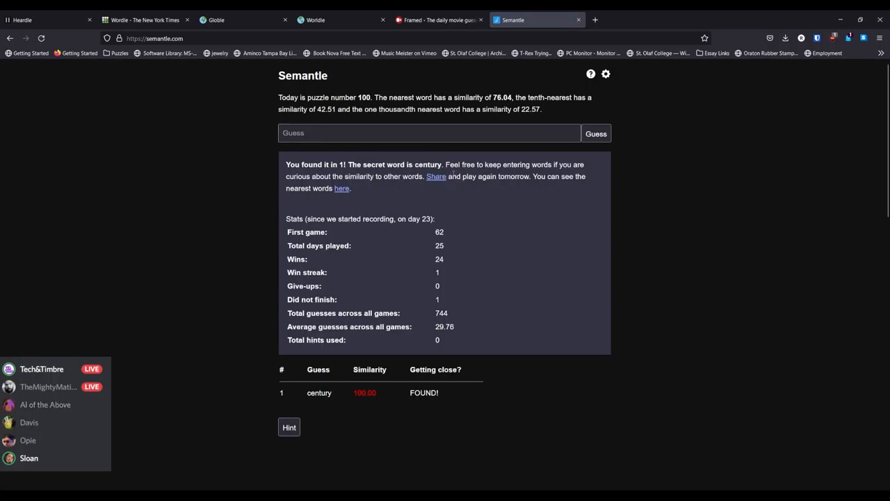
Copy the Semantle share message and paste it into the guess box to check it
left_click(436, 176)
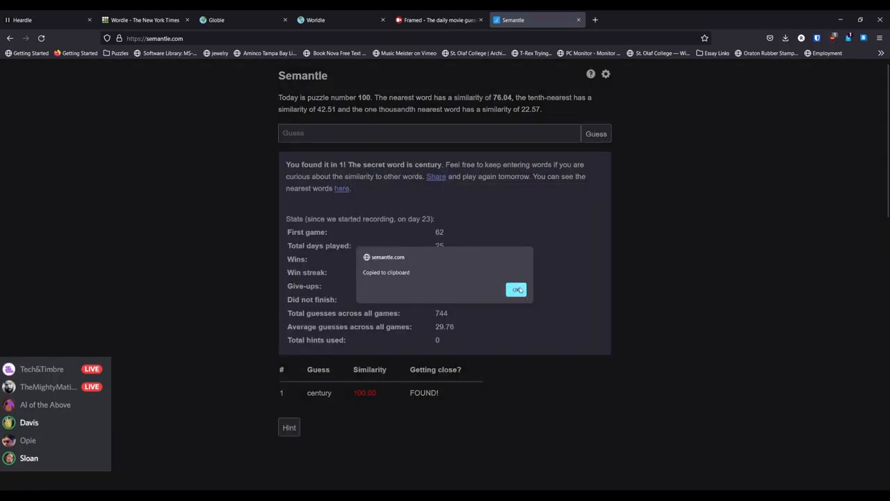
left_click(517, 289)
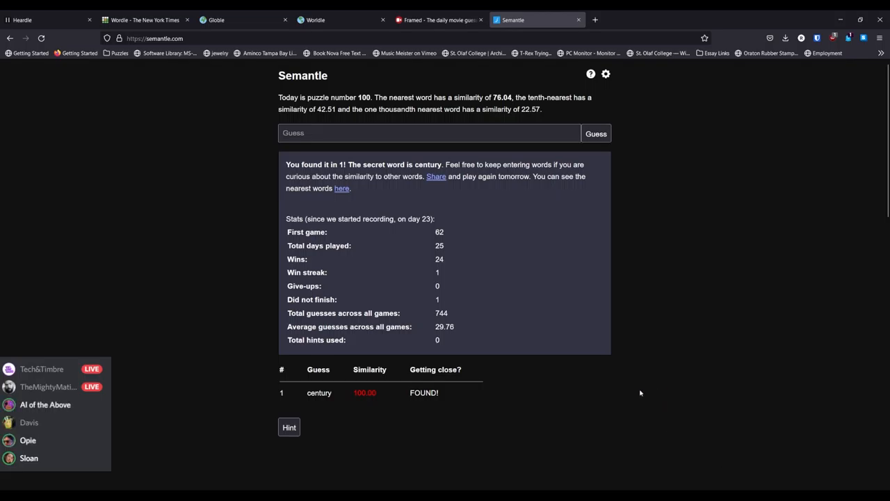
mouse_move(565, 338)
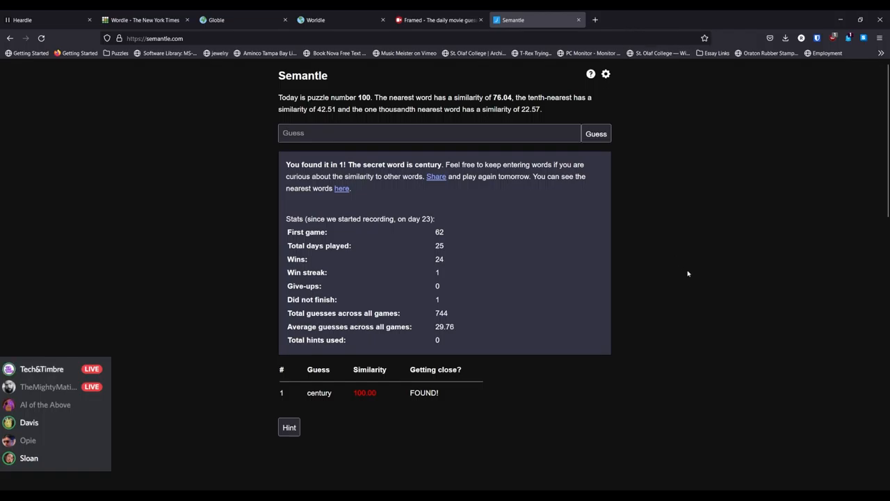
mouse_move(372, 405)
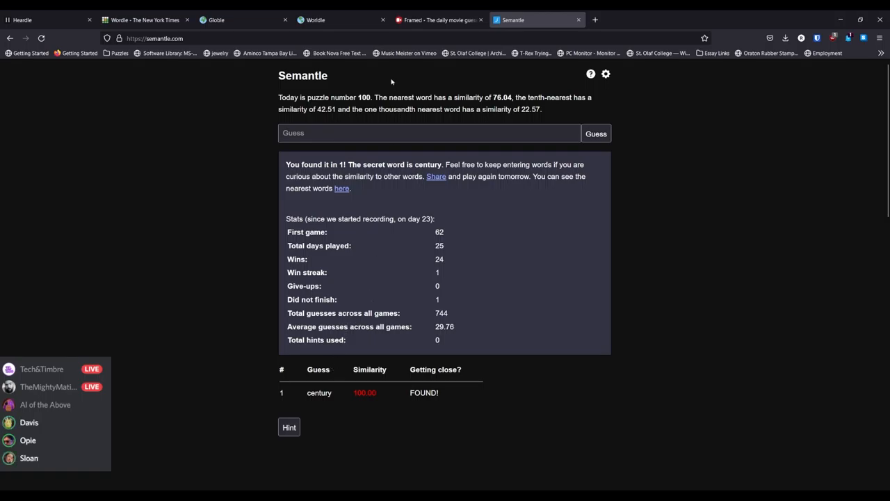
type("I got Semantle 100 on my first guess!  https://semantle.com/")
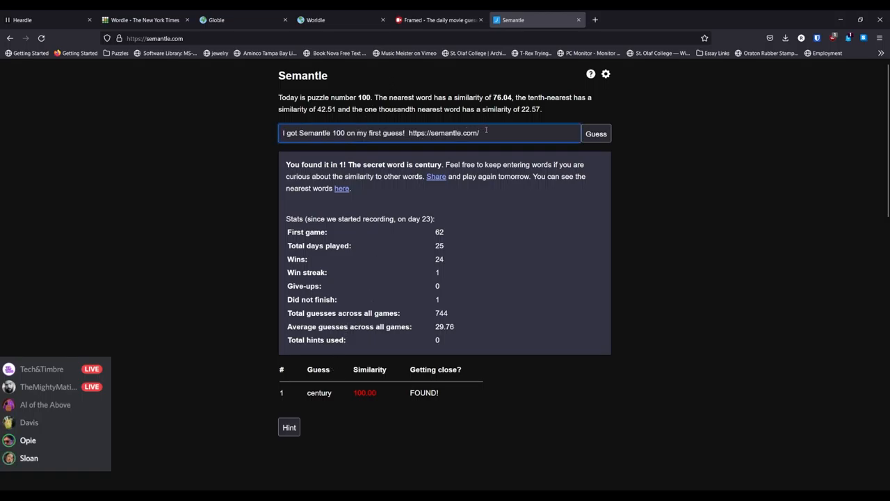